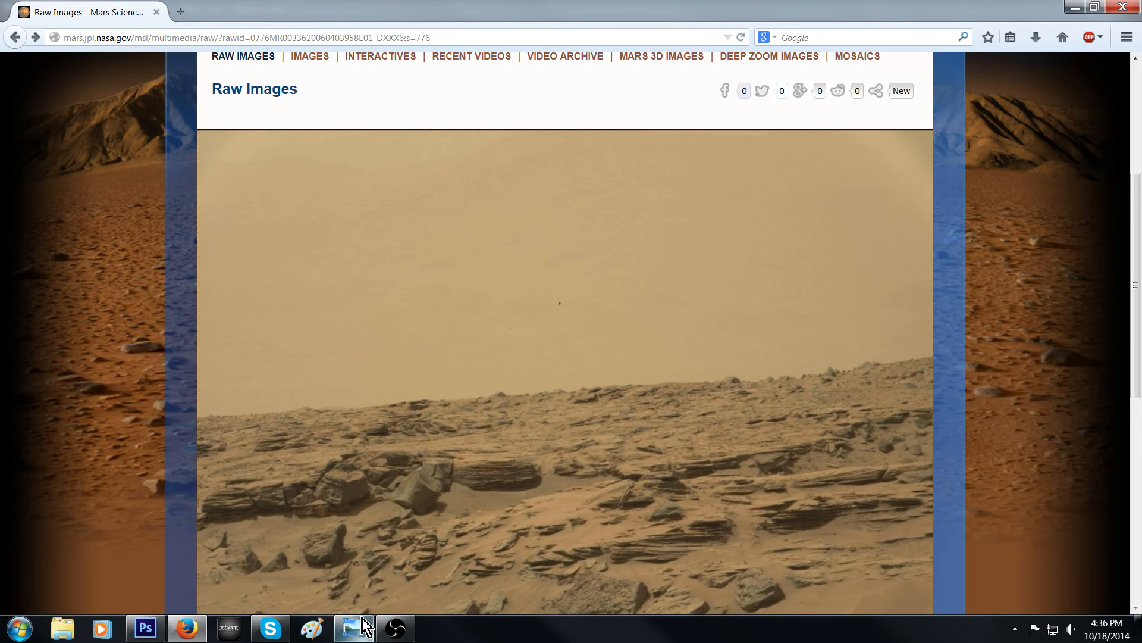
Step: Scroll around the Mars Mastcam image and switch into the Photoshop window
{"action": "scroll", "scroll_direction": "down", "scroll_amount": 3}
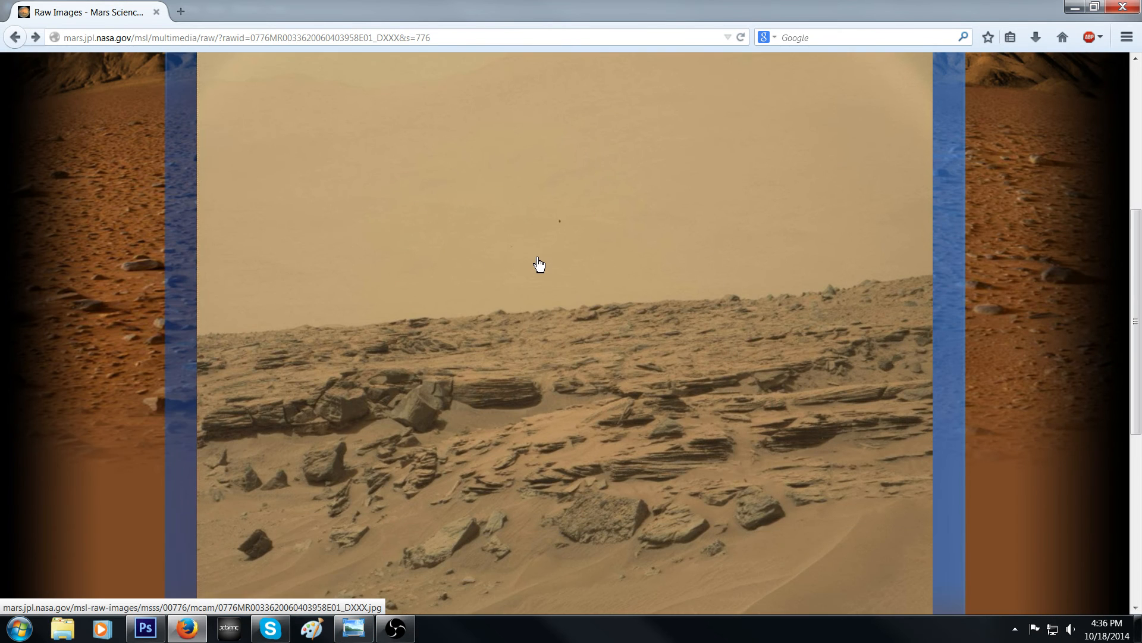
{"action": "scroll", "scroll_direction": "down", "scroll_amount": 3}
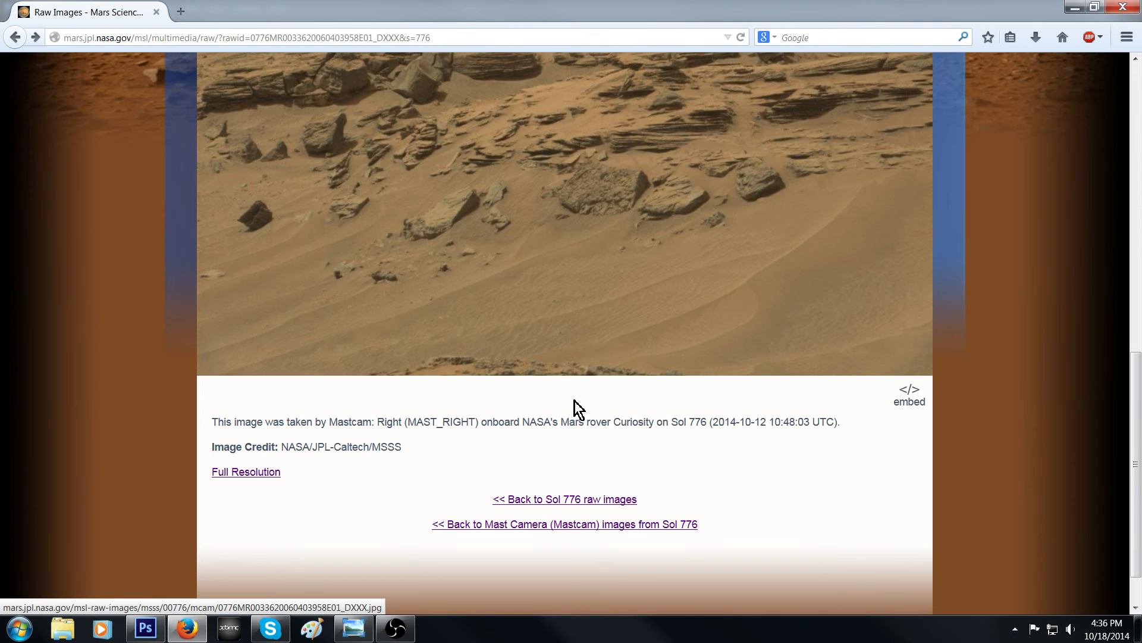
{"action": "scroll", "scroll_direction": "up", "scroll_amount": 3}
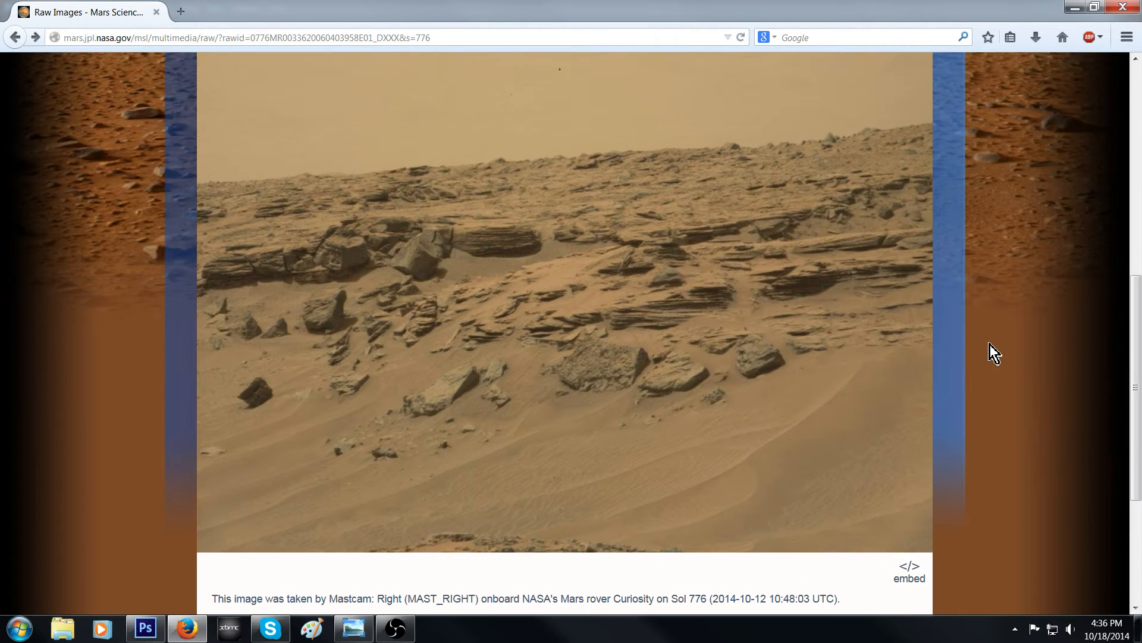
{"action": "scroll", "scroll_direction": "up", "scroll_amount": 3}
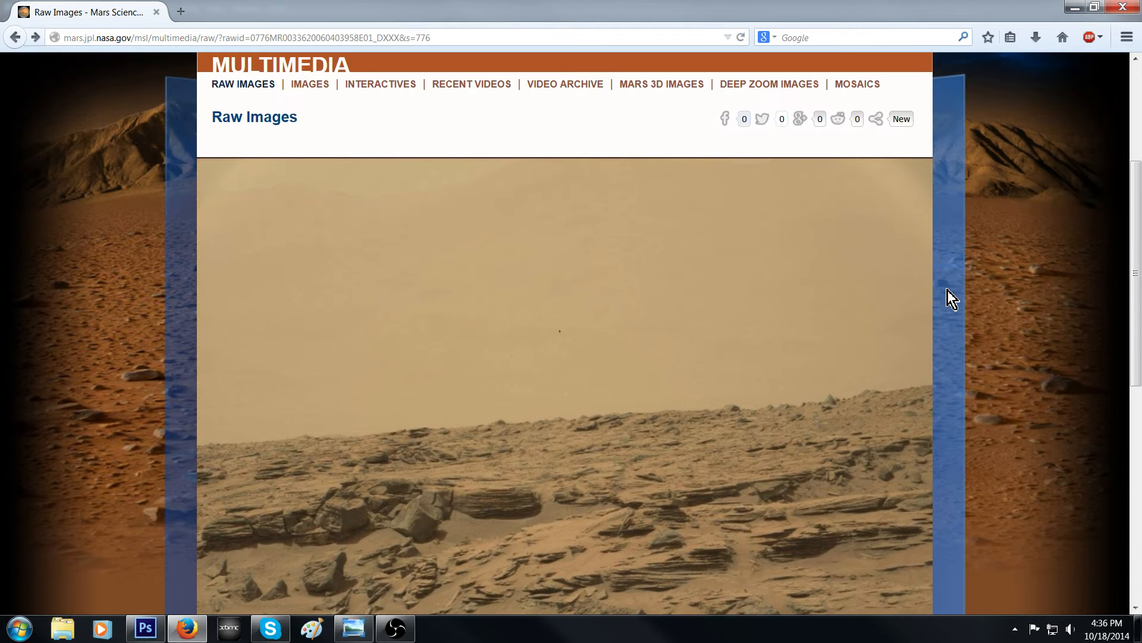
{"action": "scroll", "scroll_direction": "down", "scroll_amount": 3}
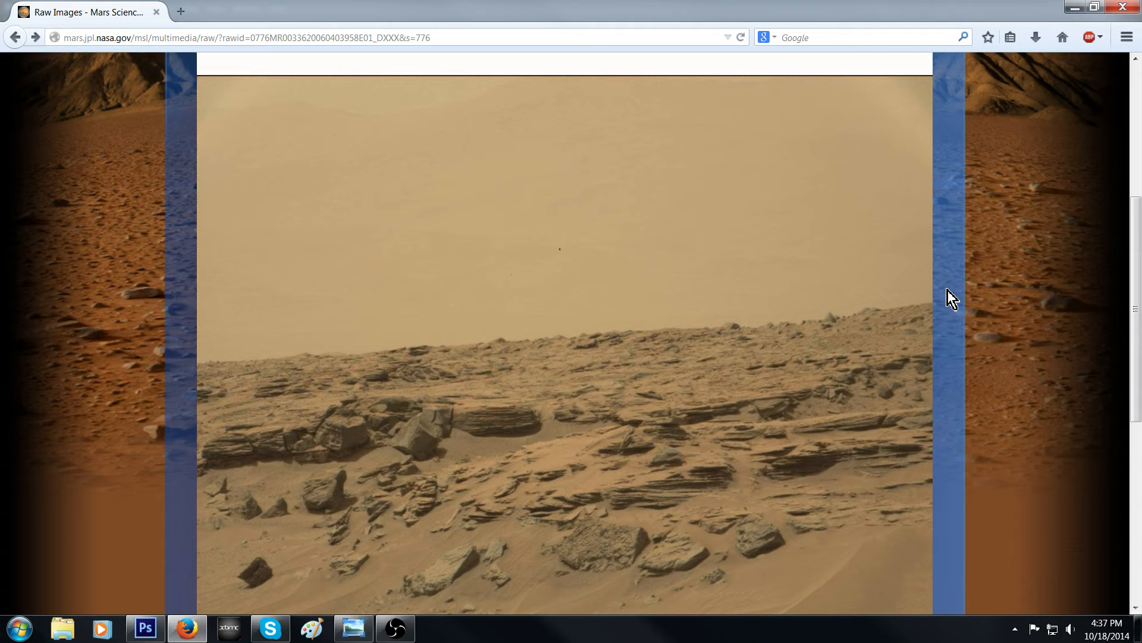
{"action": "scroll", "scroll_direction": "up", "scroll_amount": 3}
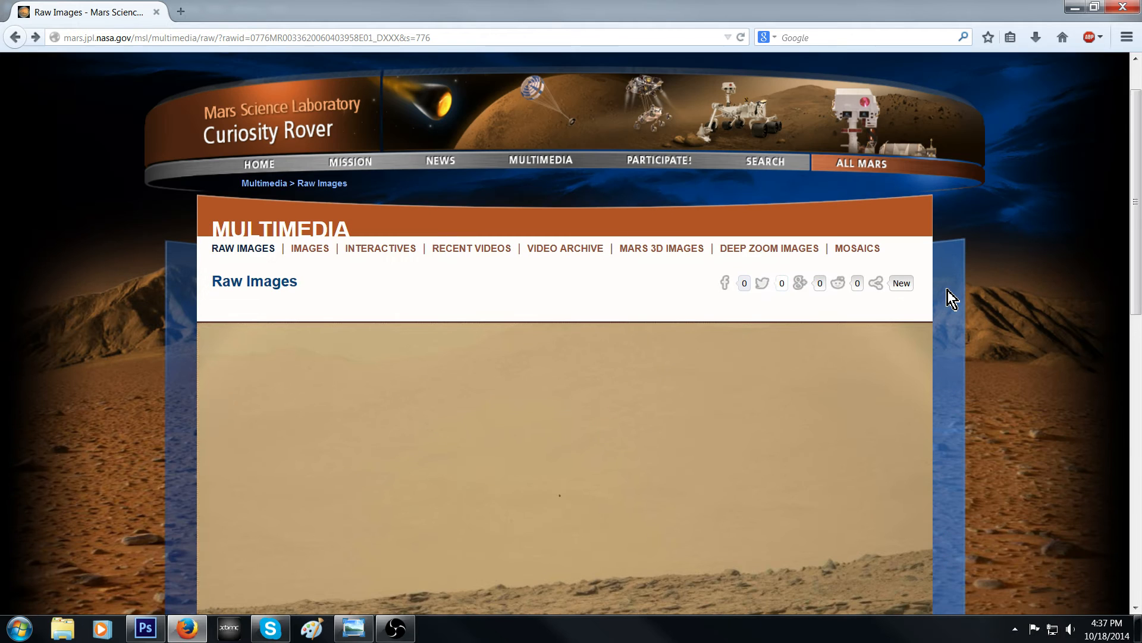
{"action": "scroll", "scroll_direction": "up", "scroll_amount": 3}
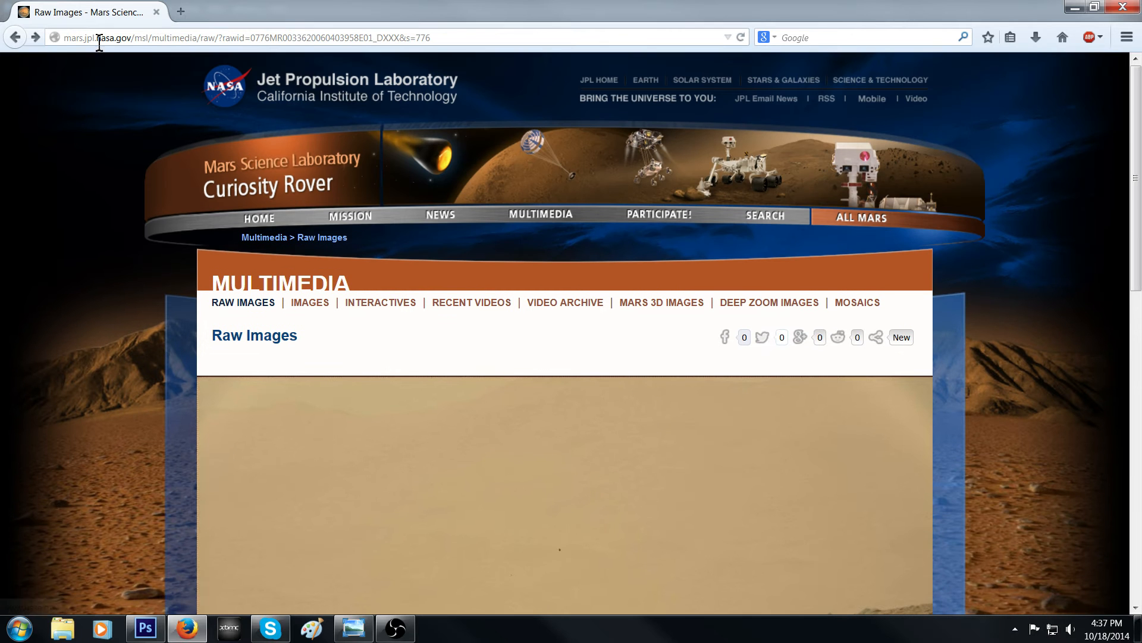
{"action": "scroll", "scroll_direction": "down", "scroll_amount": 3}
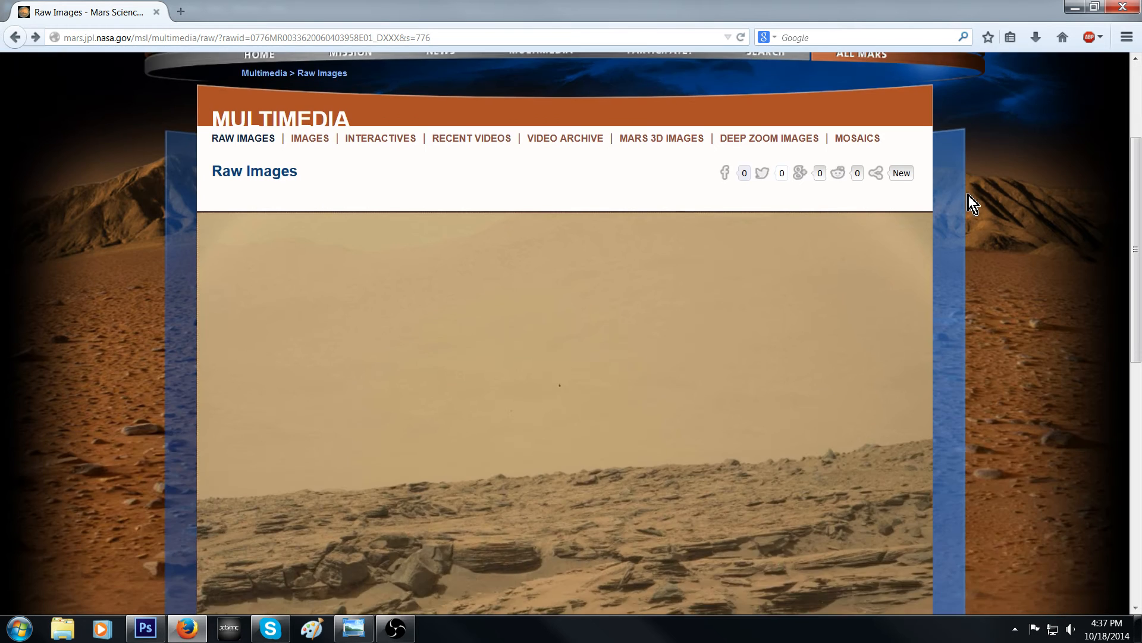
{"action": "scroll", "scroll_direction": "down", "scroll_amount": 3}
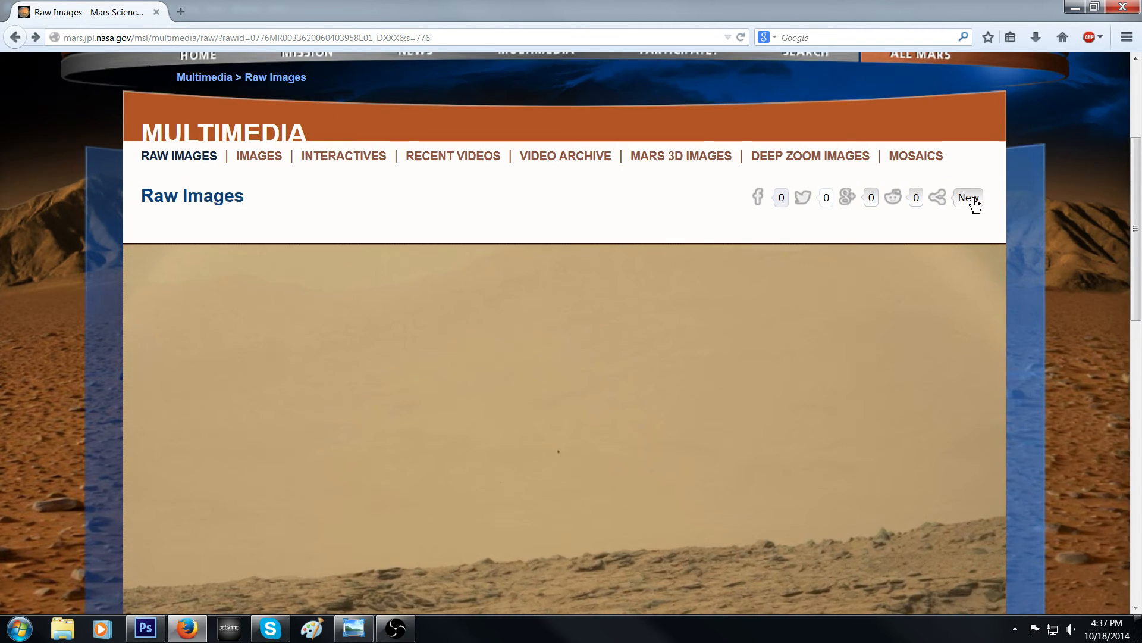
{"action": "scroll", "scroll_direction": "down", "scroll_amount": 3}
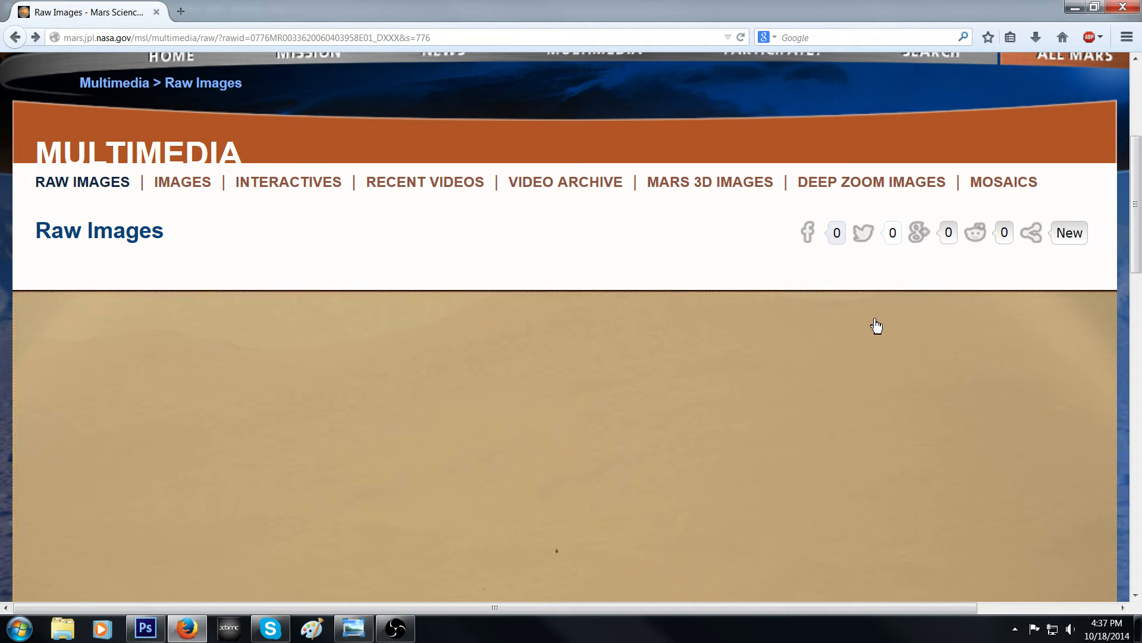
{"action": "mouse_move", "coordinate": [17, 362]}
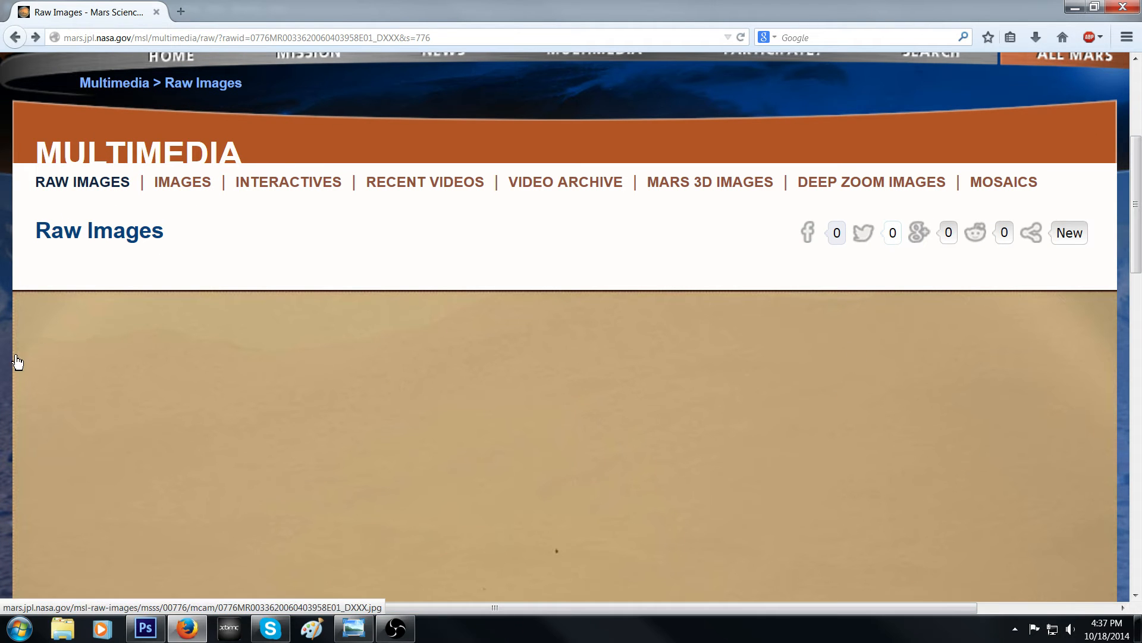
{"action": "mouse_move", "coordinate": [71, 349]}
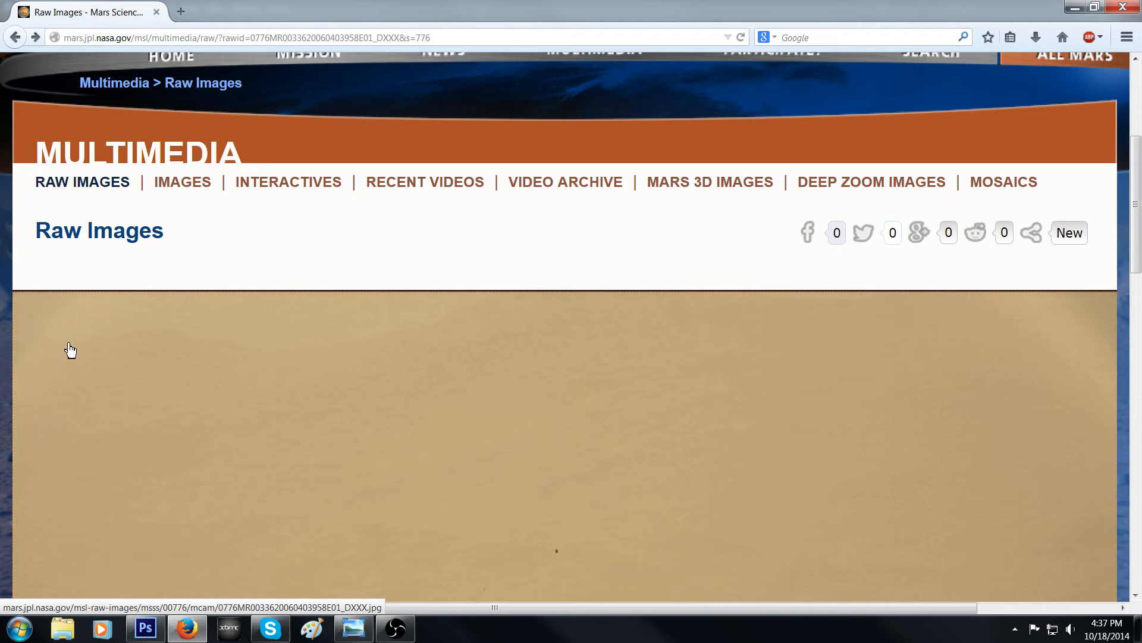
{"action": "mouse_move", "coordinate": [181, 337]}
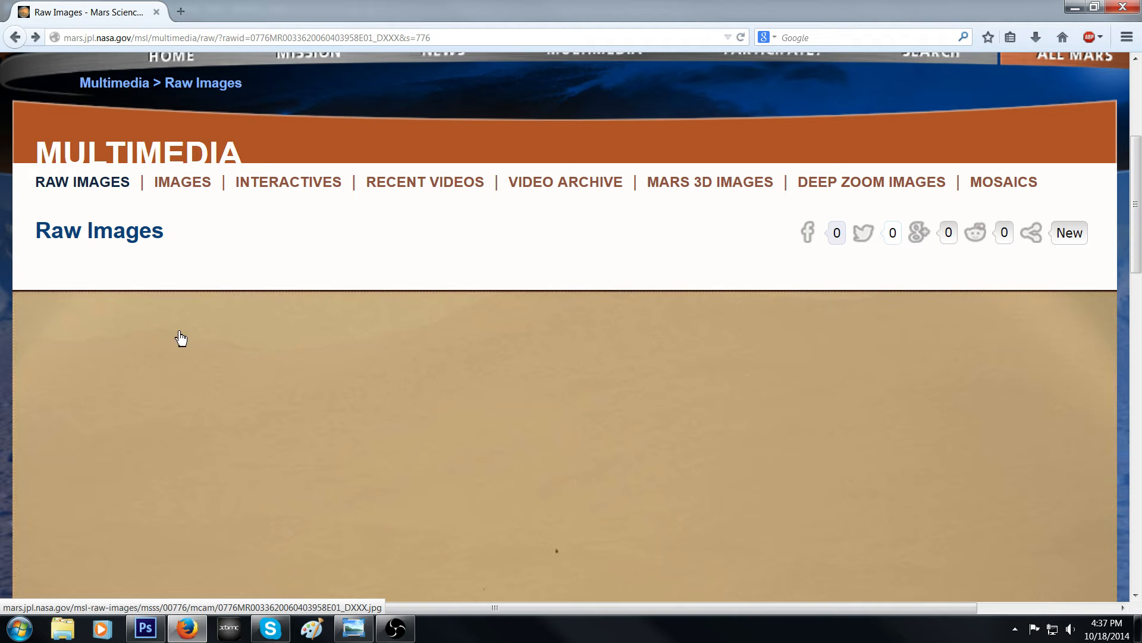
{"action": "mouse_move", "coordinate": [290, 359]}
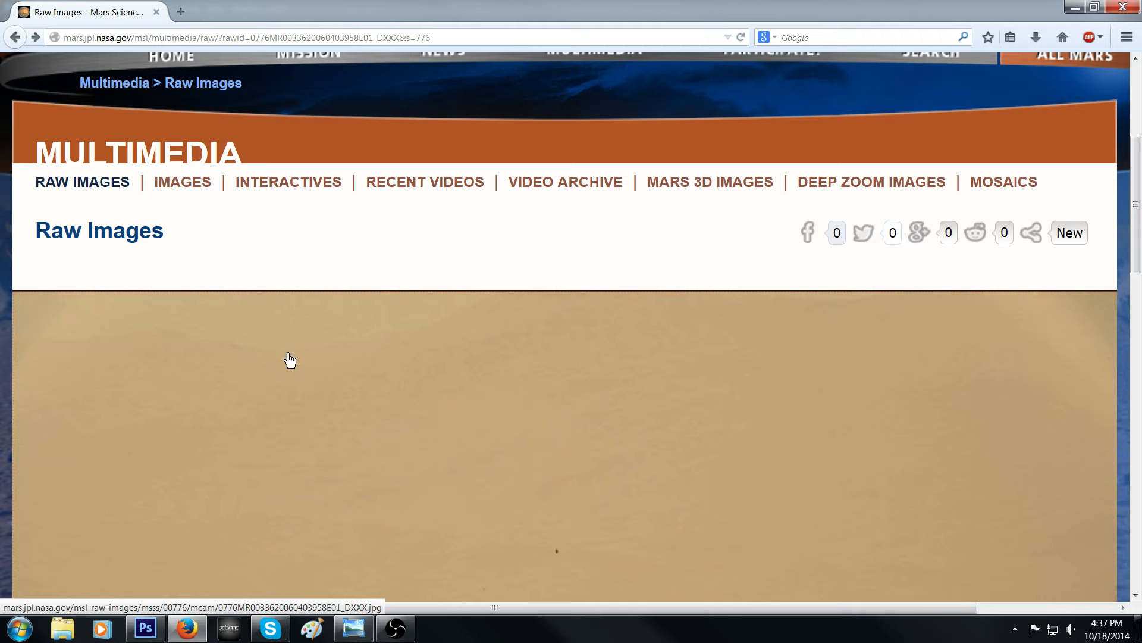
{"action": "mouse_move", "coordinate": [430, 354]}
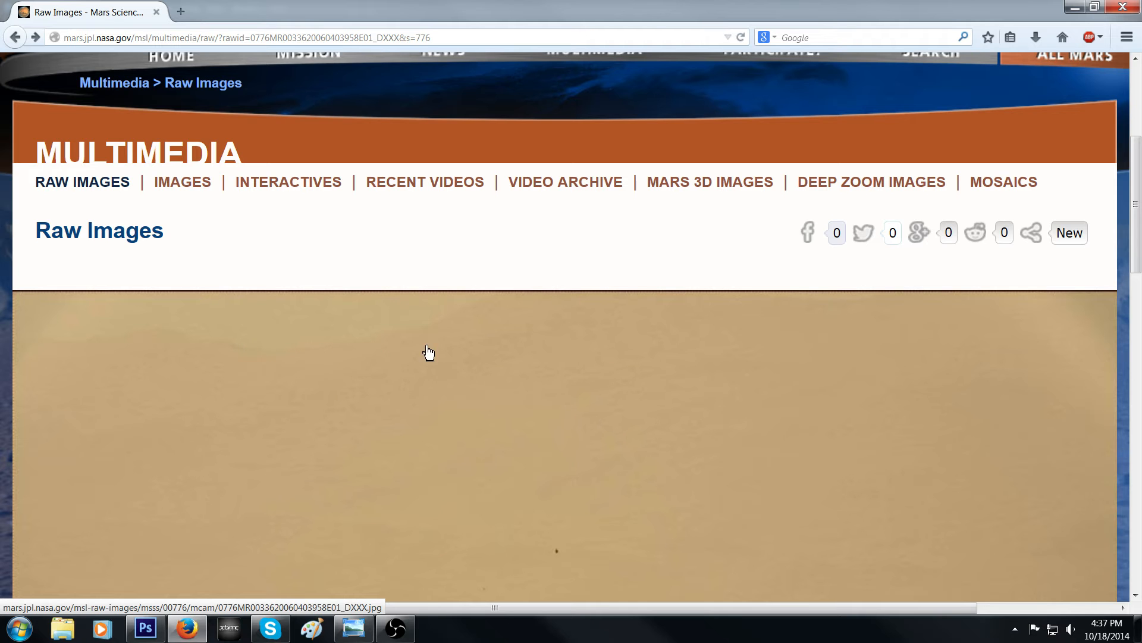
{"action": "mouse_move", "coordinate": [637, 430]}
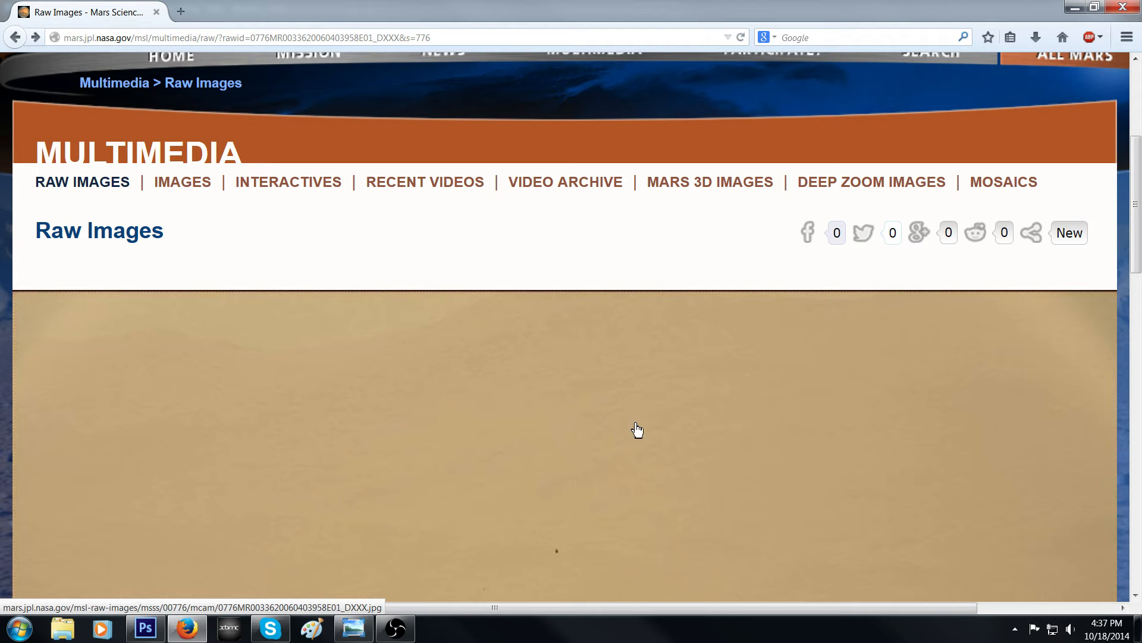
{"action": "scroll", "scroll_direction": "down", "scroll_amount": 3}
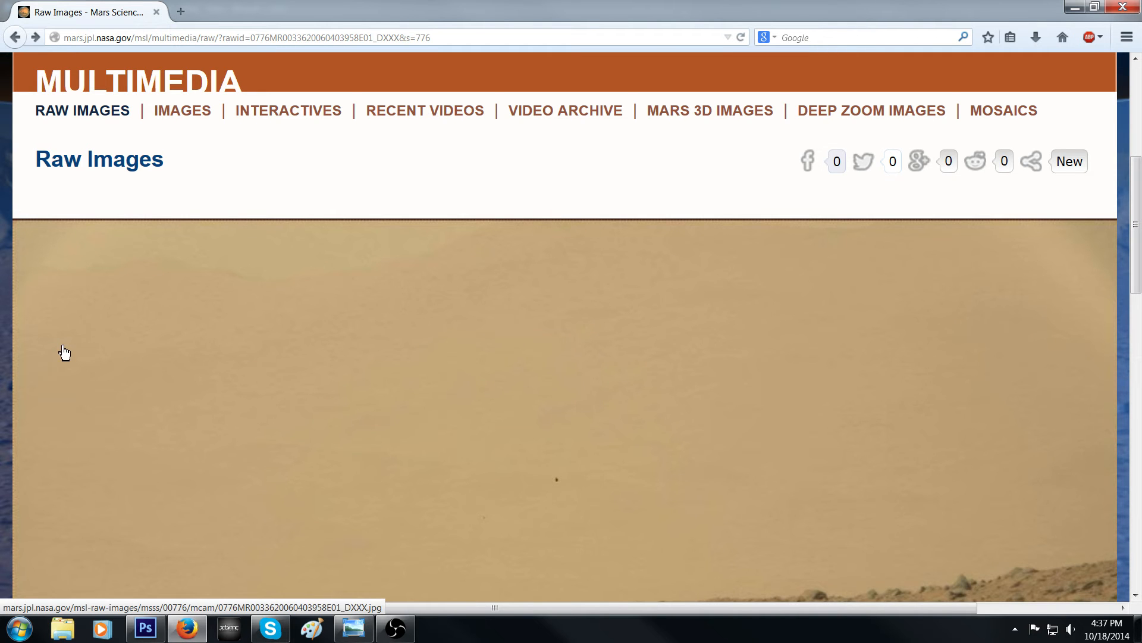
{"action": "mouse_move", "coordinate": [179, 263]}
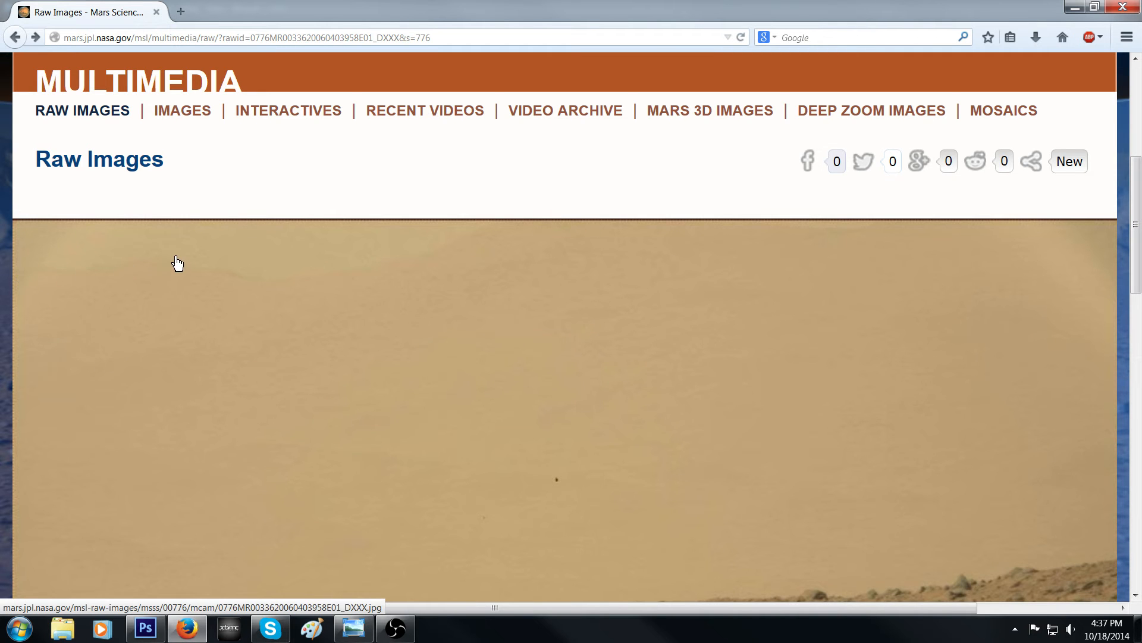
{"action": "mouse_move", "coordinate": [118, 281]}
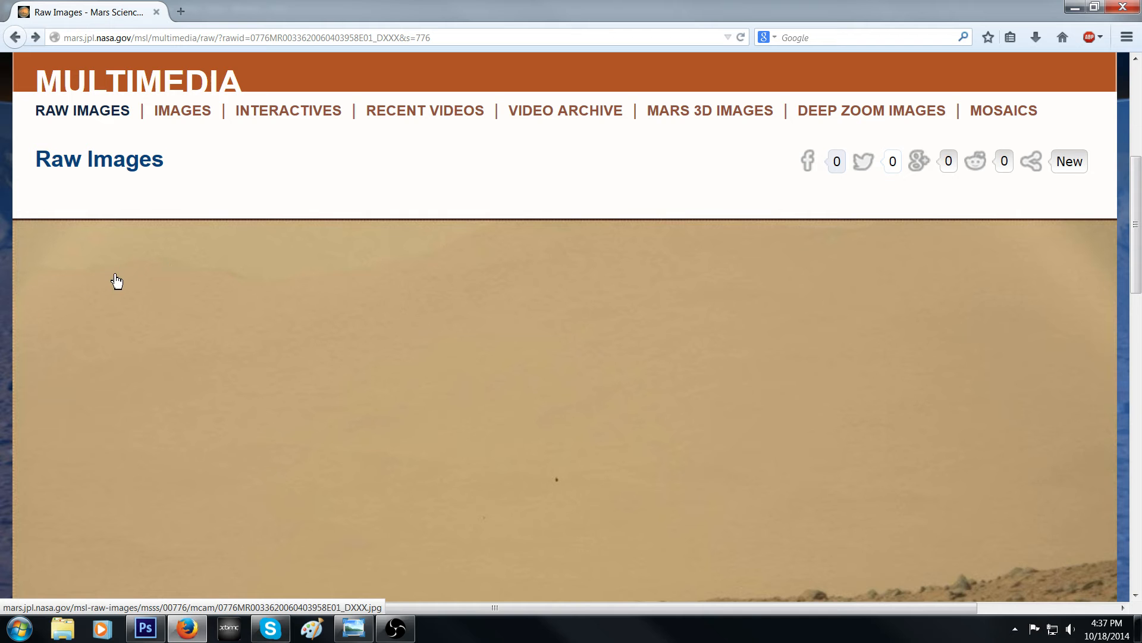
{"action": "mouse_move", "coordinate": [120, 277]}
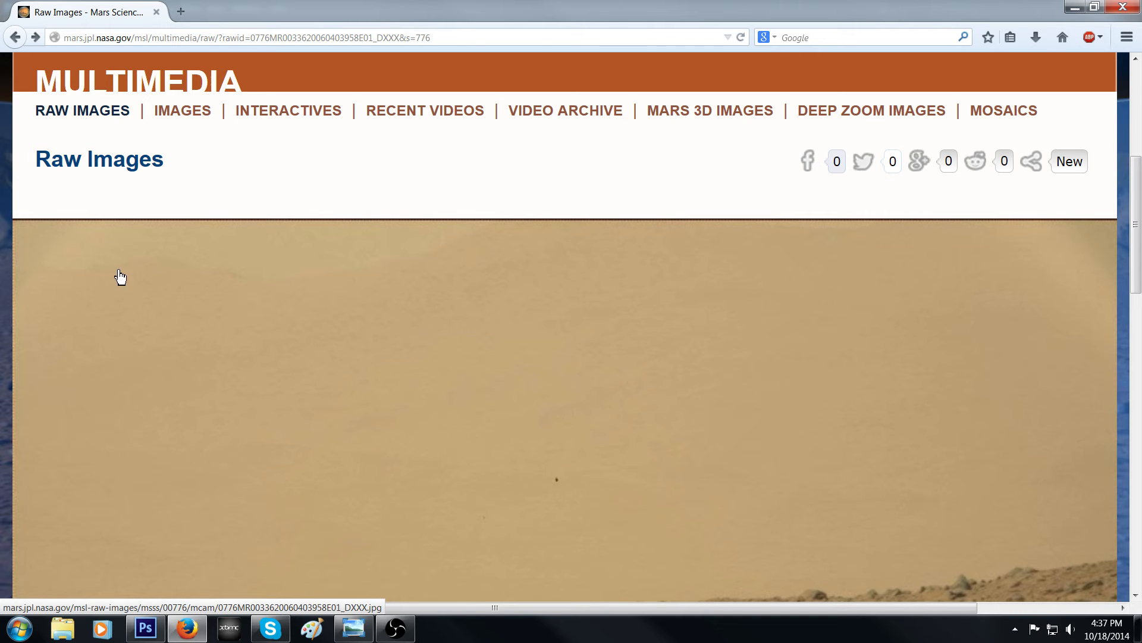
{"action": "mouse_move", "coordinate": [202, 284]}
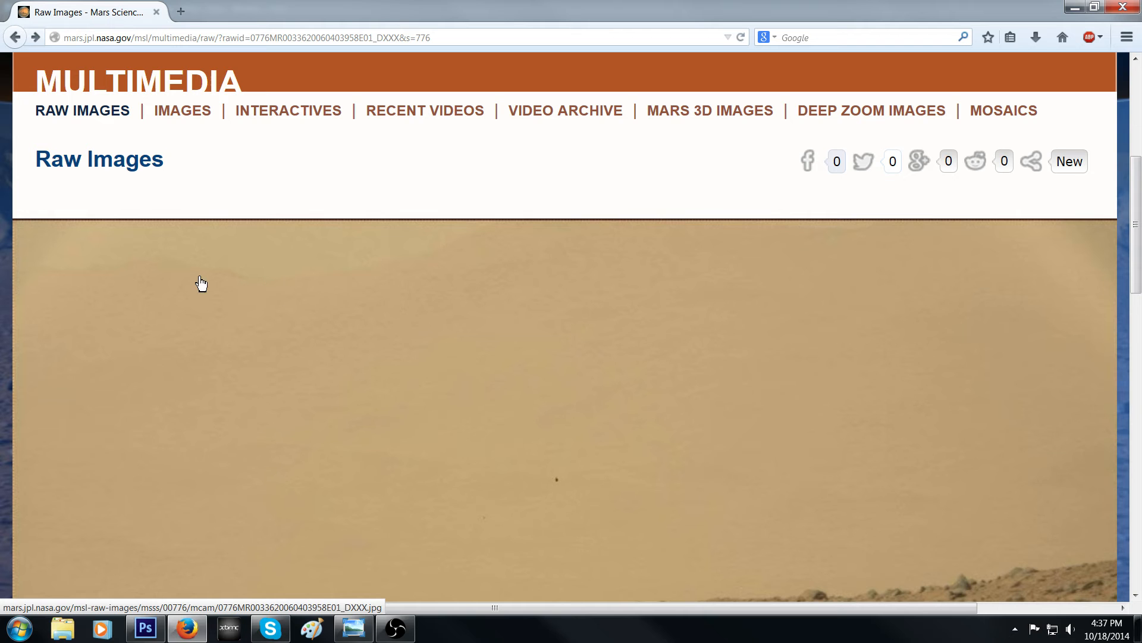
{"action": "mouse_move", "coordinate": [27, 297]}
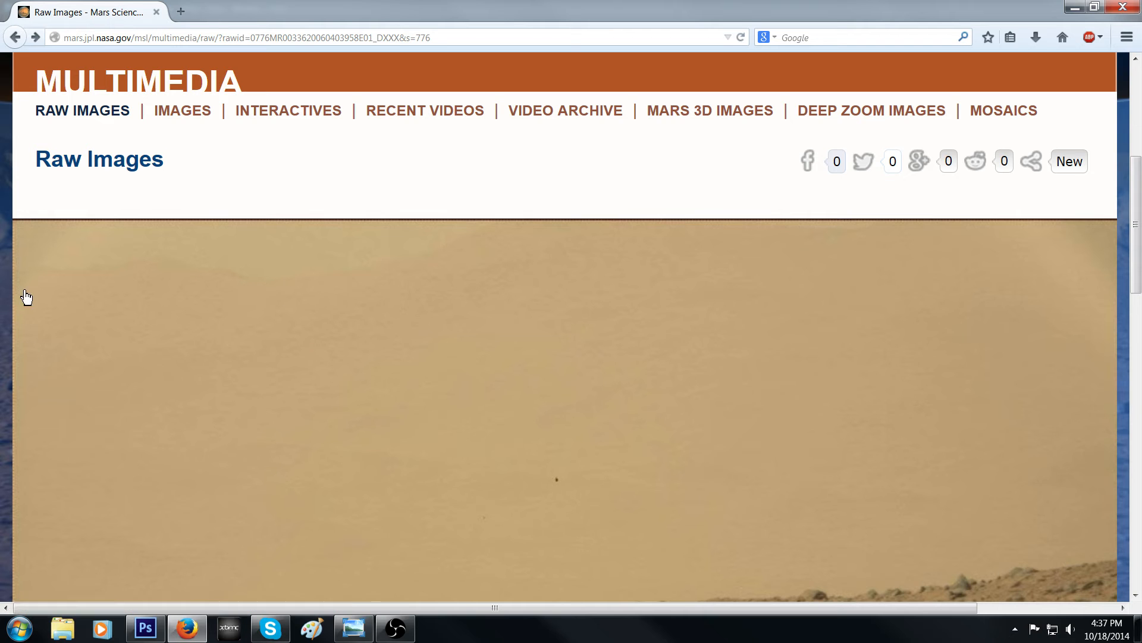
{"action": "mouse_move", "coordinate": [96, 284]}
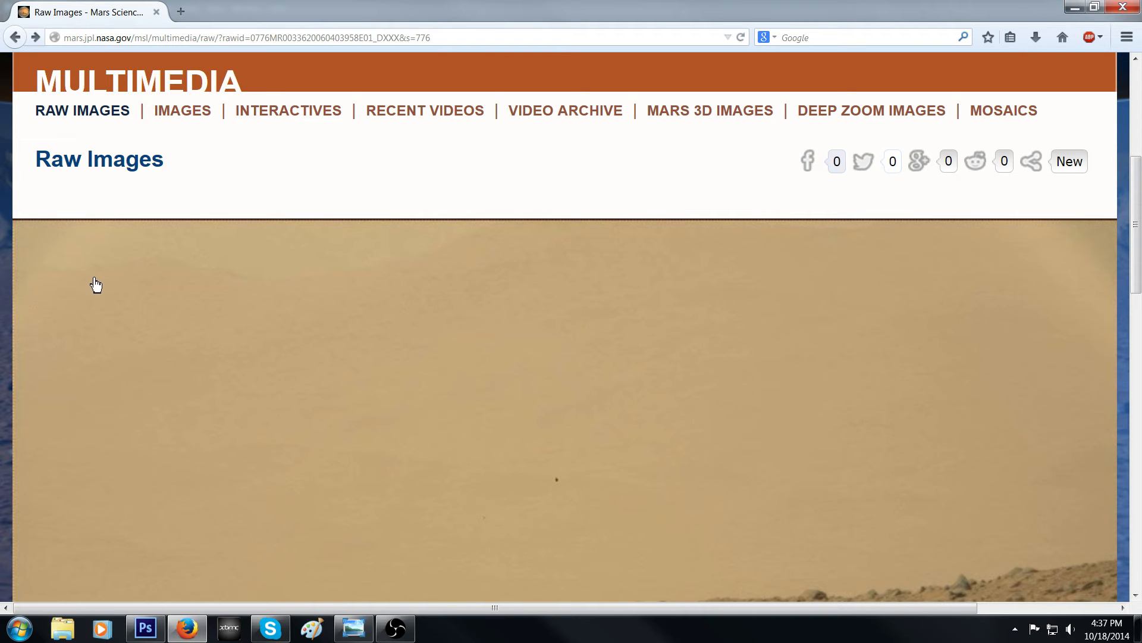
{"action": "mouse_move", "coordinate": [168, 277]}
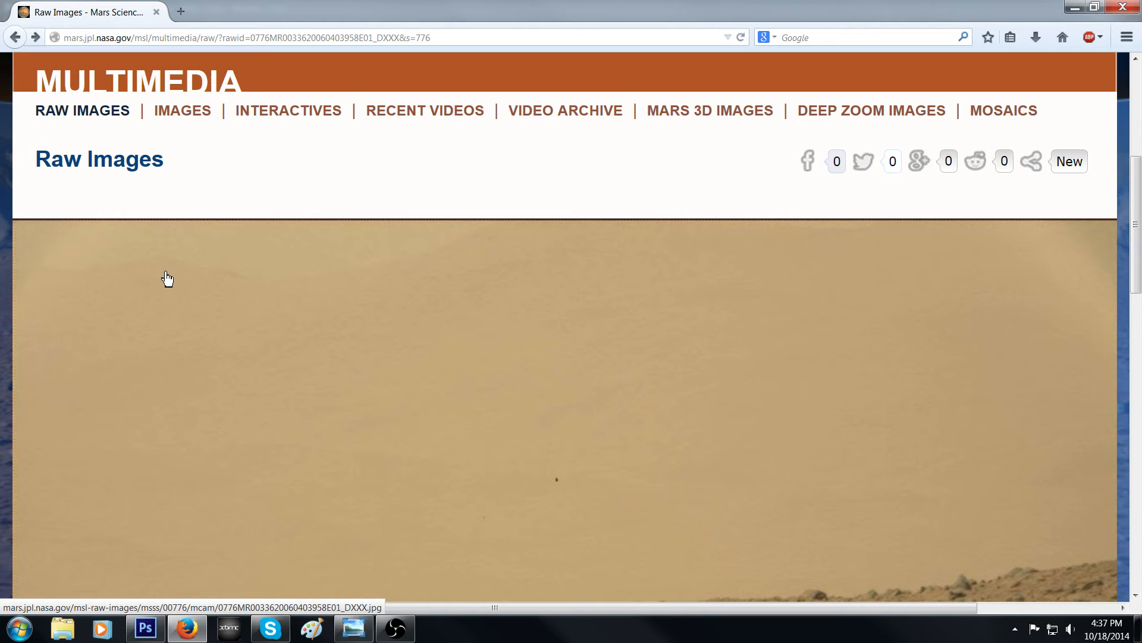
{"action": "mouse_move", "coordinate": [374, 283]}
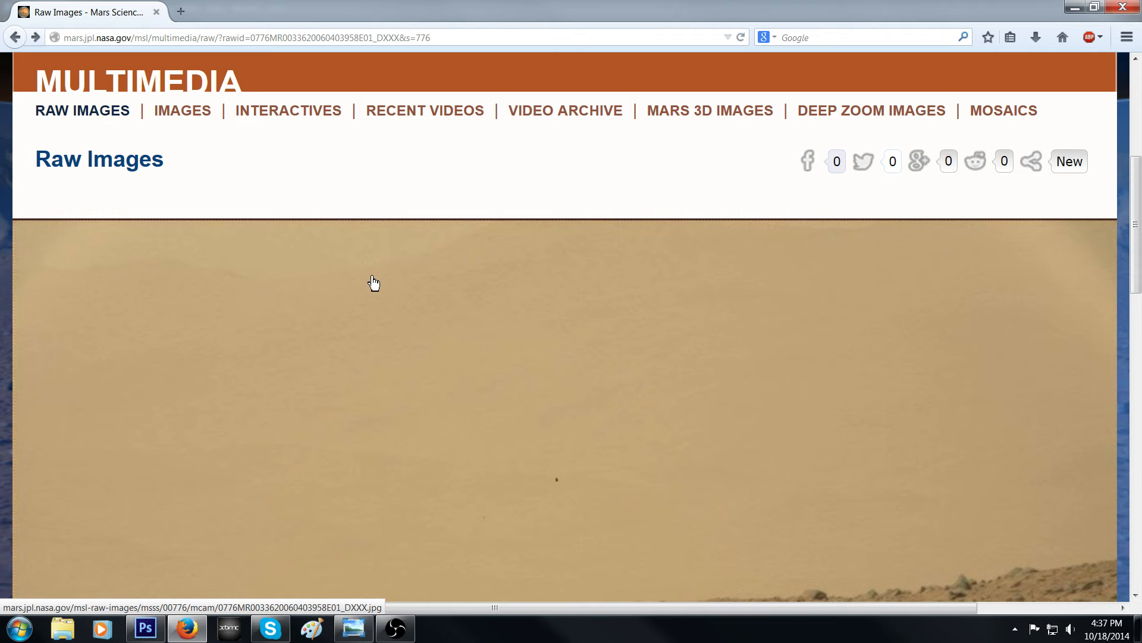
{"action": "mouse_move", "coordinate": [449, 259]}
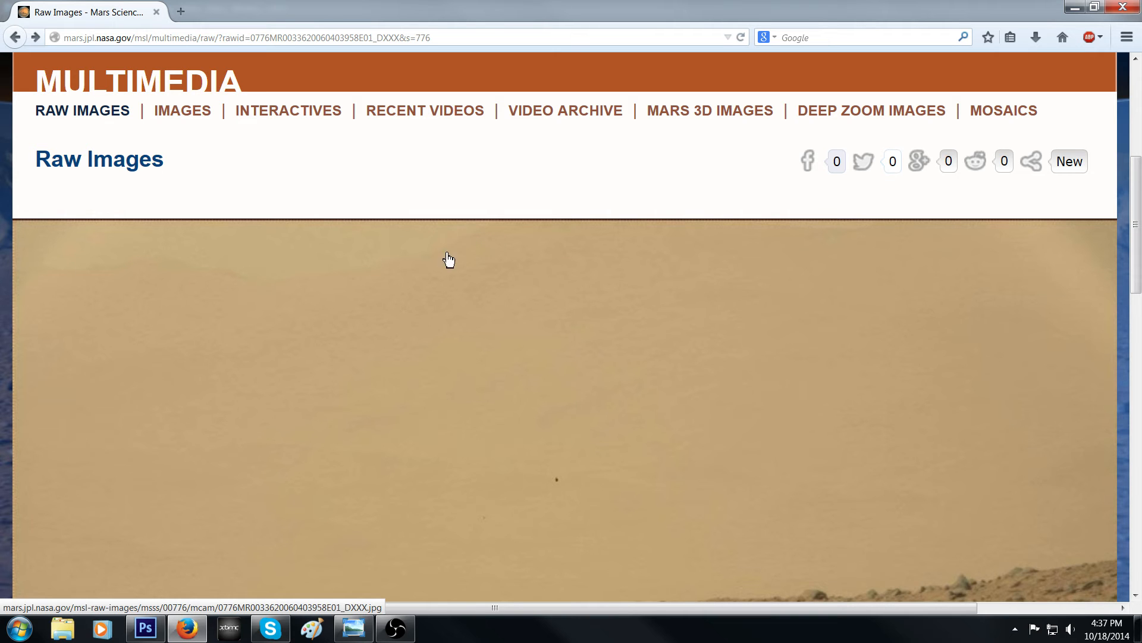
{"action": "mouse_move", "coordinate": [520, 281]}
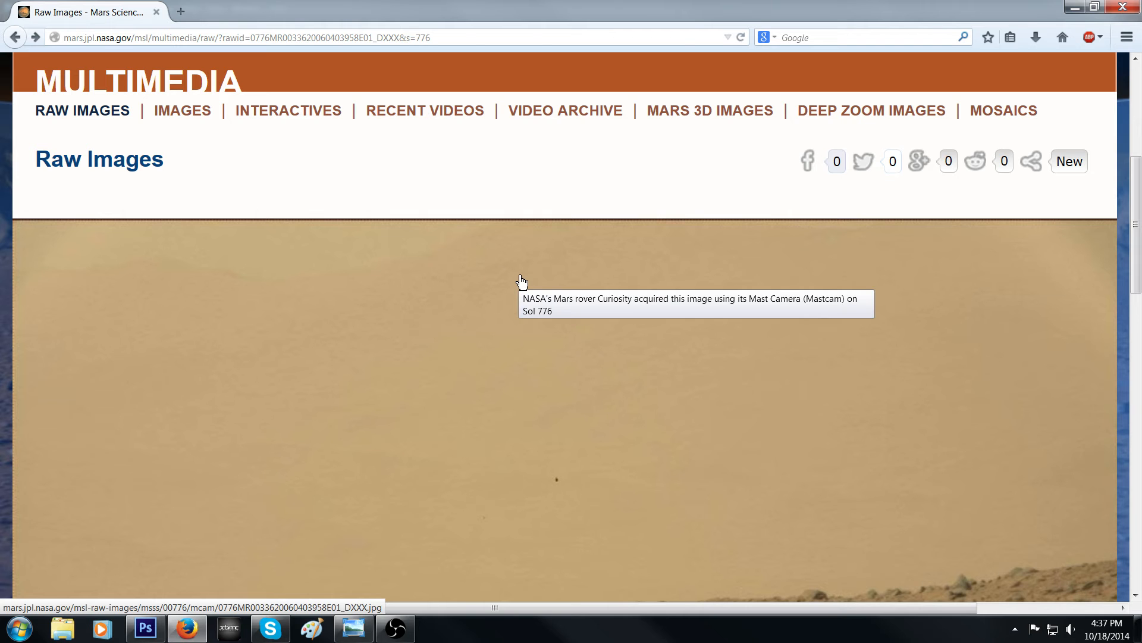
{"action": "mouse_move", "coordinate": [980, 403]}
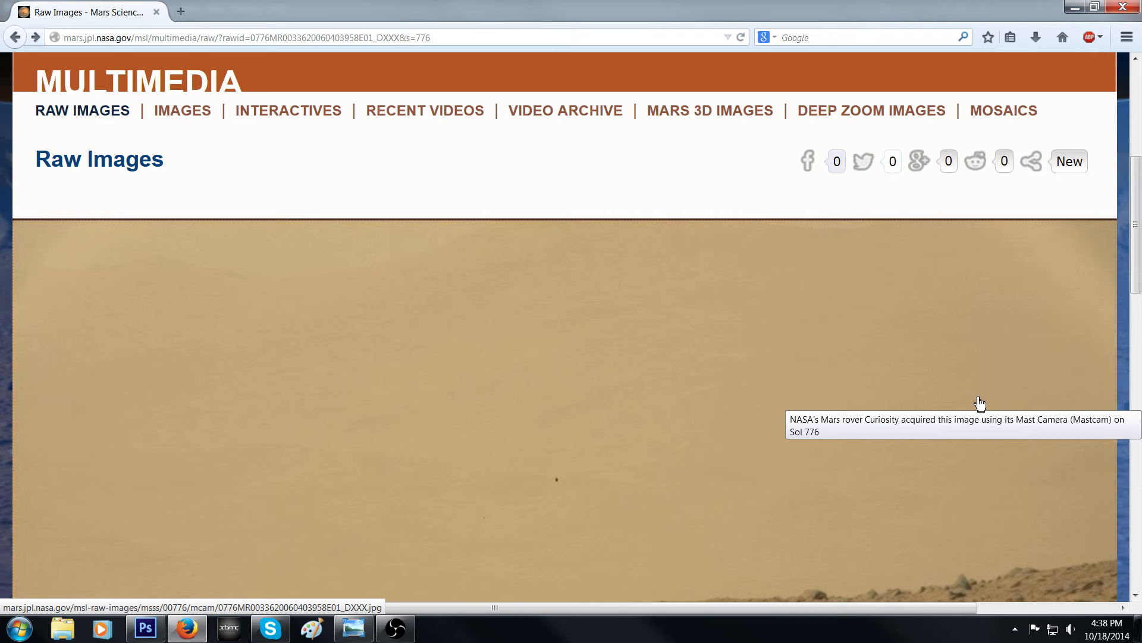
{"action": "scroll", "scroll_direction": "down", "scroll_amount": 3}
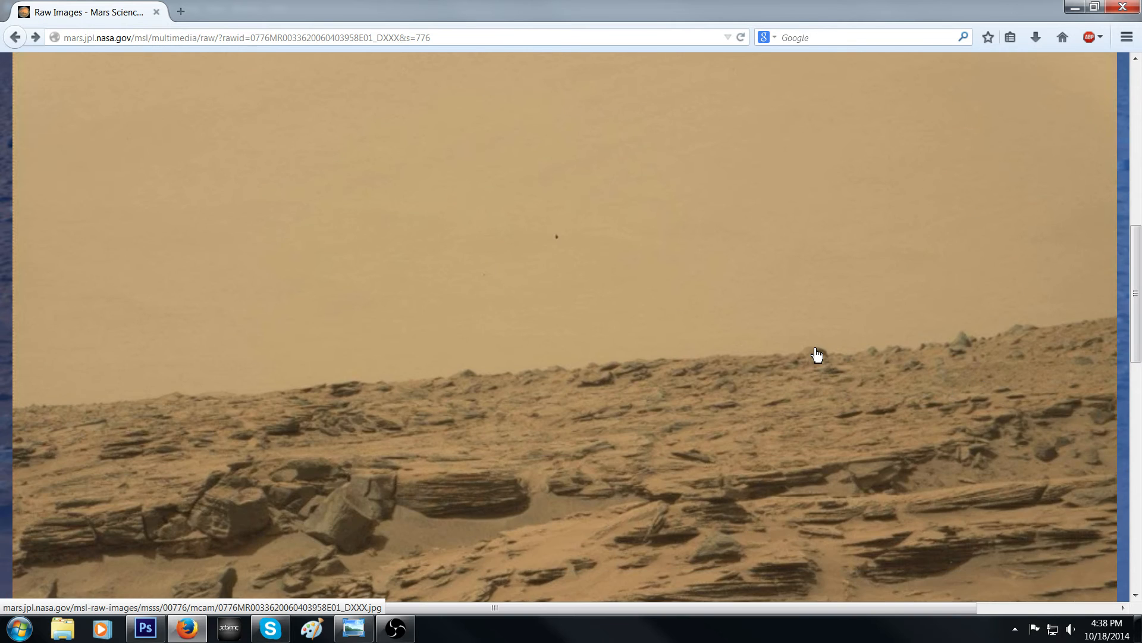
{"action": "scroll", "scroll_direction": "up", "scroll_amount": 3}
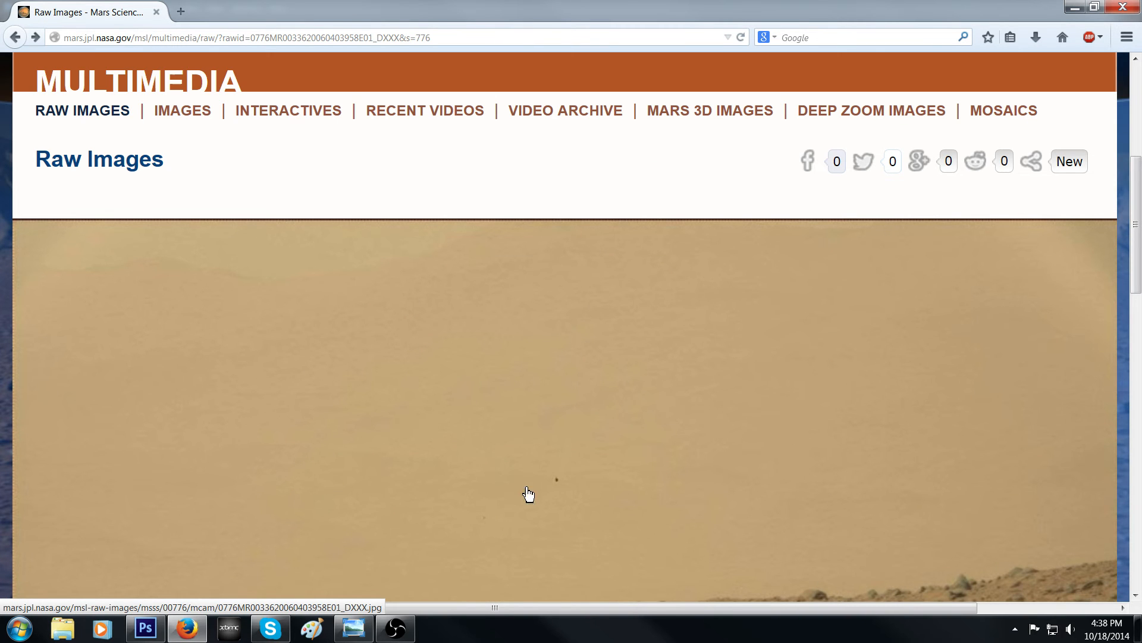
{"action": "scroll", "scroll_direction": "down", "scroll_amount": 3}
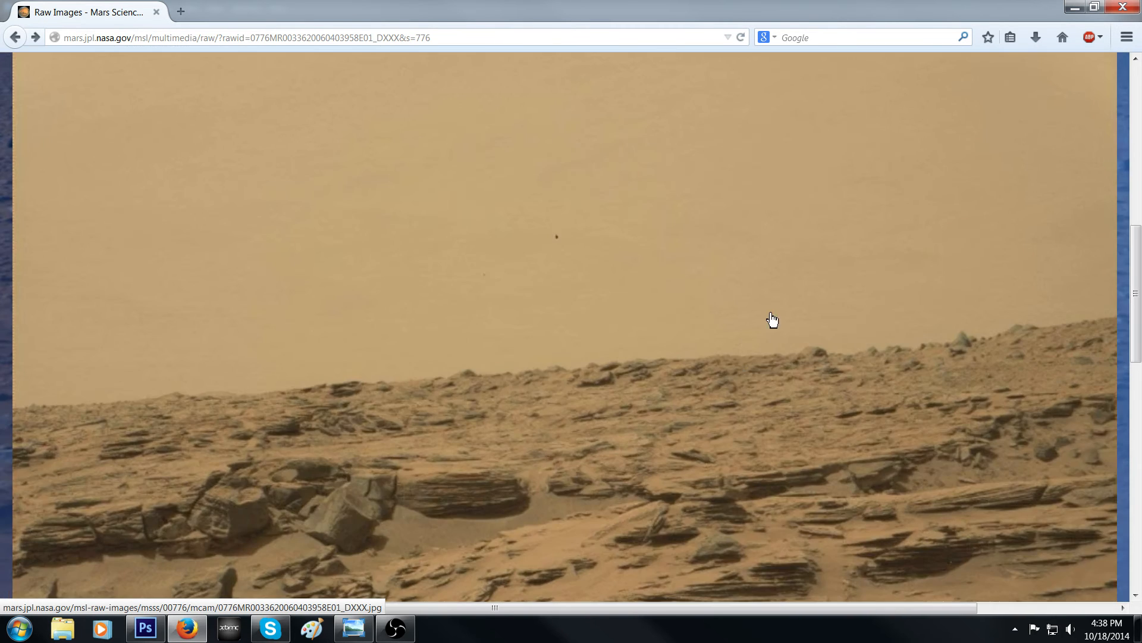
{"action": "scroll", "scroll_direction": "up", "scroll_amount": 3}
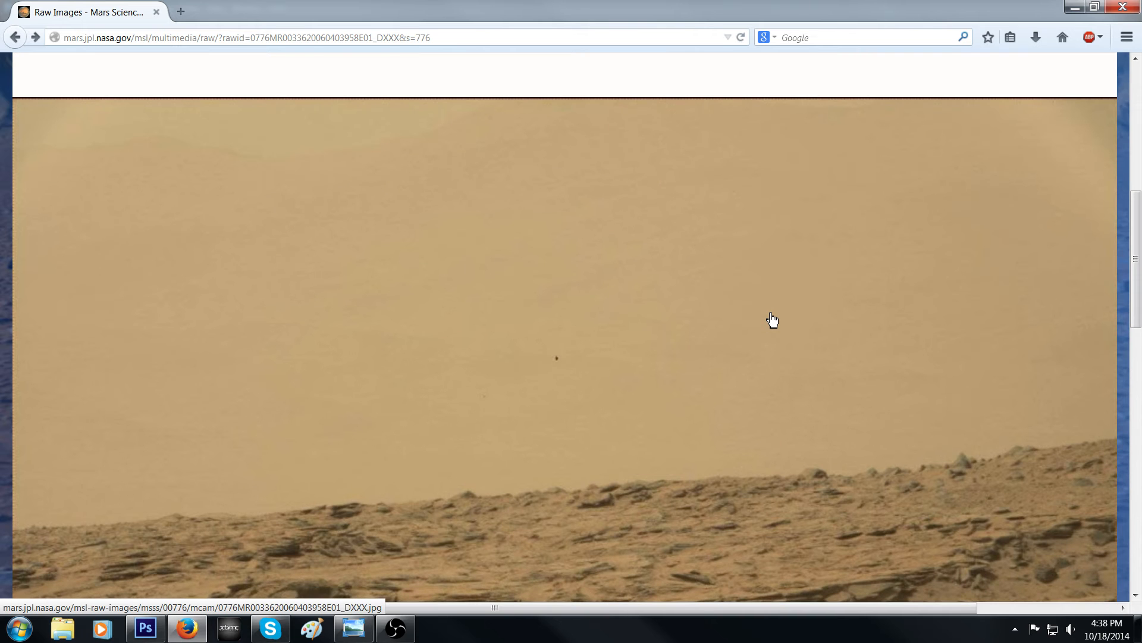
{"action": "scroll", "scroll_direction": "down", "scroll_amount": 3}
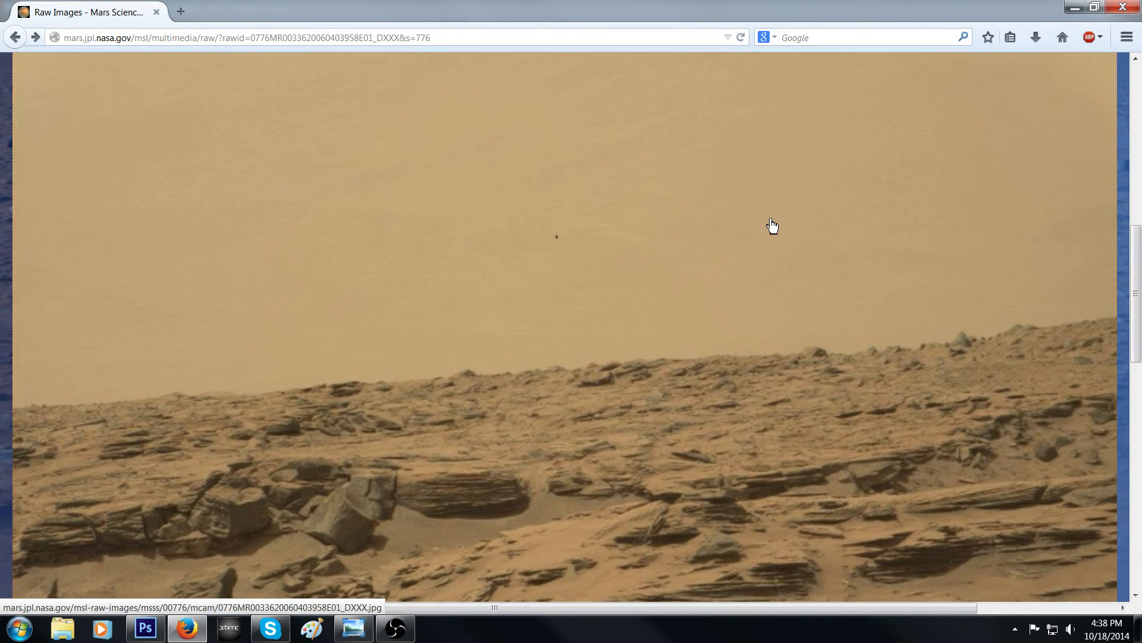
{"action": "scroll", "scroll_direction": "up", "scroll_amount": 3}
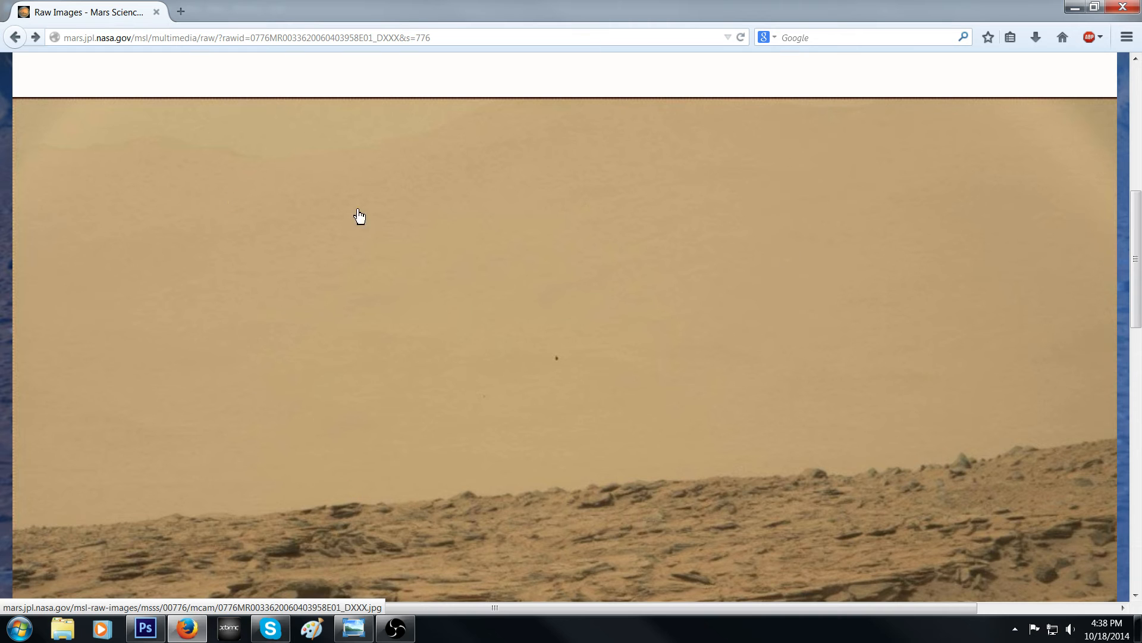
{"action": "mouse_move", "coordinate": [658, 210]}
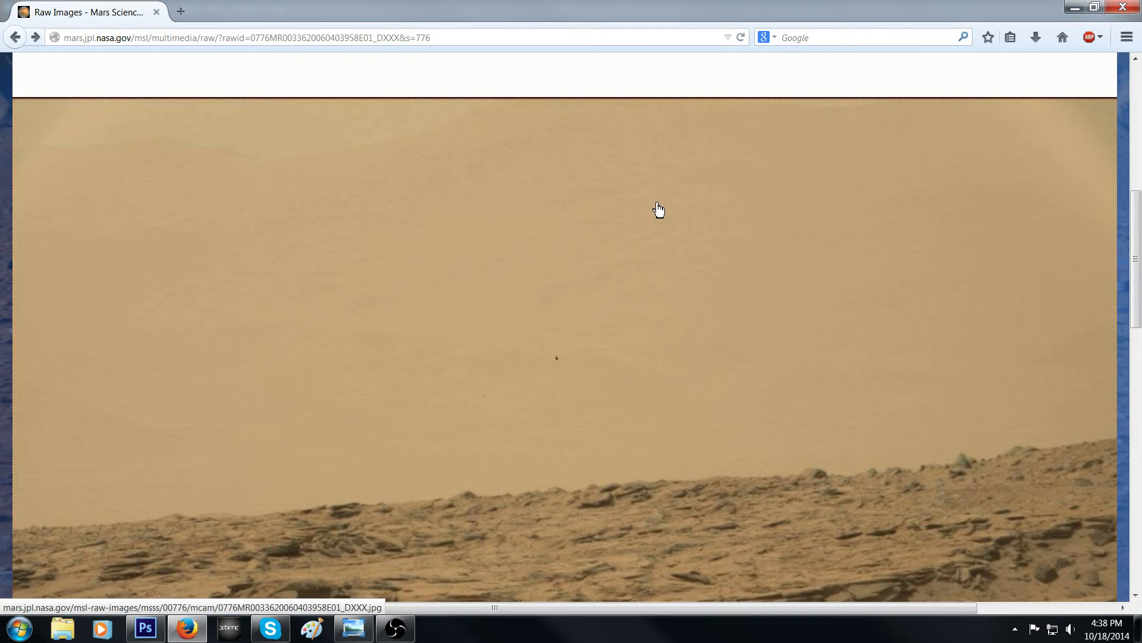
{"action": "mouse_move", "coordinate": [452, 151]}
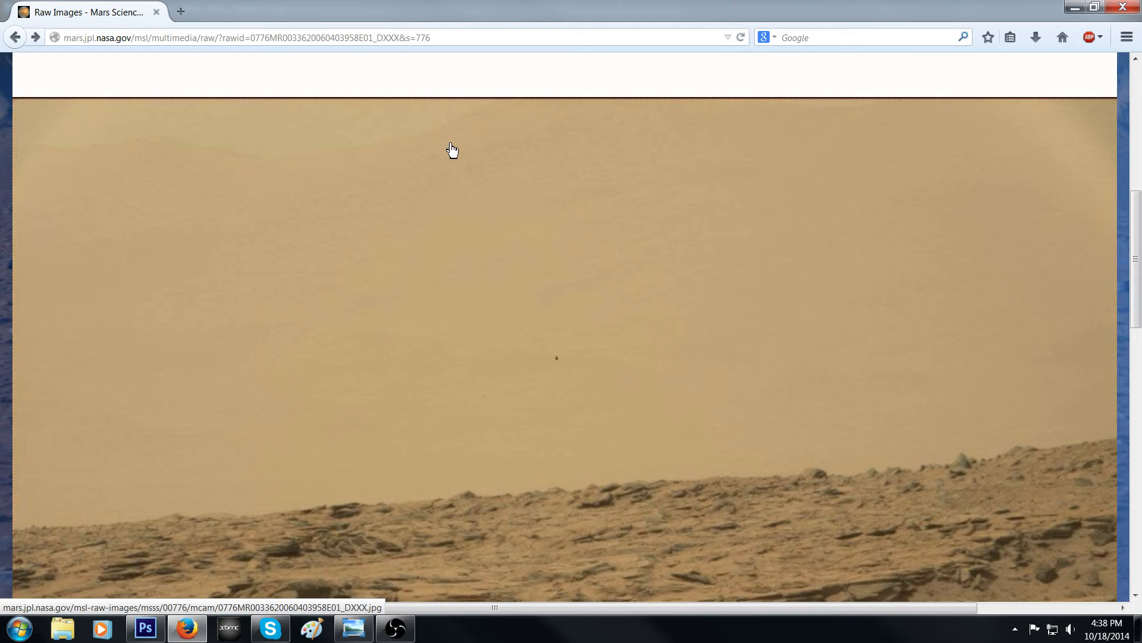
{"action": "mouse_move", "coordinate": [878, 268]}
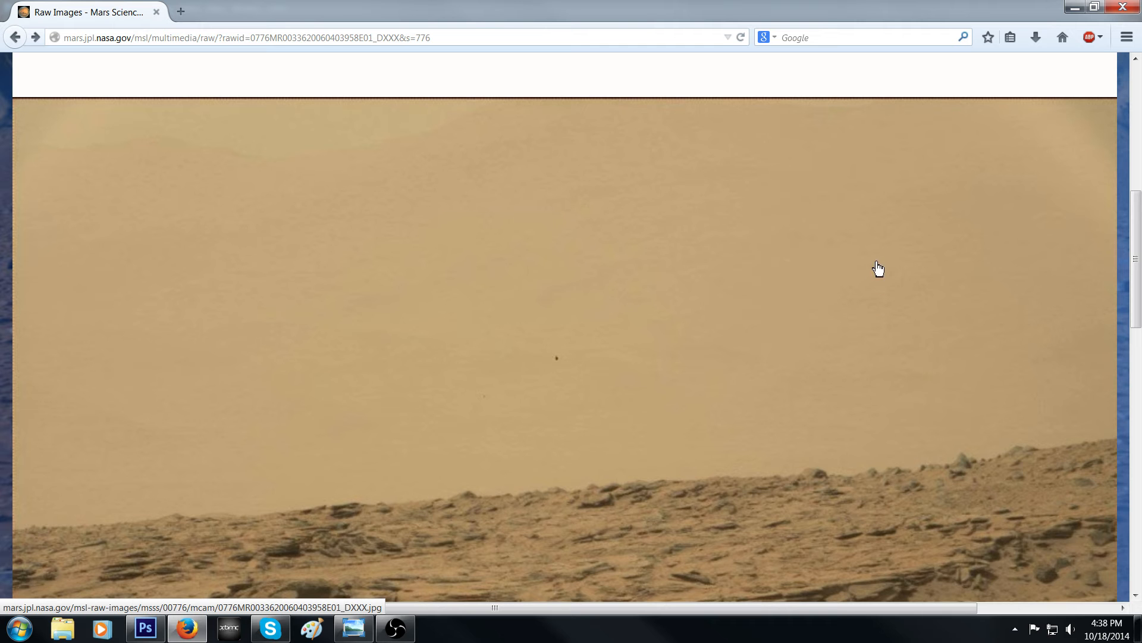
{"action": "scroll", "scroll_direction": "down", "scroll_amount": 3}
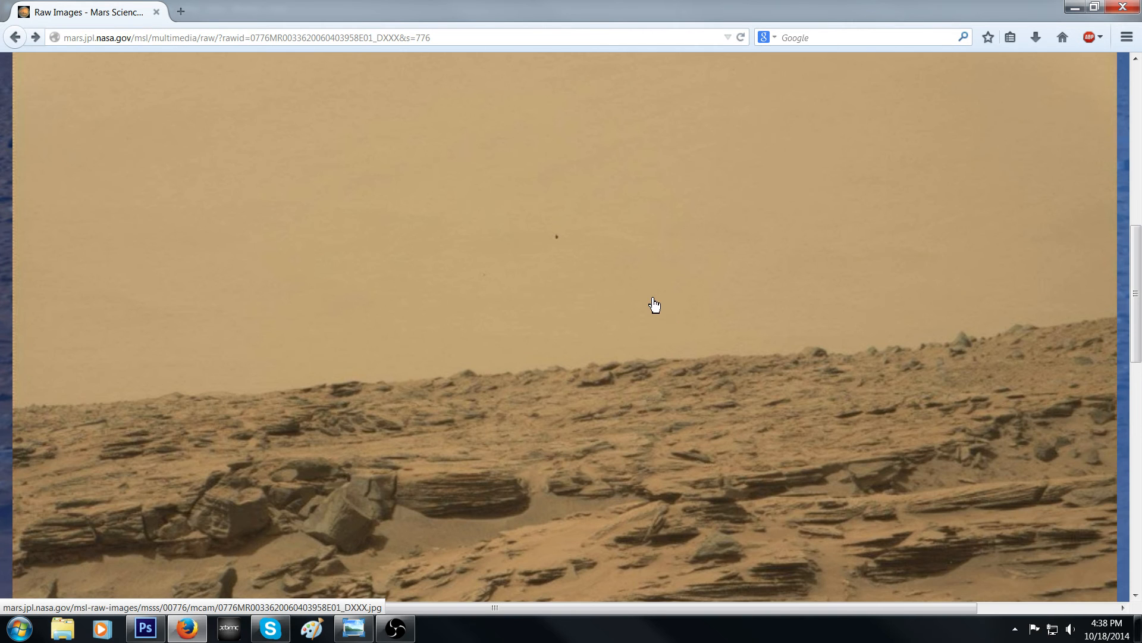
{"action": "scroll", "scroll_direction": "up", "scroll_amount": 3}
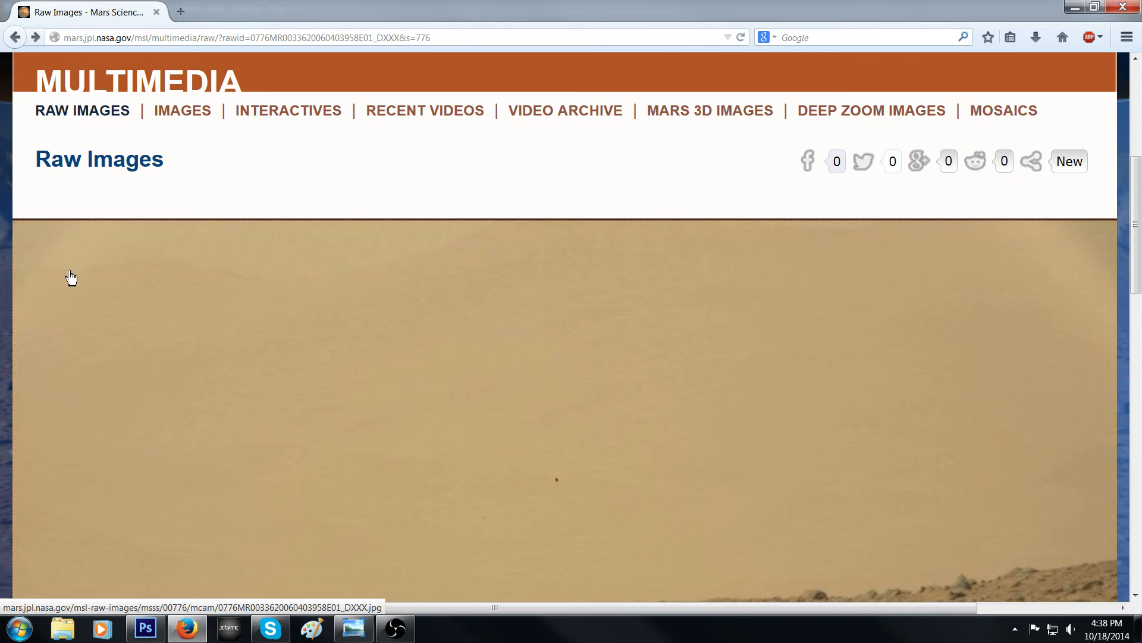
{"action": "mouse_move", "coordinate": [201, 275]}
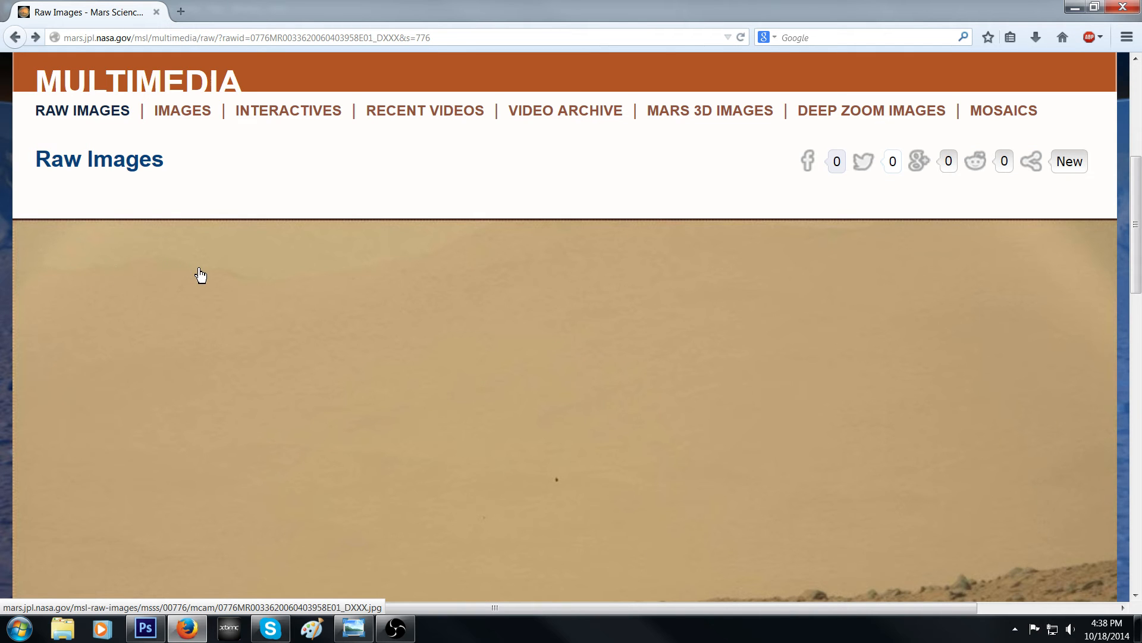
{"action": "mouse_move", "coordinate": [335, 283]}
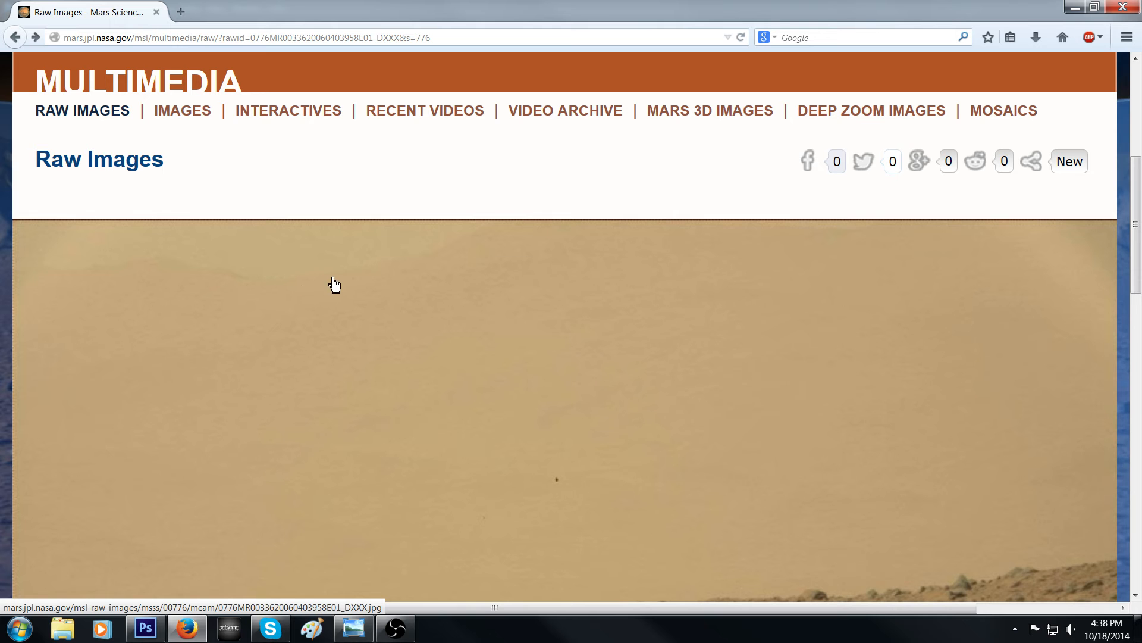
{"action": "mouse_move", "coordinate": [422, 261]}
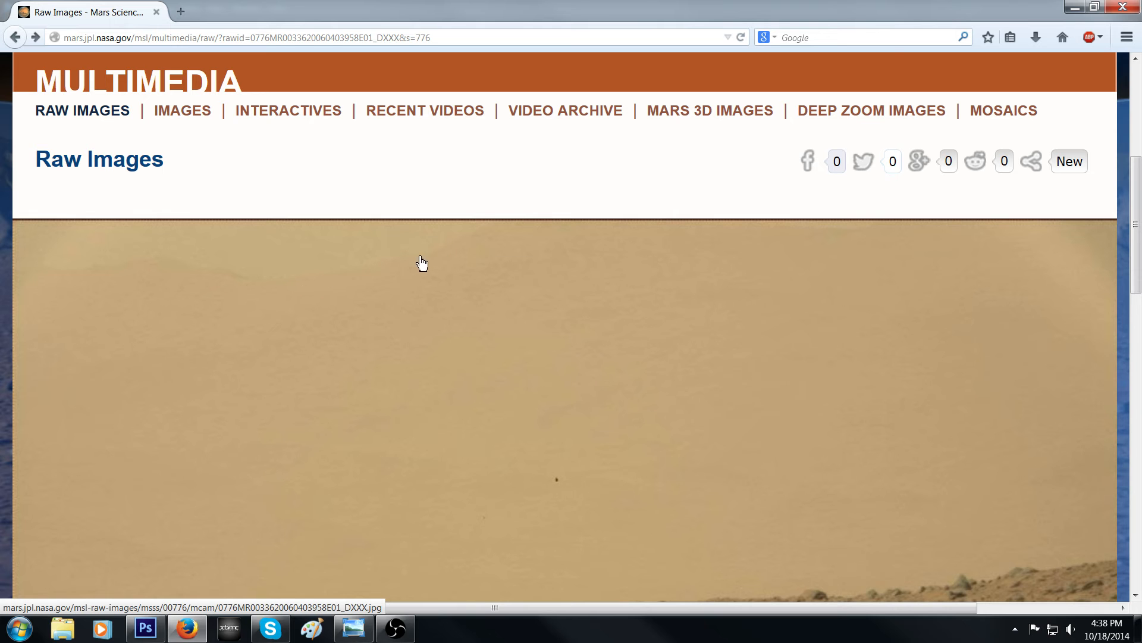
{"action": "mouse_move", "coordinate": [899, 296]}
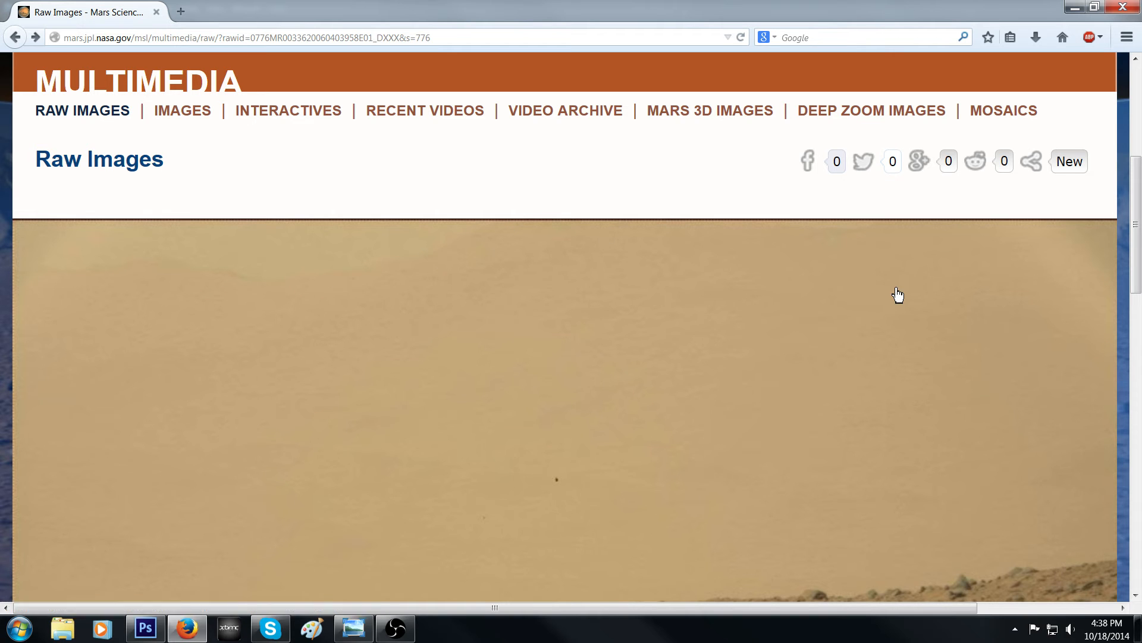
{"action": "mouse_move", "coordinate": [123, 283]}
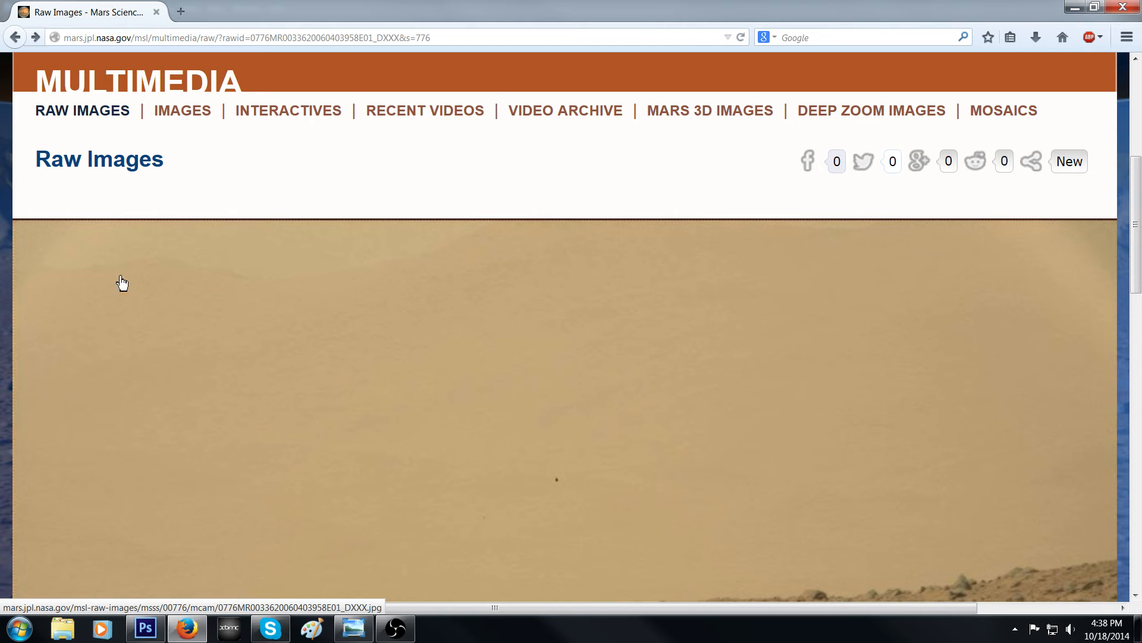
{"action": "mouse_move", "coordinate": [150, 274]}
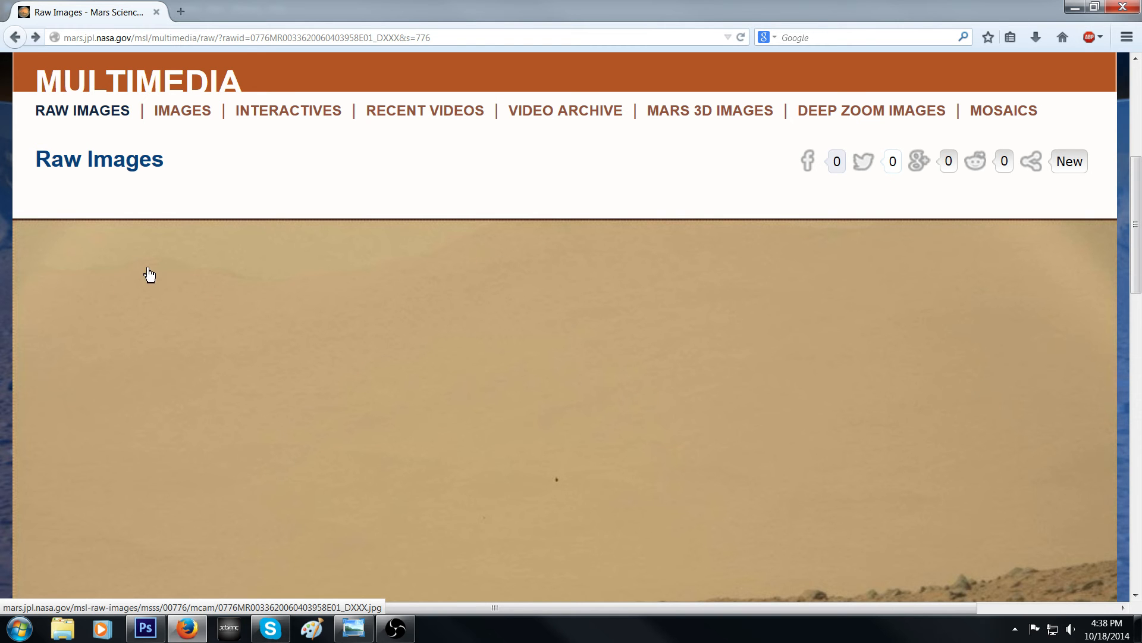
{"action": "left_click", "coordinate": [144, 628]}
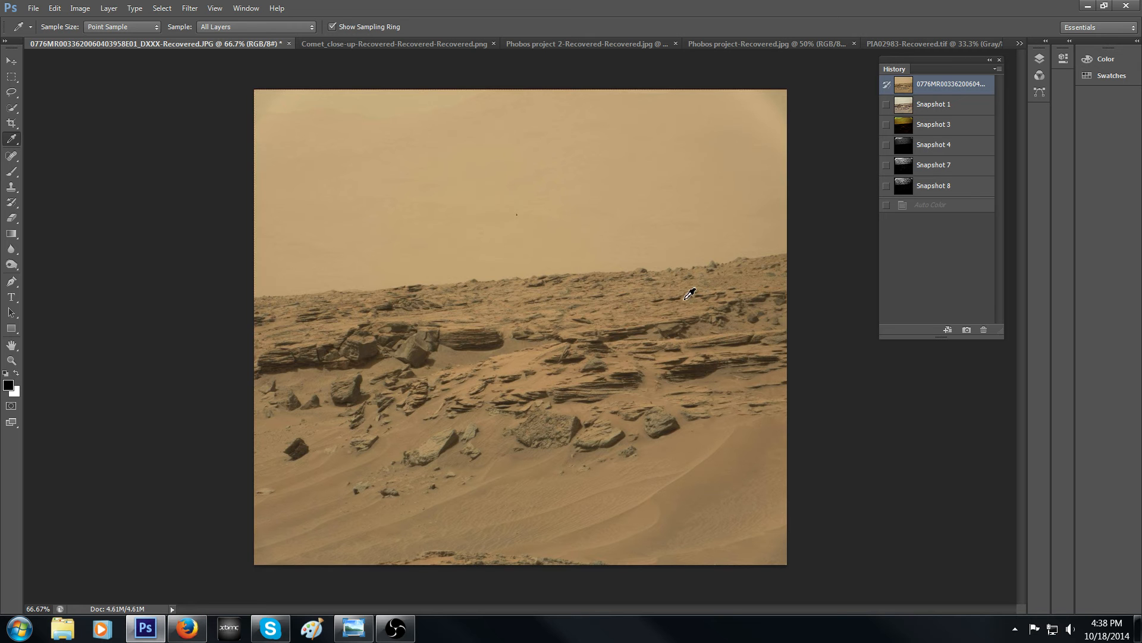
Step: Show Snapshot 1 in the History panel, then return to the original unedited image state
{"action": "left_click", "coordinate": [936, 205]}
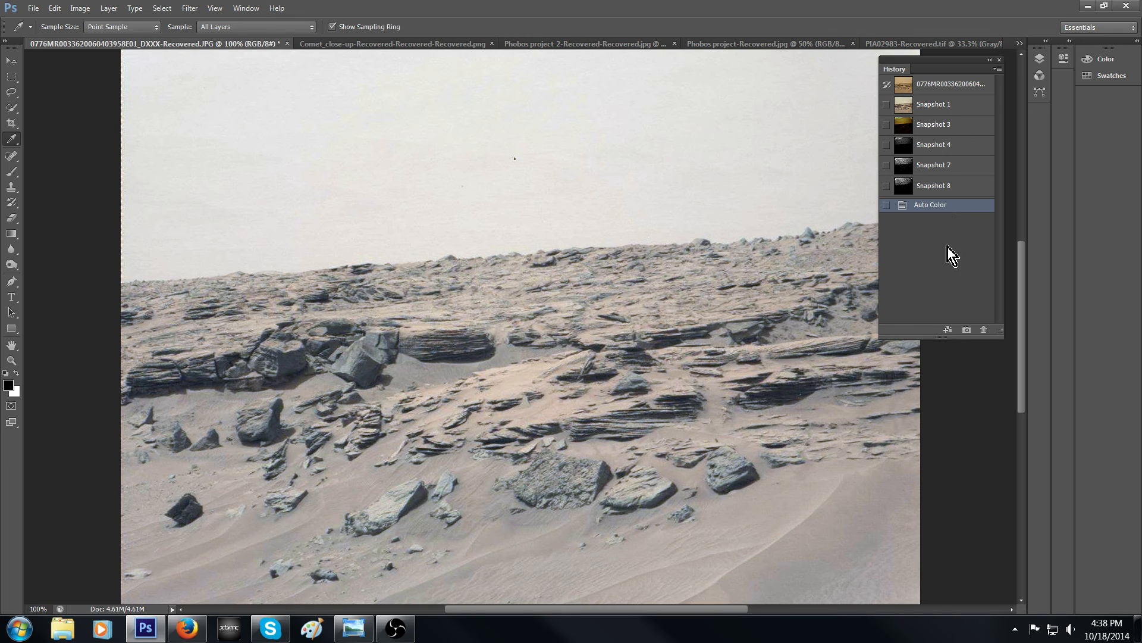
{"action": "left_click", "coordinate": [933, 105]}
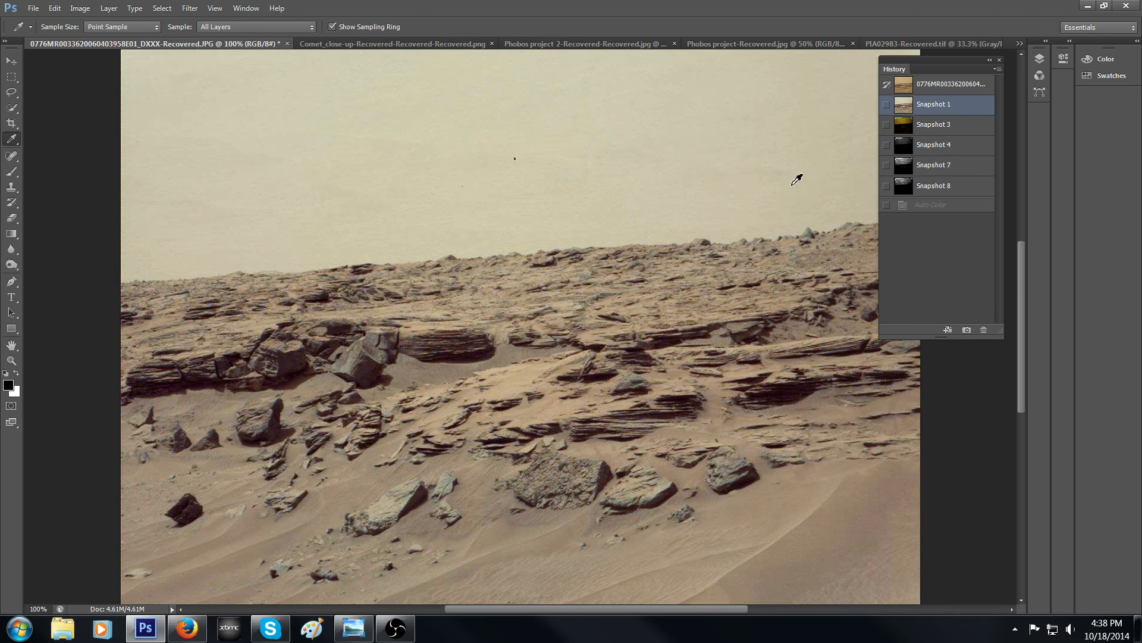
{"action": "left_click", "coordinate": [947, 83]}
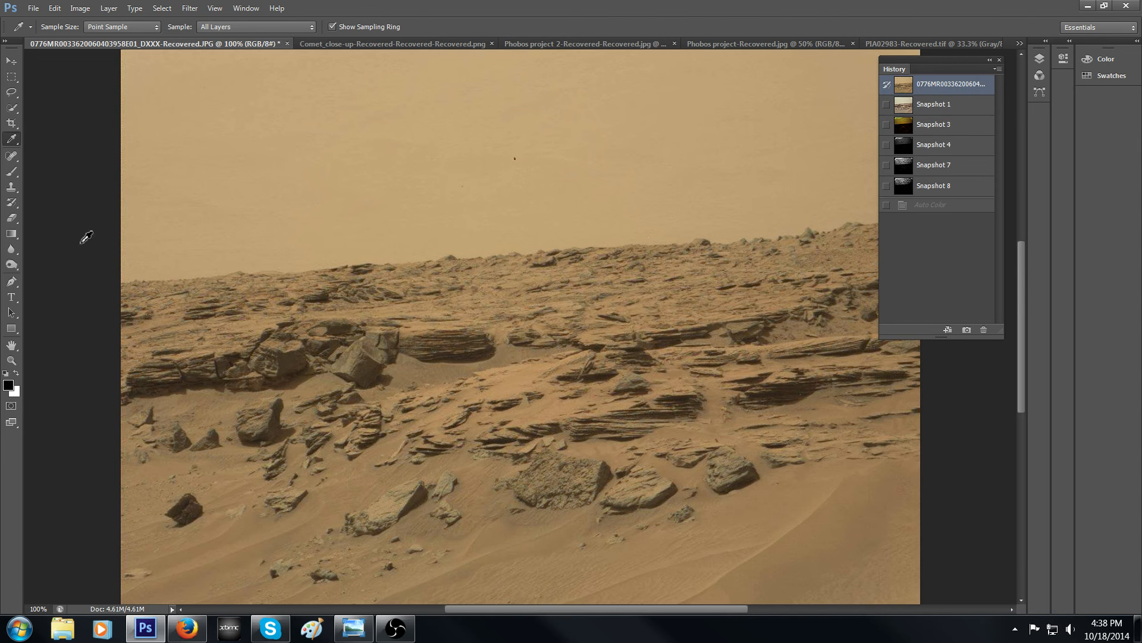
{"action": "mouse_move", "coordinate": [1027, 366]}
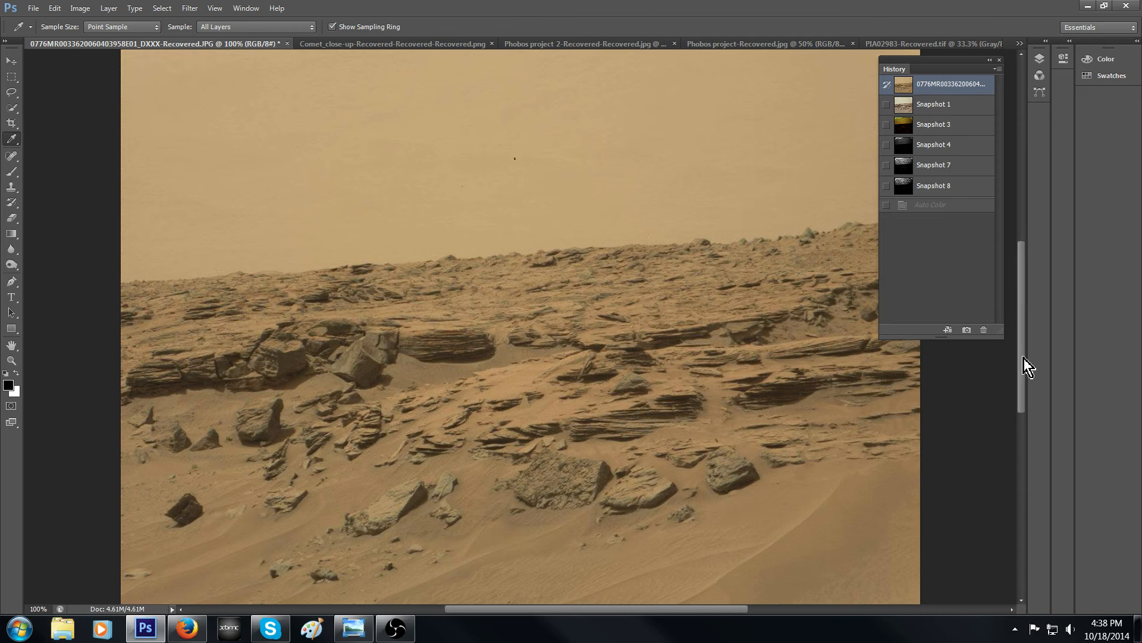
{"action": "scroll", "scroll_direction": "up", "scroll_amount": 3}
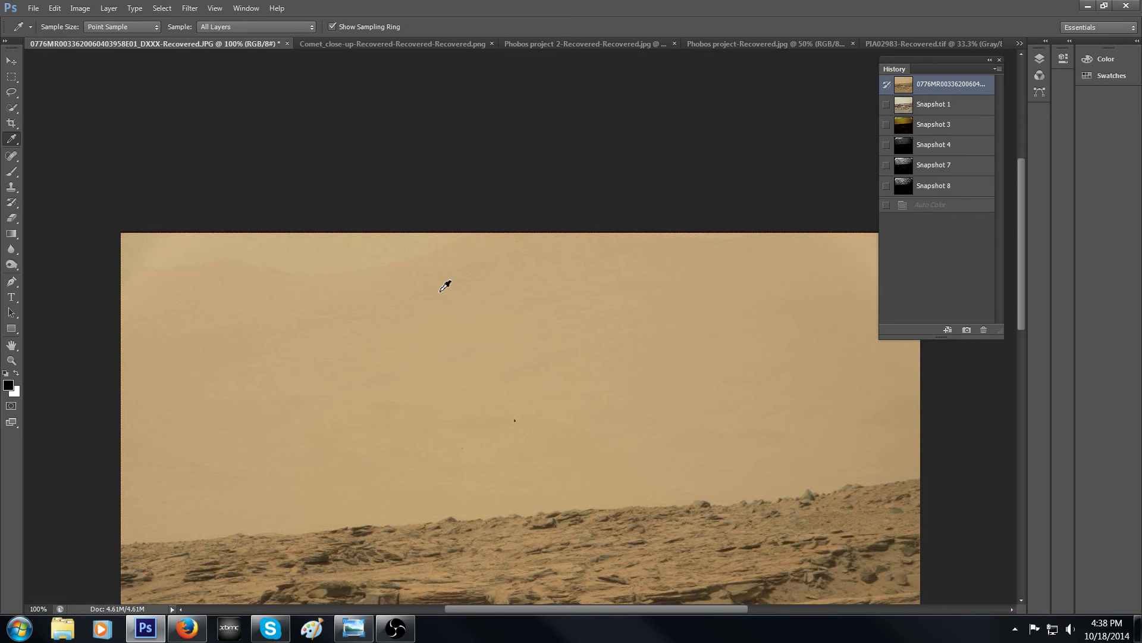
{"action": "mouse_move", "coordinate": [669, 255]}
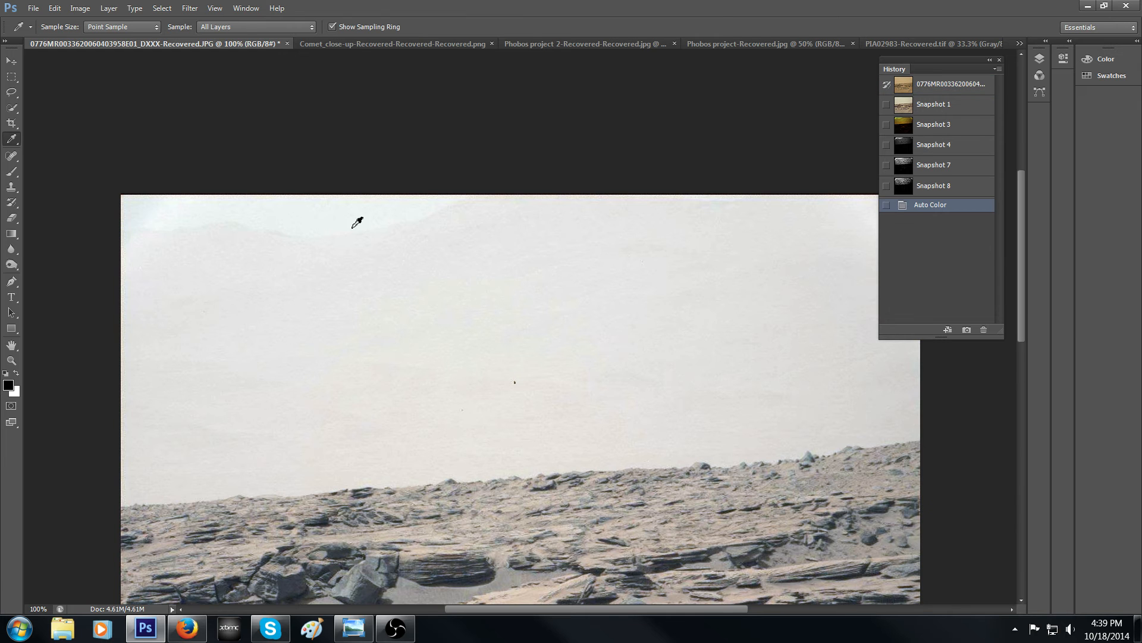
{"action": "mouse_move", "coordinate": [251, 225]}
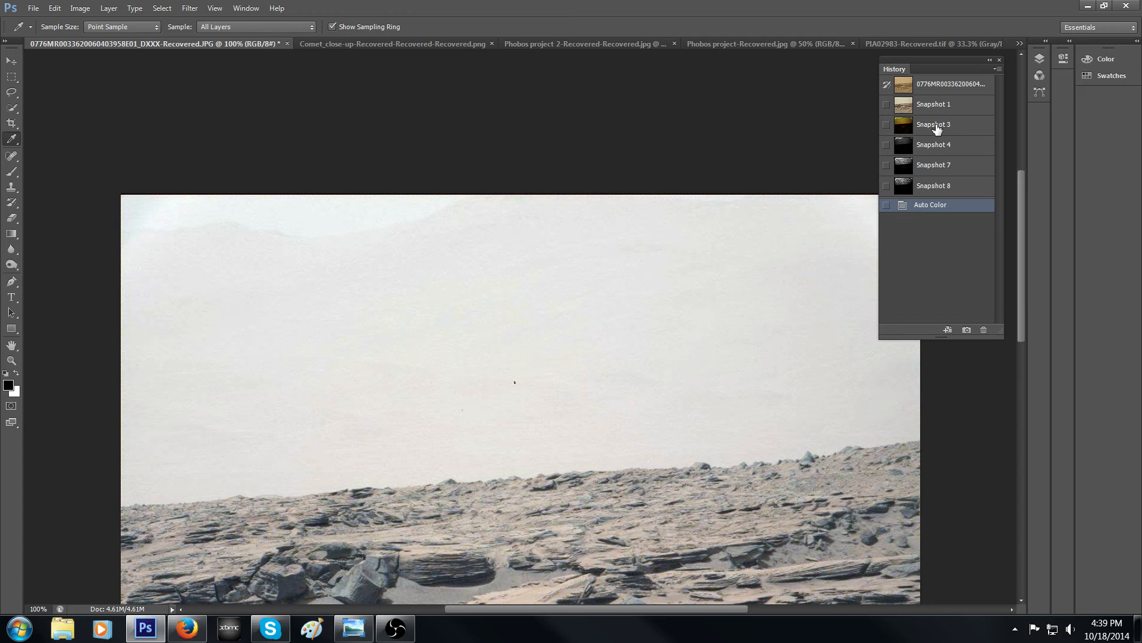
{"action": "left_click", "coordinate": [948, 83]}
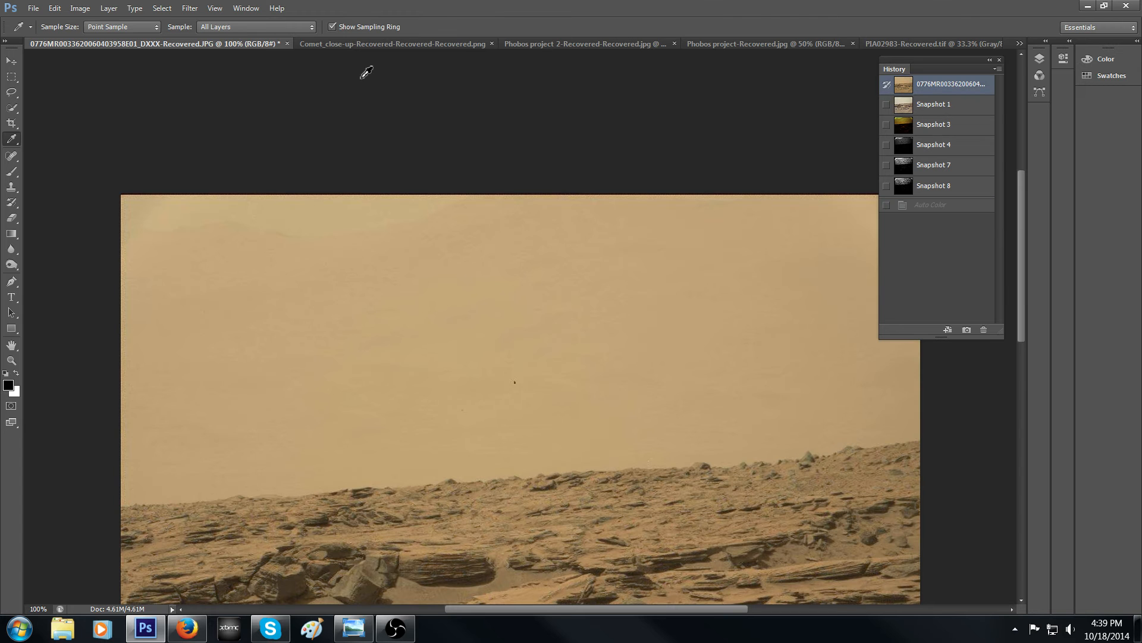
{"action": "left_click", "coordinate": [80, 8]}
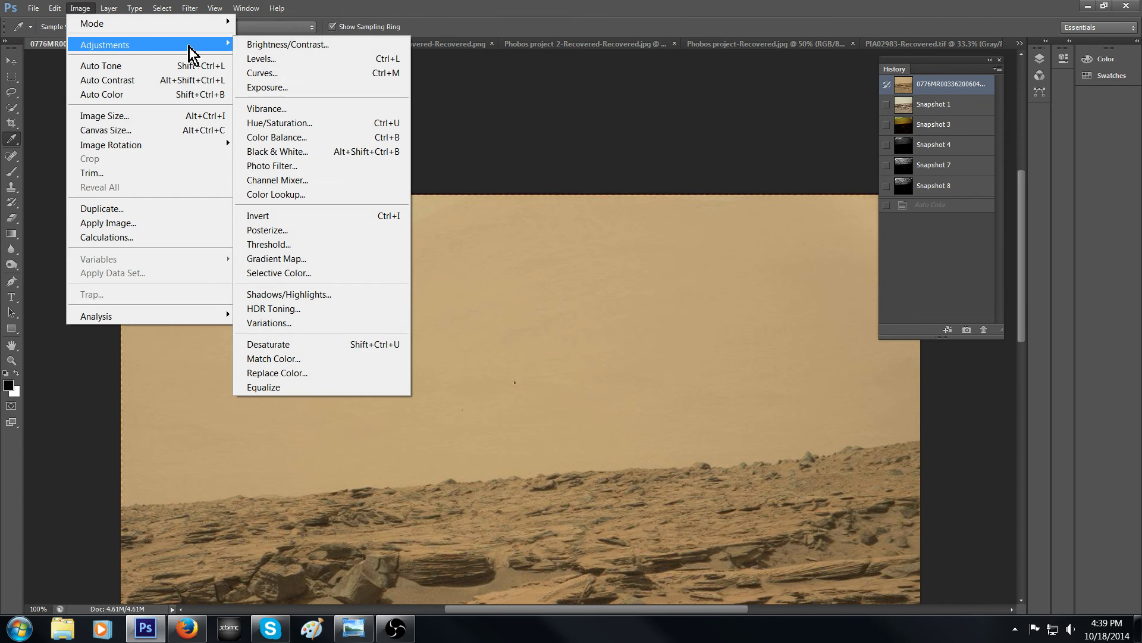
{"action": "left_click", "coordinate": [261, 59]}
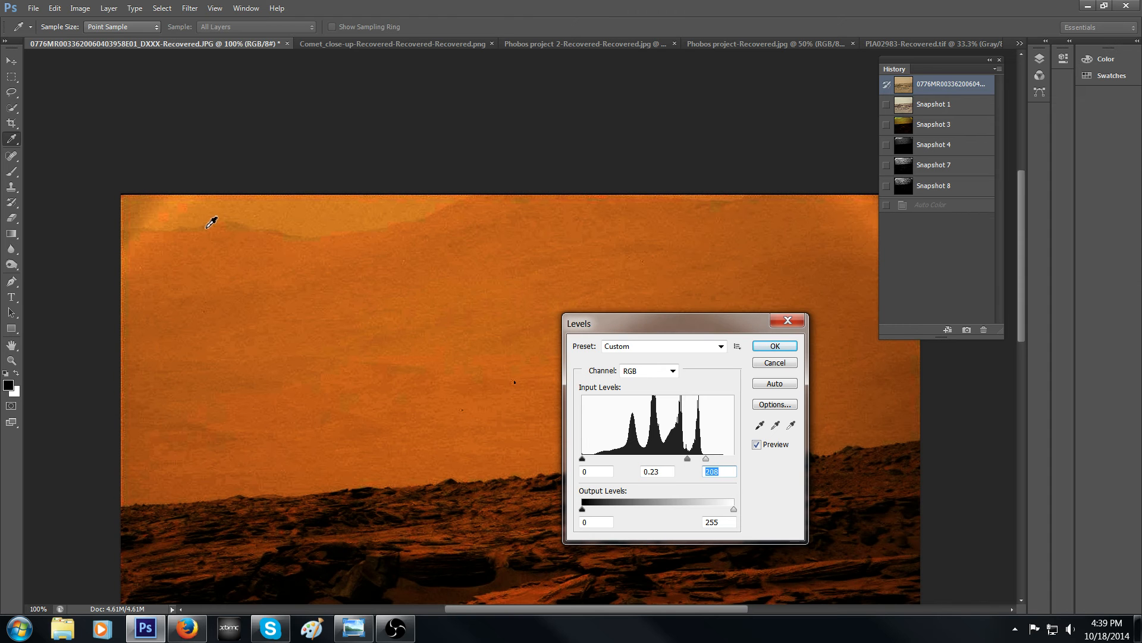
{"action": "mouse_move", "coordinate": [350, 248]}
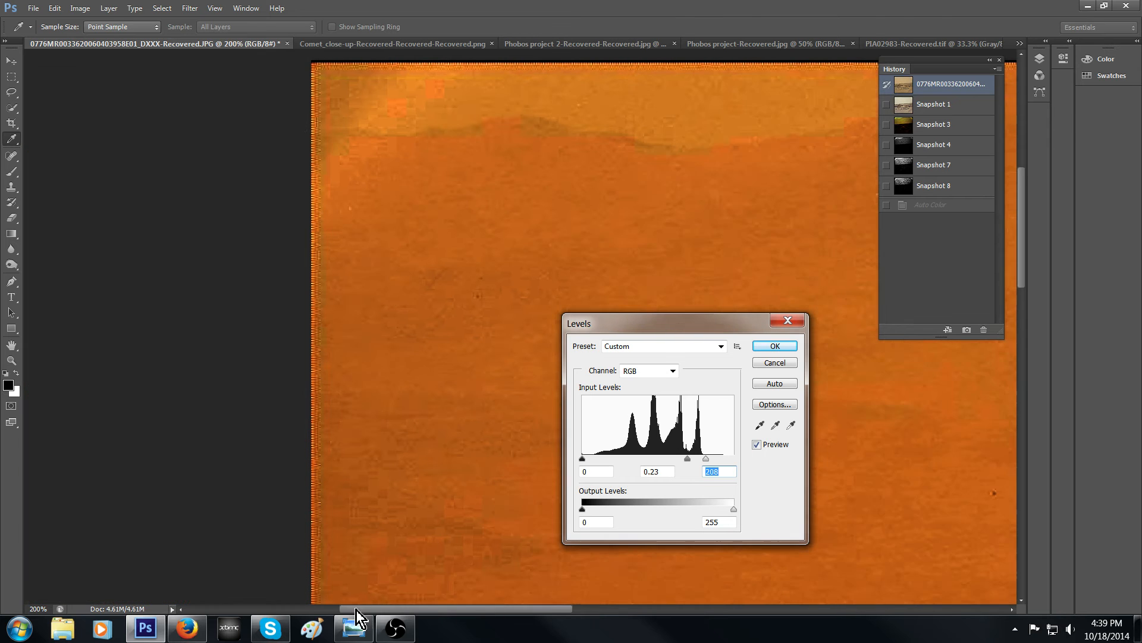
{"action": "scroll", "scroll_direction": "down", "scroll_amount": 3}
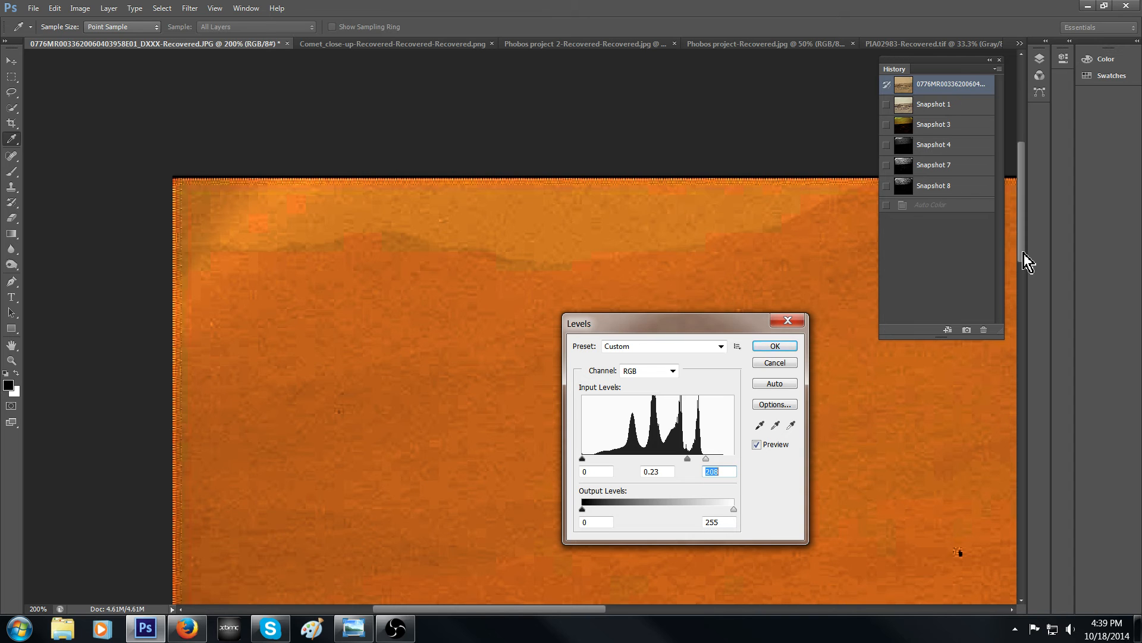
{"action": "mouse_move", "coordinate": [814, 288]}
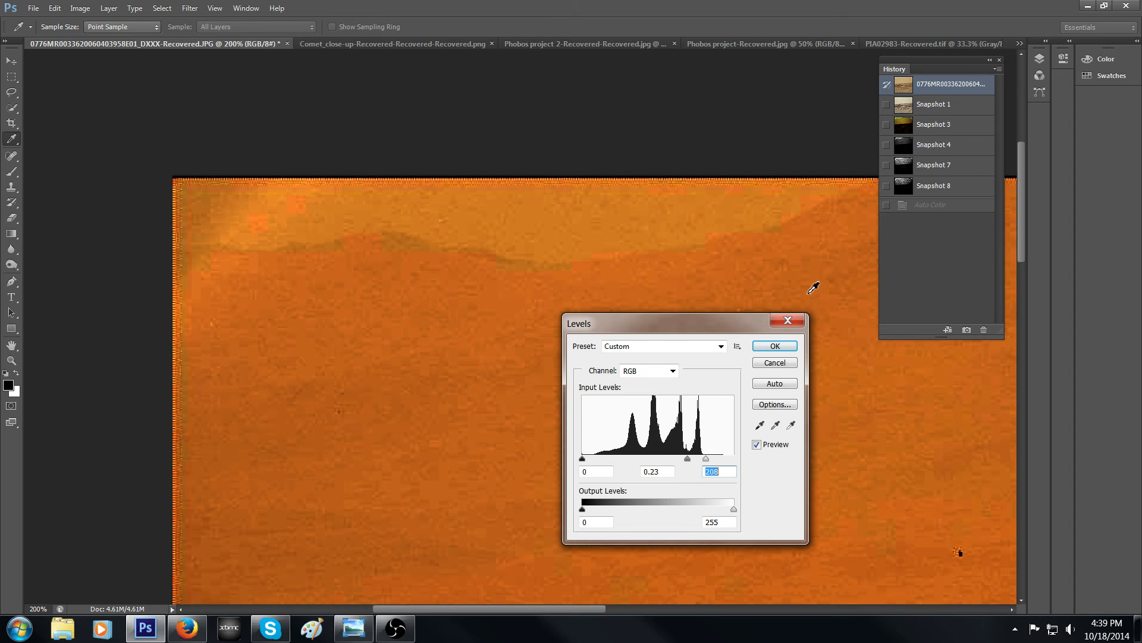
{"action": "mouse_move", "coordinate": [219, 239]}
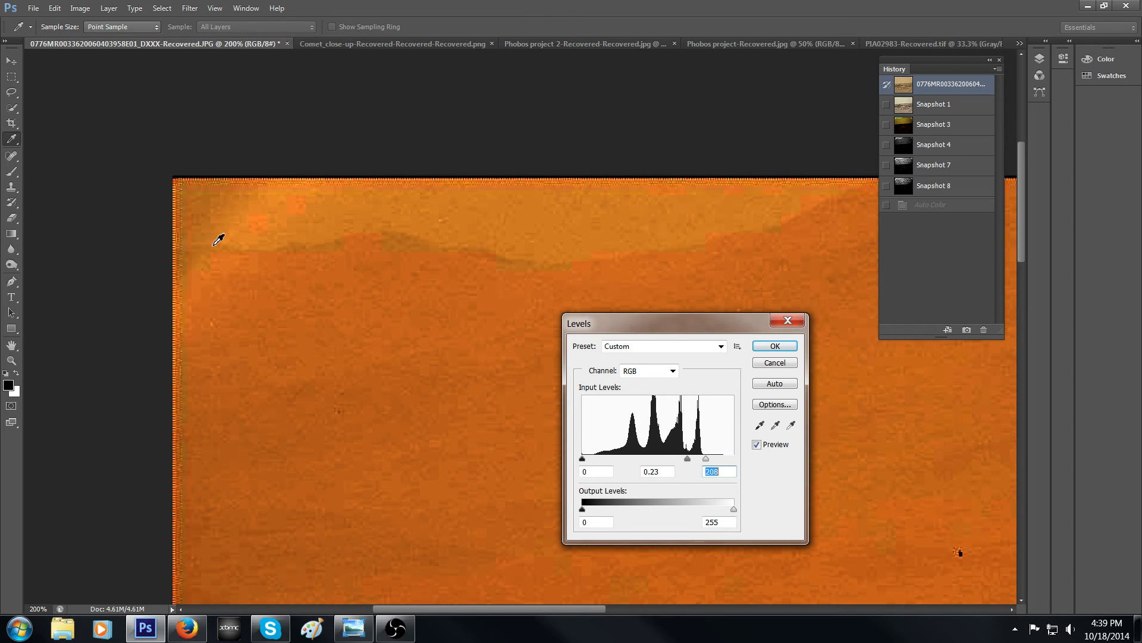
{"action": "mouse_move", "coordinate": [540, 268]}
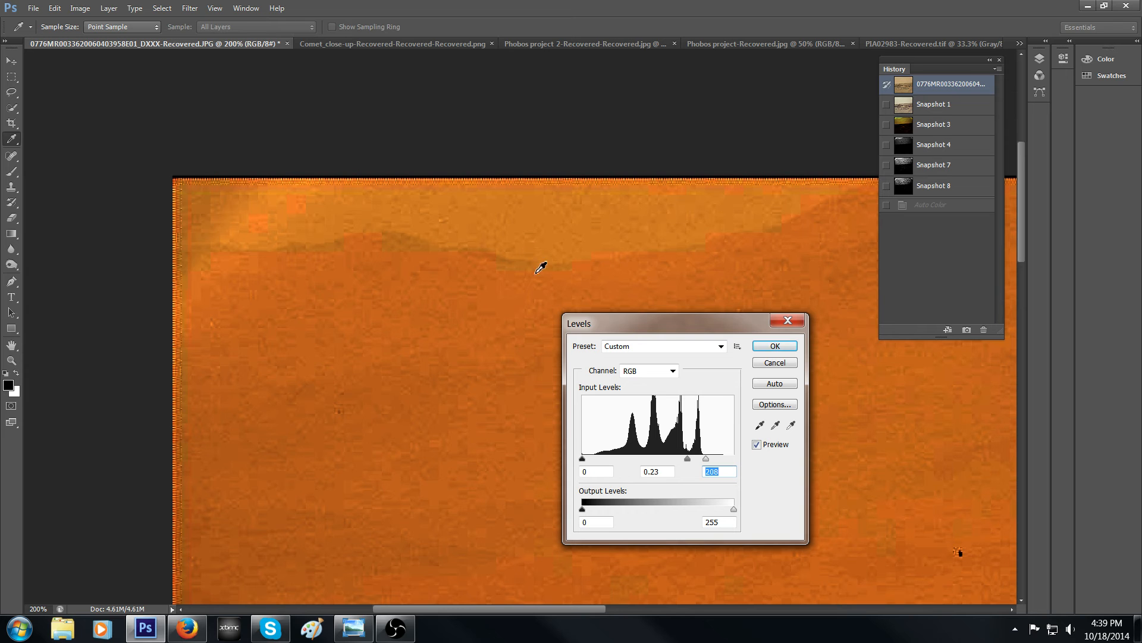
{"action": "mouse_move", "coordinate": [718, 275]}
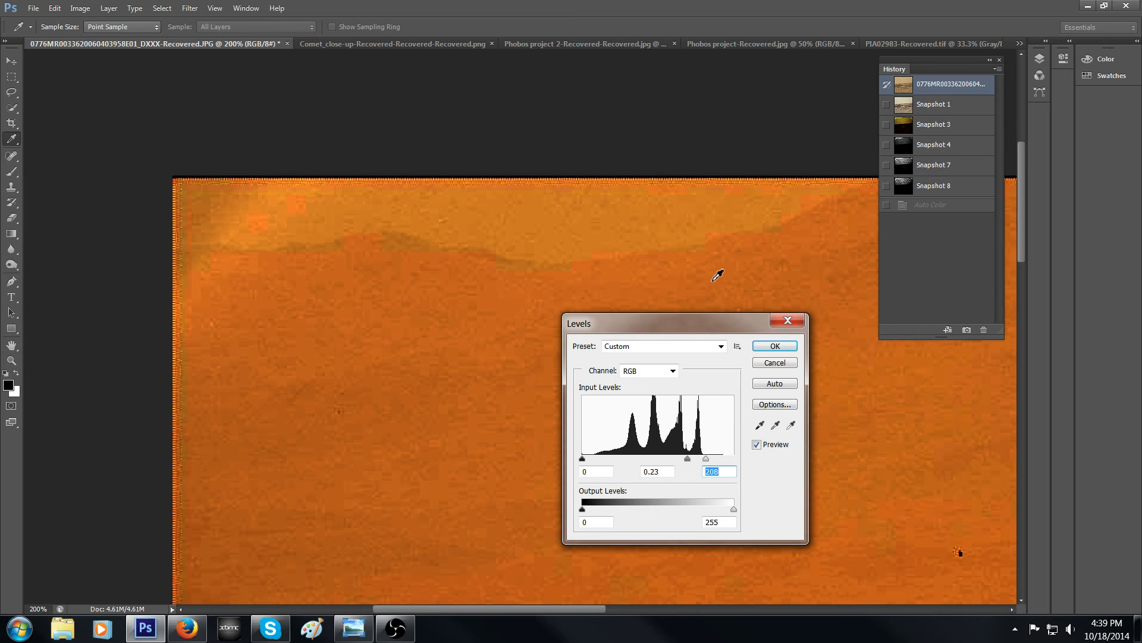
{"action": "mouse_move", "coordinate": [579, 547]}
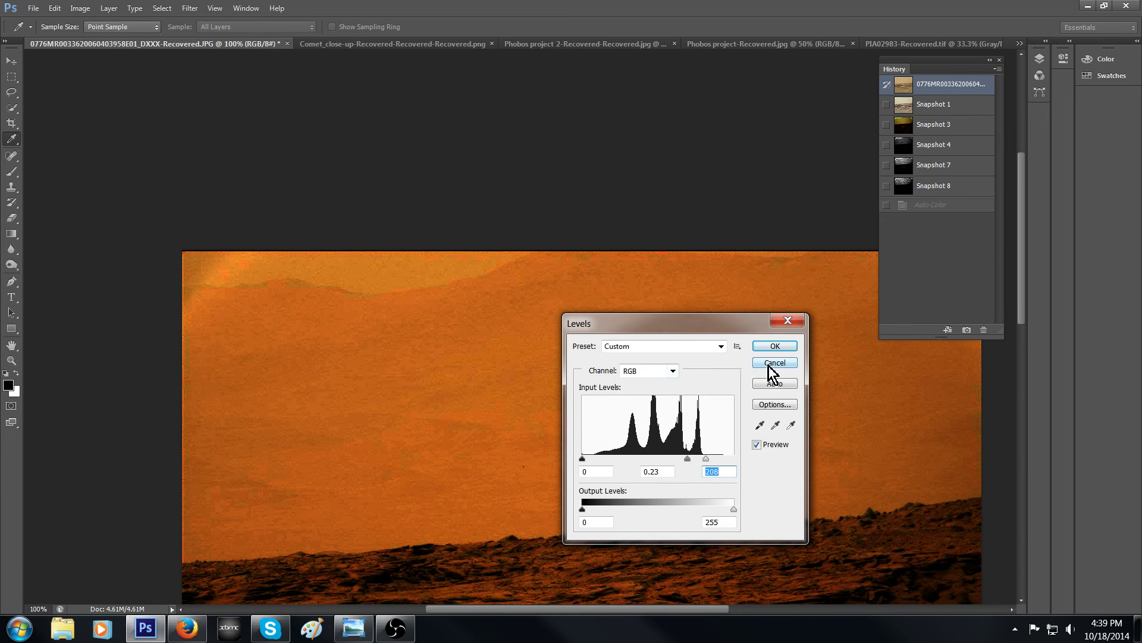
{"action": "left_click", "coordinate": [774, 363]}
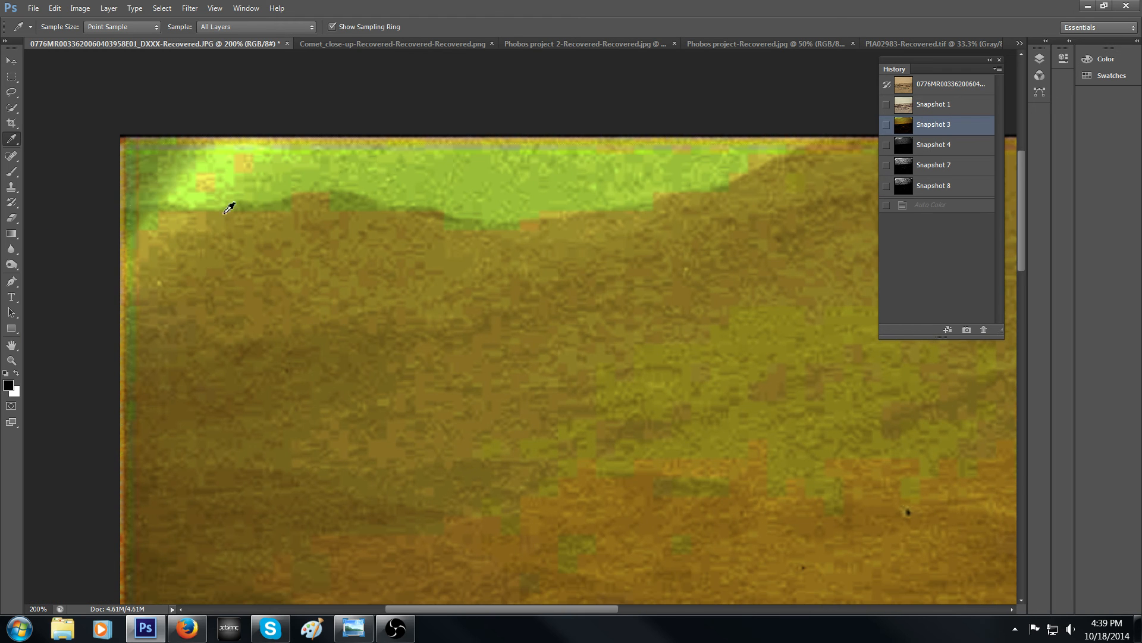
{"action": "mouse_move", "coordinate": [133, 362]}
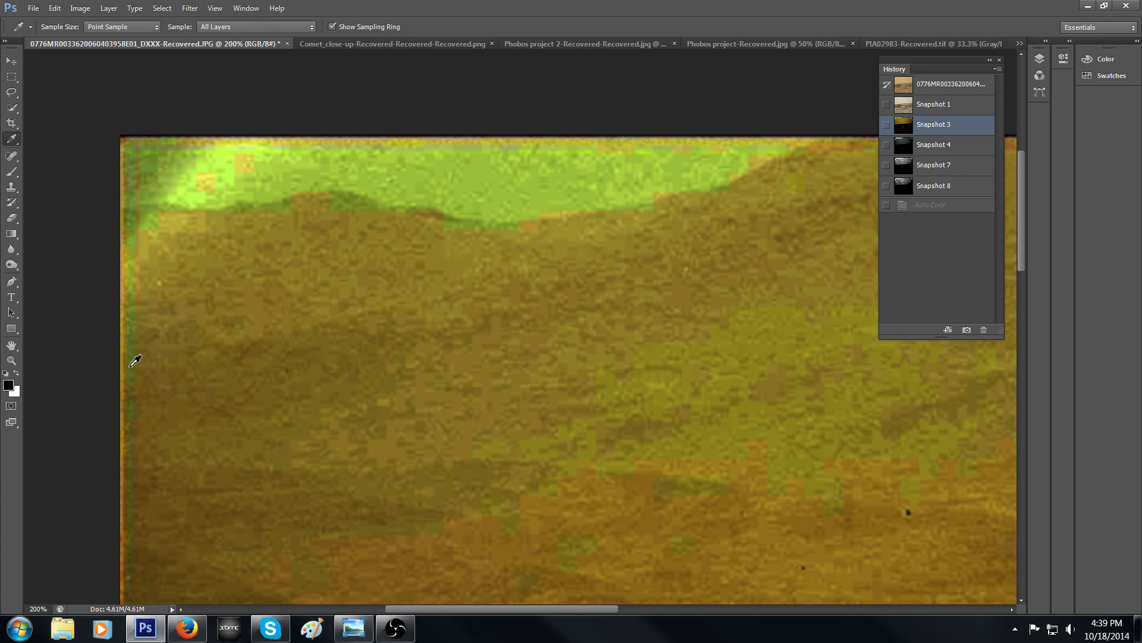
{"action": "mouse_move", "coordinate": [146, 387]}
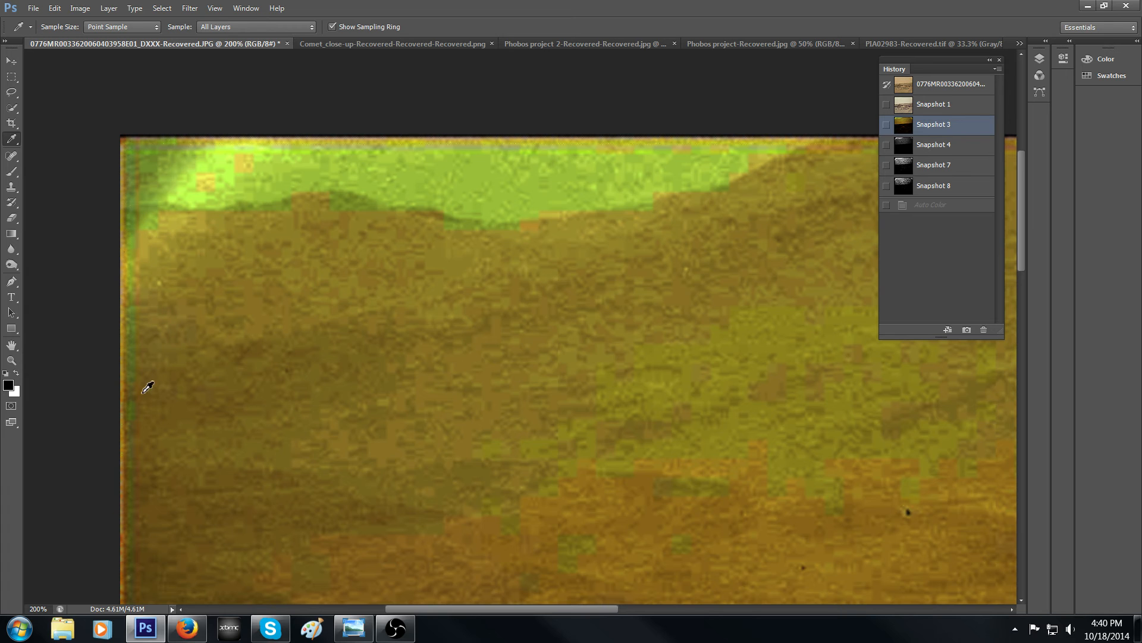
{"action": "mouse_move", "coordinate": [982, 559]}
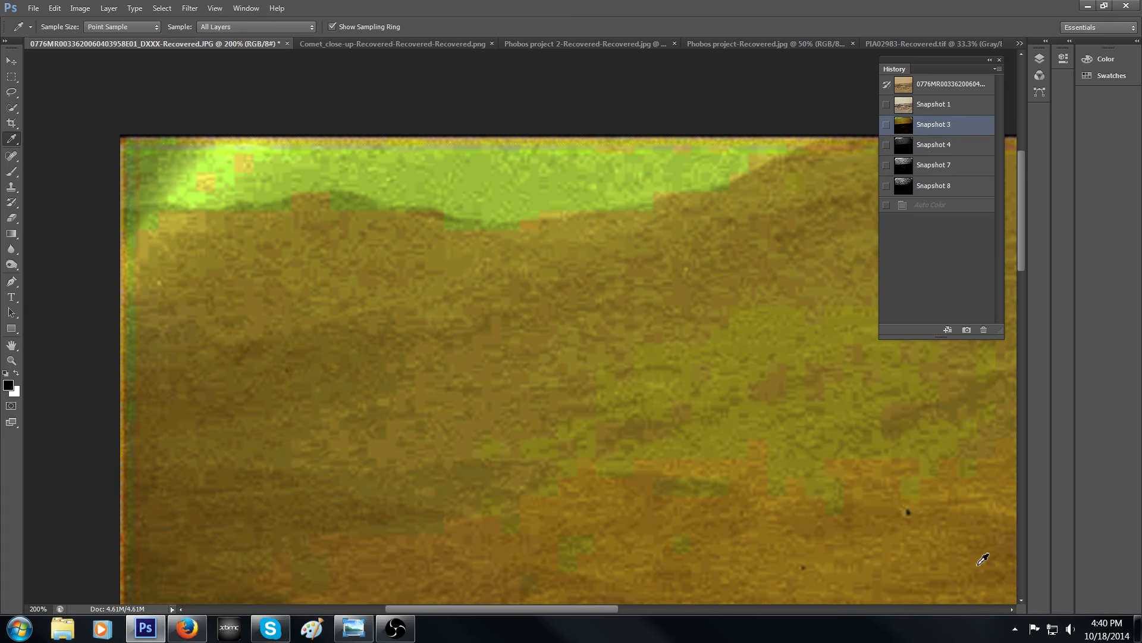
{"action": "mouse_move", "coordinate": [589, 581]}
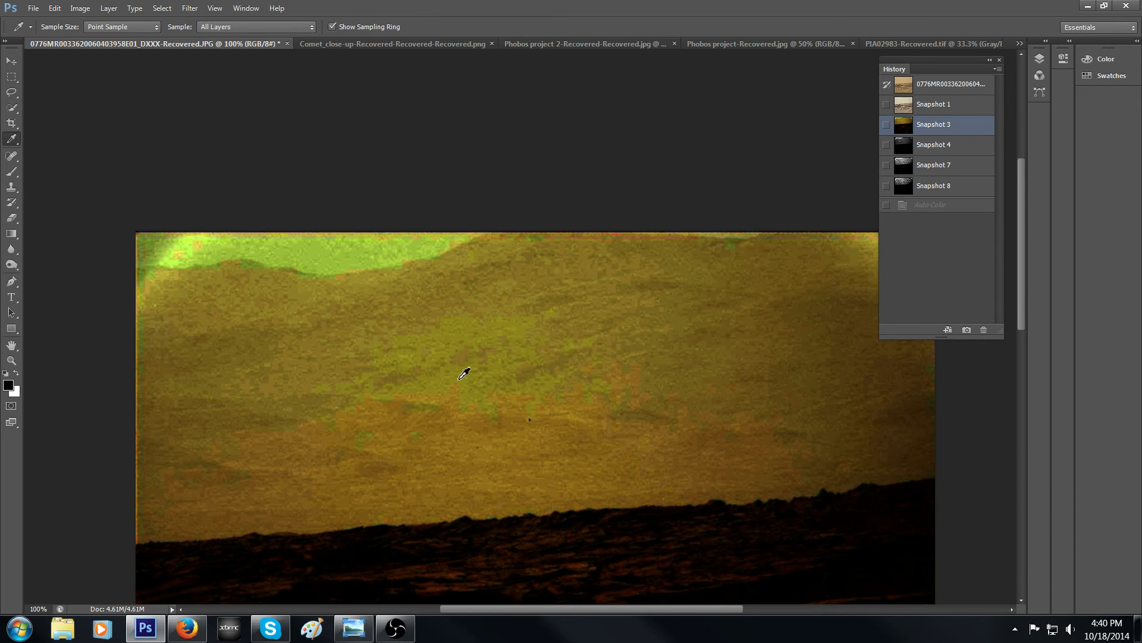
{"action": "mouse_move", "coordinate": [284, 442]}
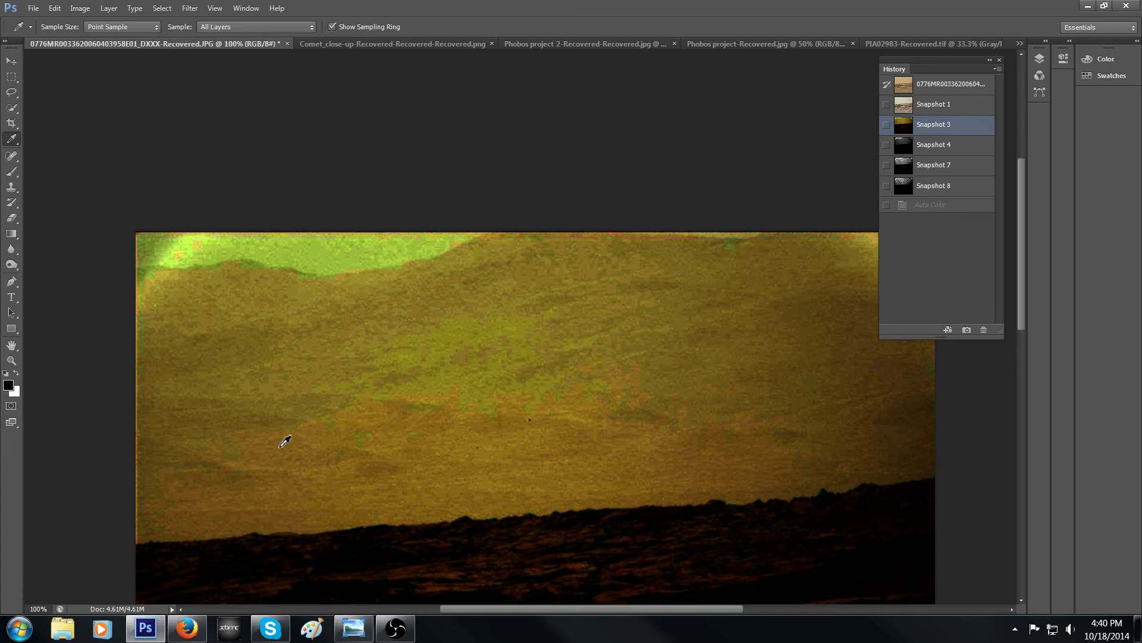
{"action": "mouse_move", "coordinate": [594, 399]}
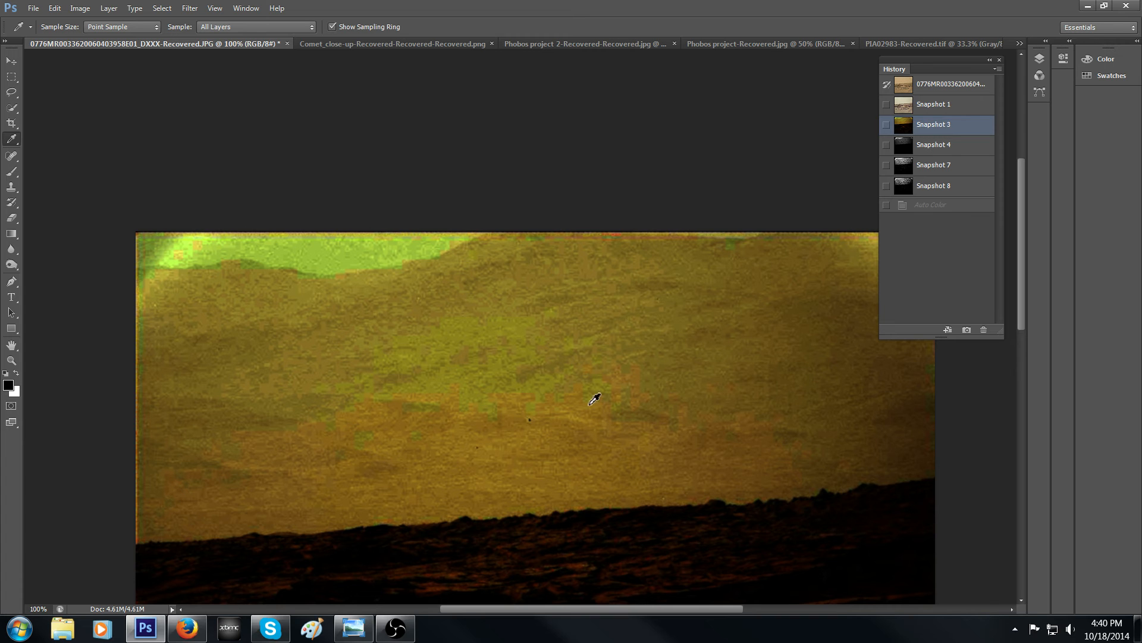
{"action": "mouse_move", "coordinate": [553, 375]}
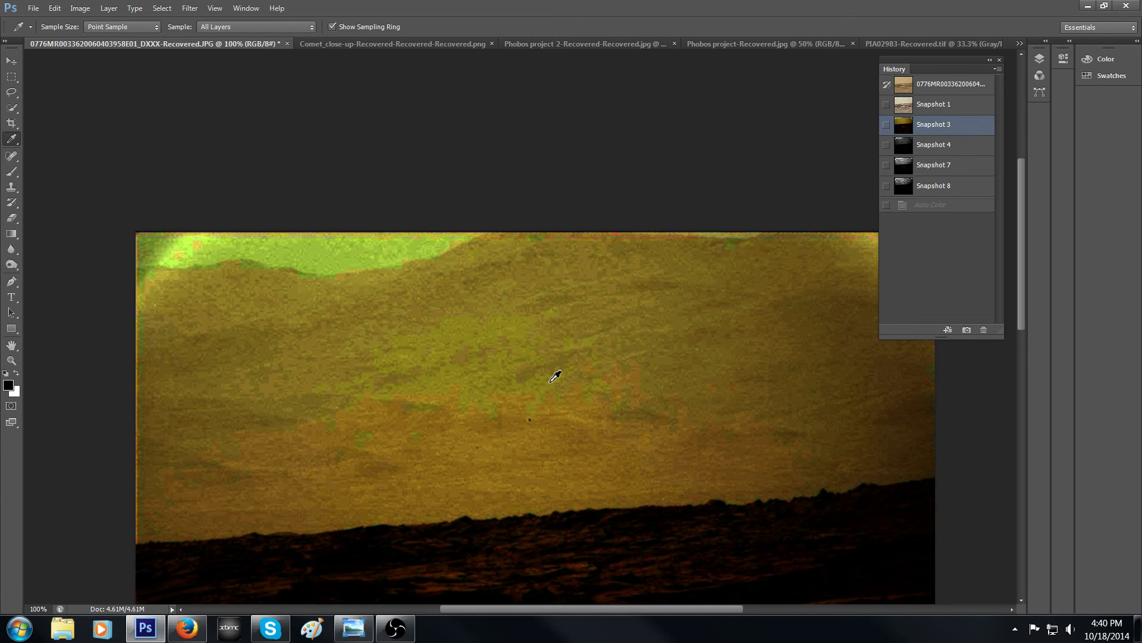
{"action": "mouse_move", "coordinate": [955, 169]}
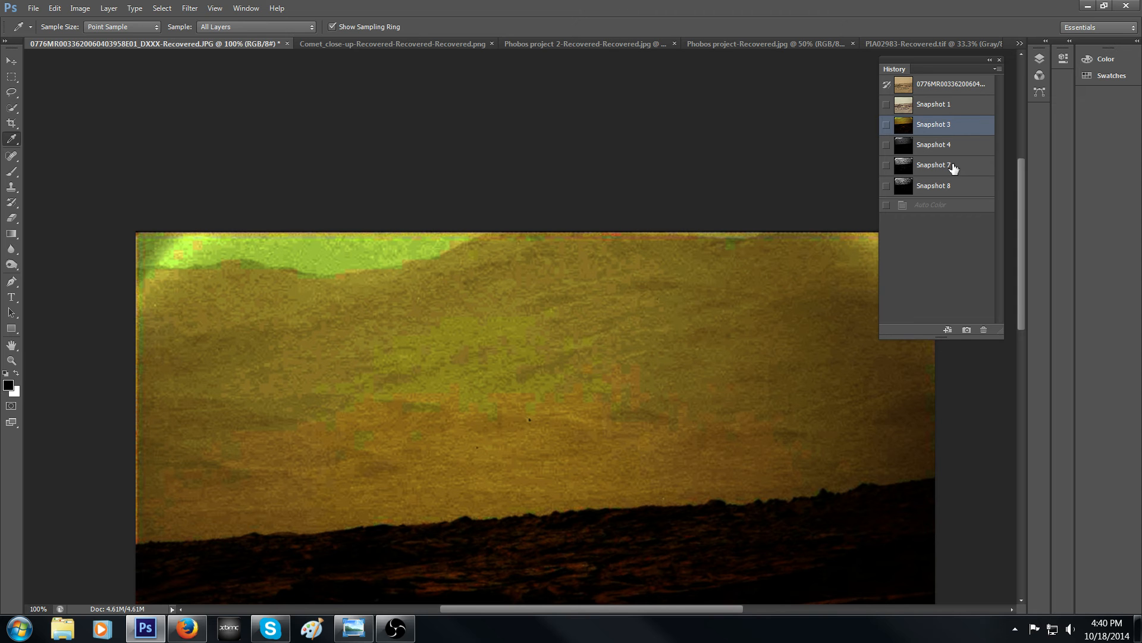
{"action": "left_click", "coordinate": [933, 165]}
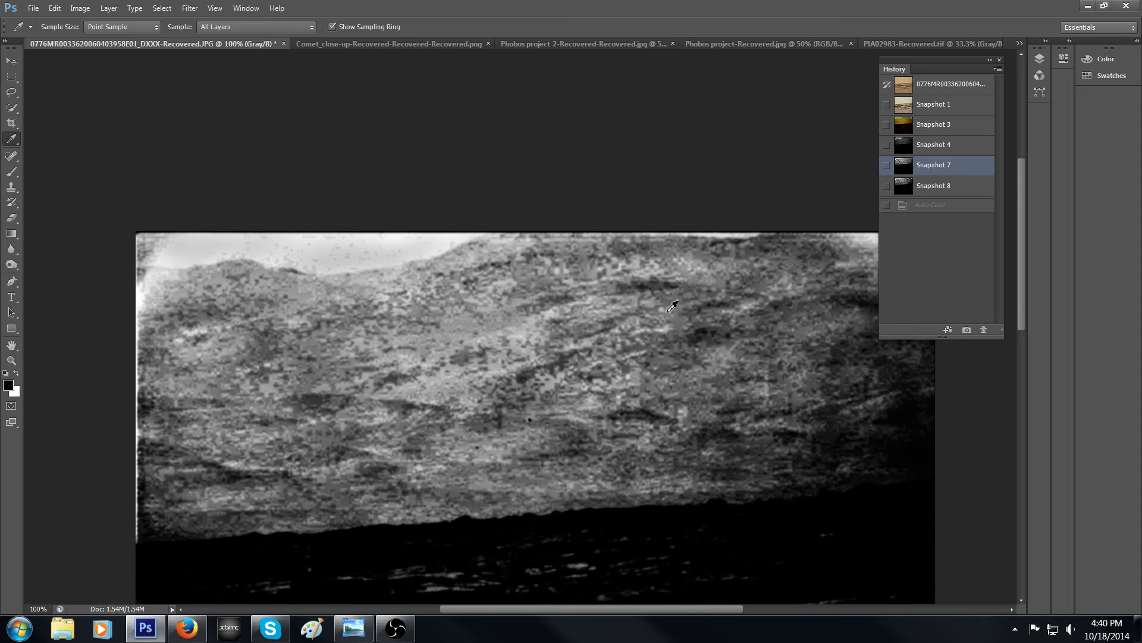
{"action": "mouse_move", "coordinate": [257, 399]}
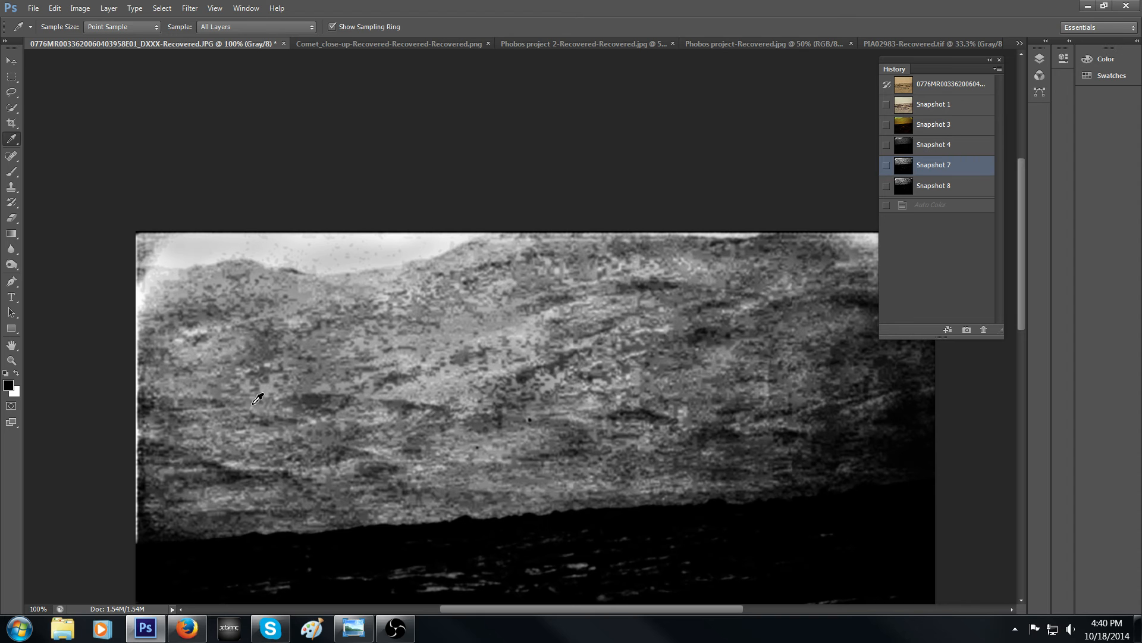
{"action": "mouse_move", "coordinate": [309, 388]}
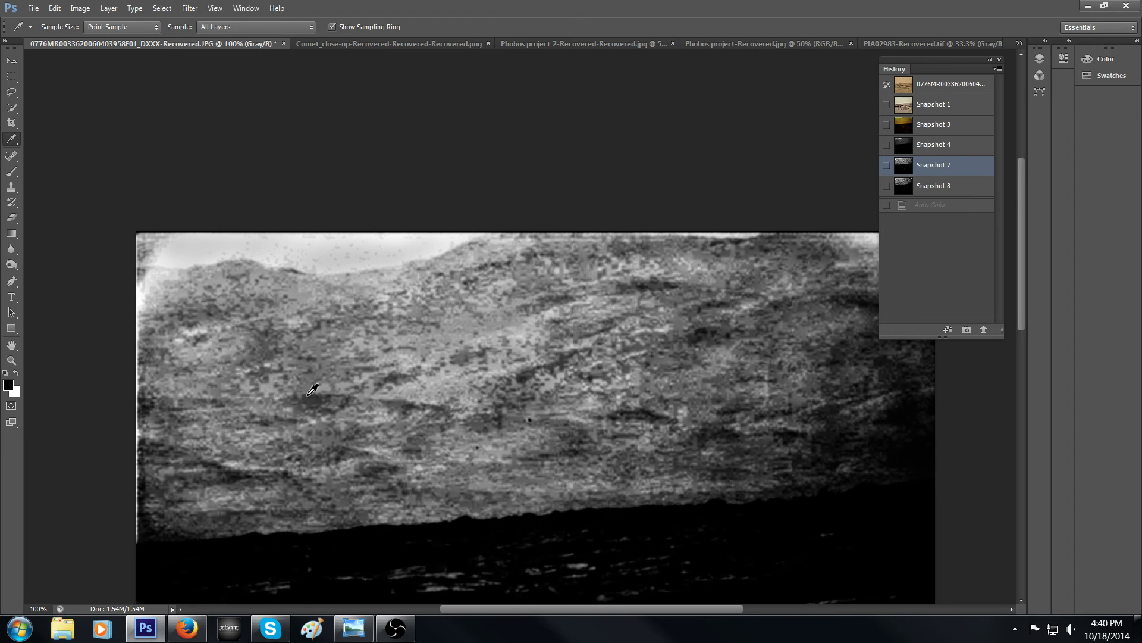
{"action": "mouse_move", "coordinate": [304, 437]}
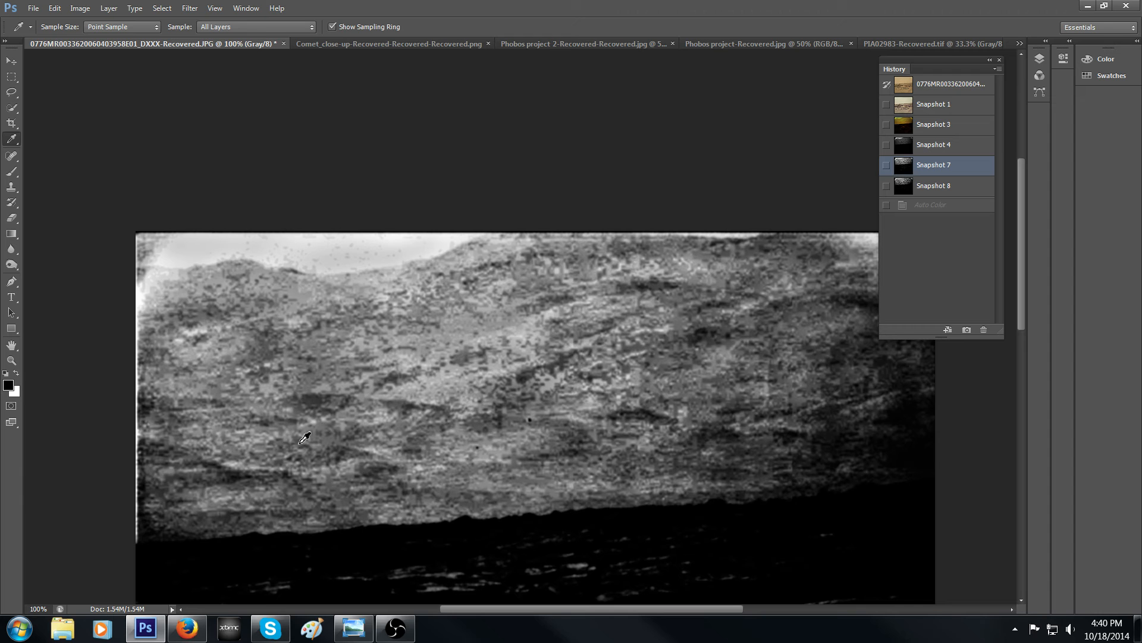
{"action": "mouse_move", "coordinate": [312, 477]}
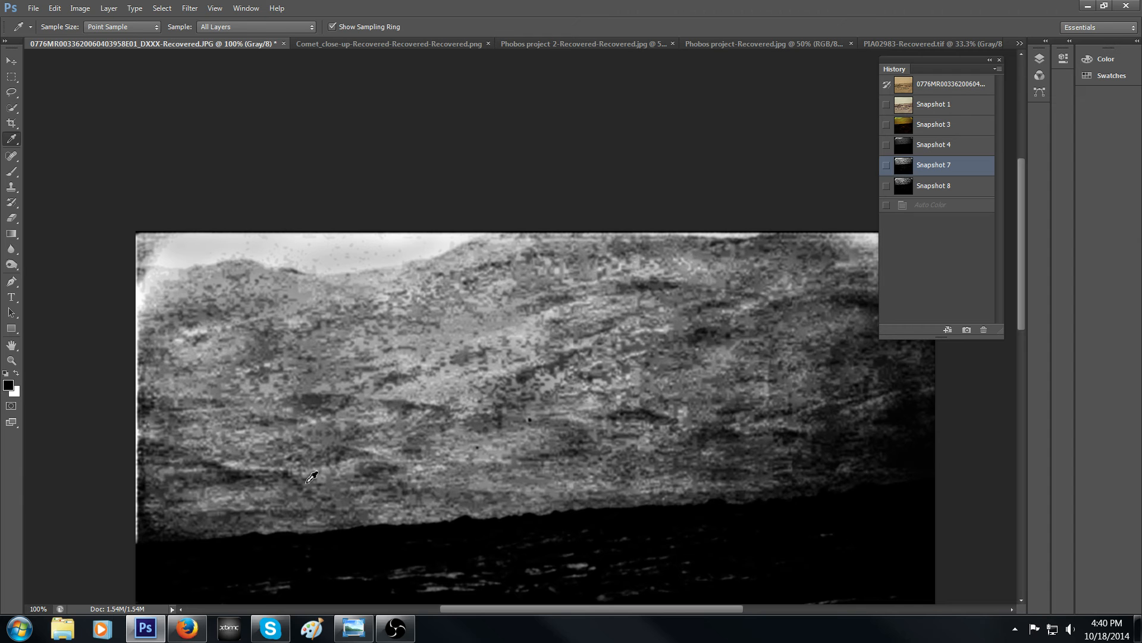
{"action": "mouse_move", "coordinate": [835, 426]}
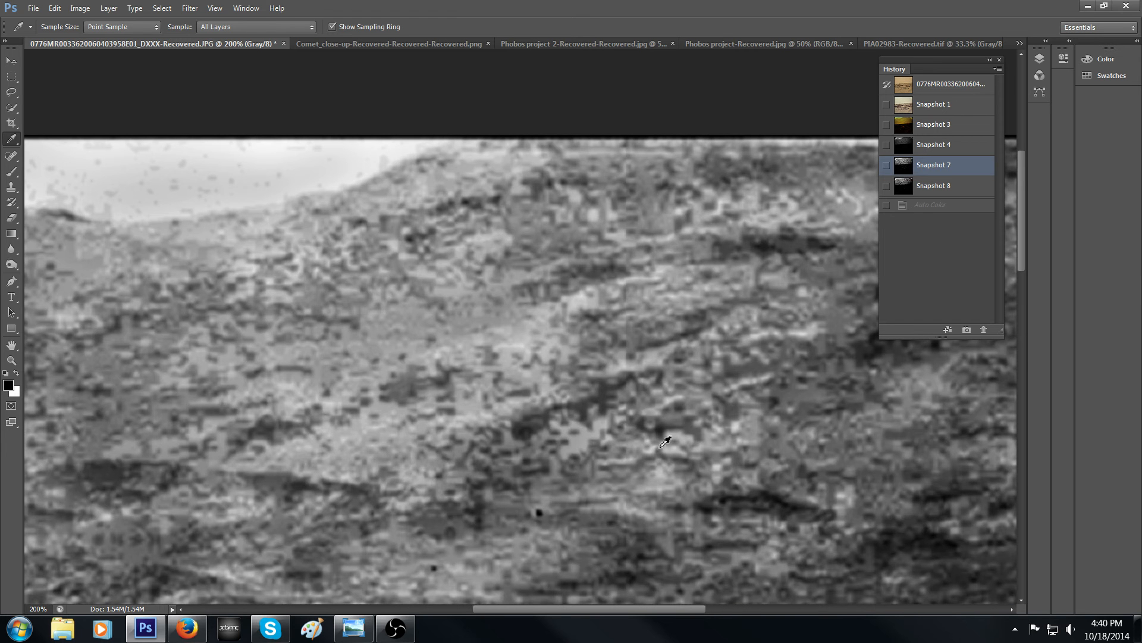
{"action": "mouse_move", "coordinate": [645, 414]}
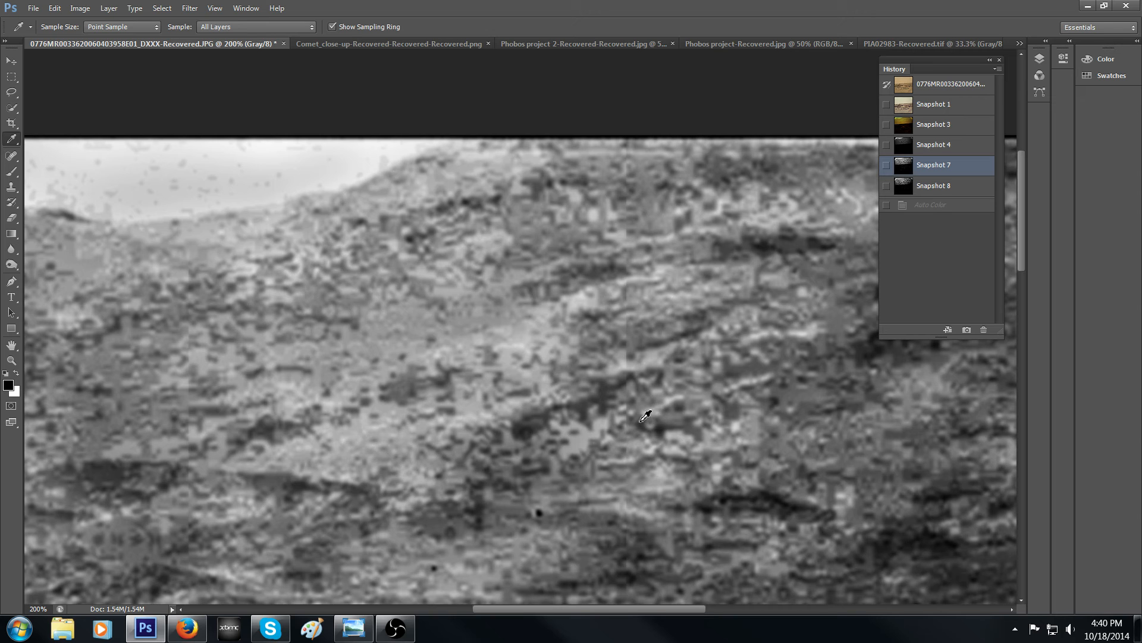
{"action": "mouse_move", "coordinate": [685, 408]}
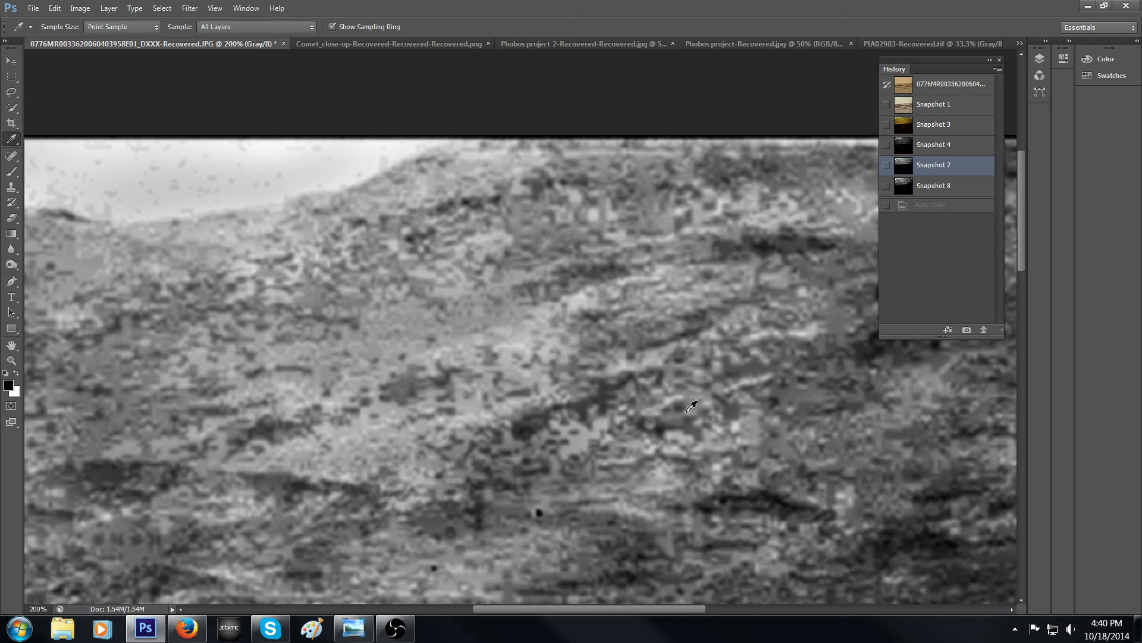
{"action": "mouse_move", "coordinate": [700, 407]}
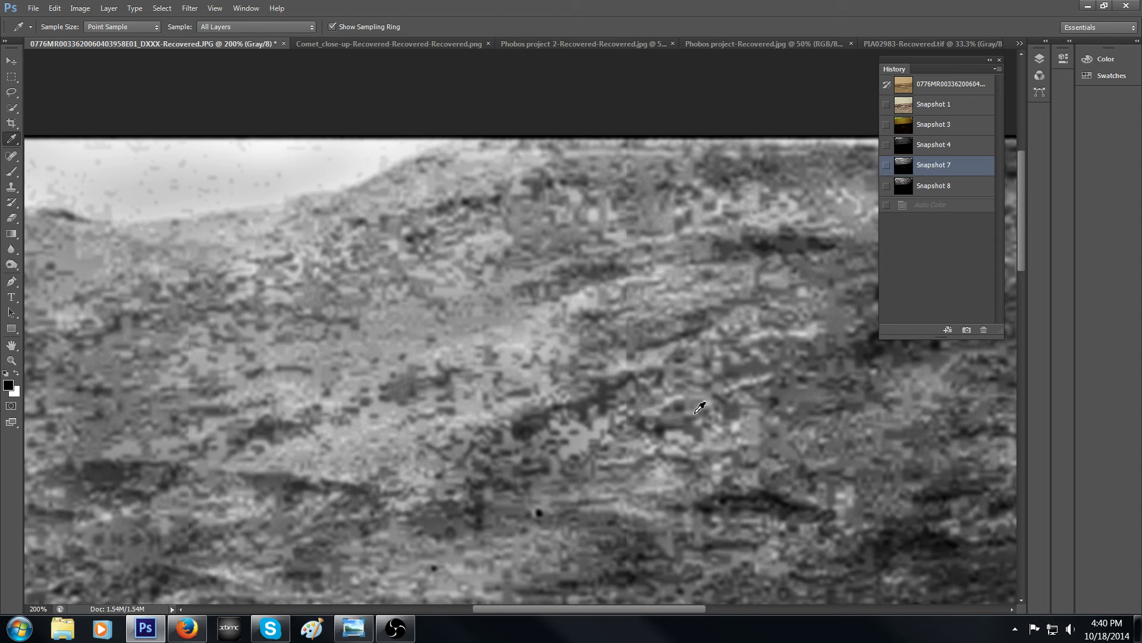
{"action": "mouse_move", "coordinate": [720, 375]}
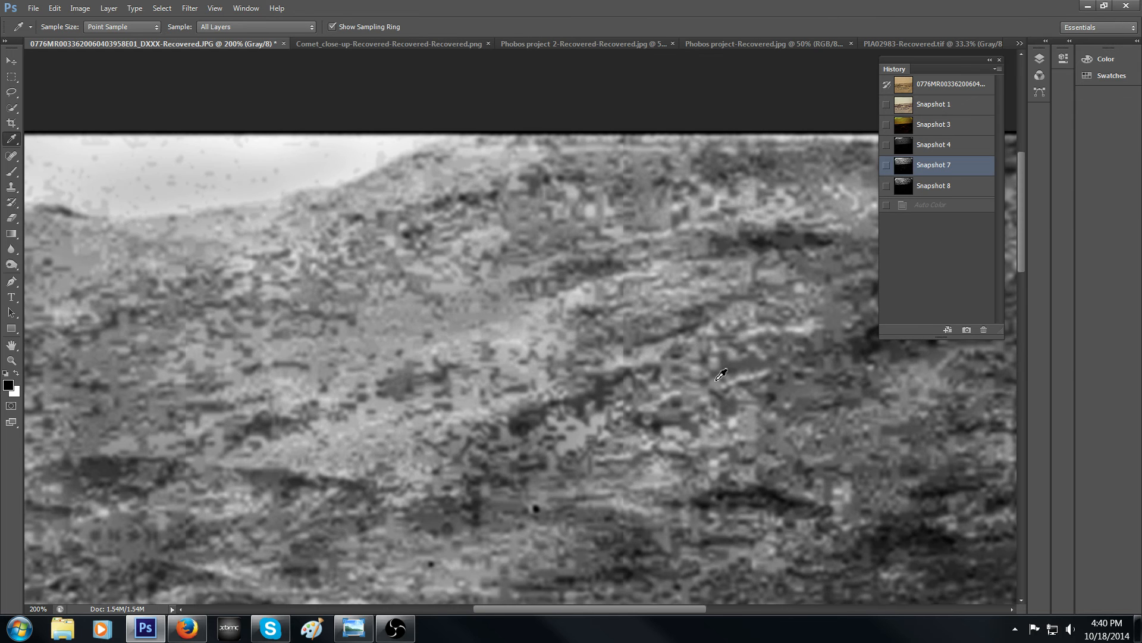
{"action": "mouse_move", "coordinate": [681, 415]}
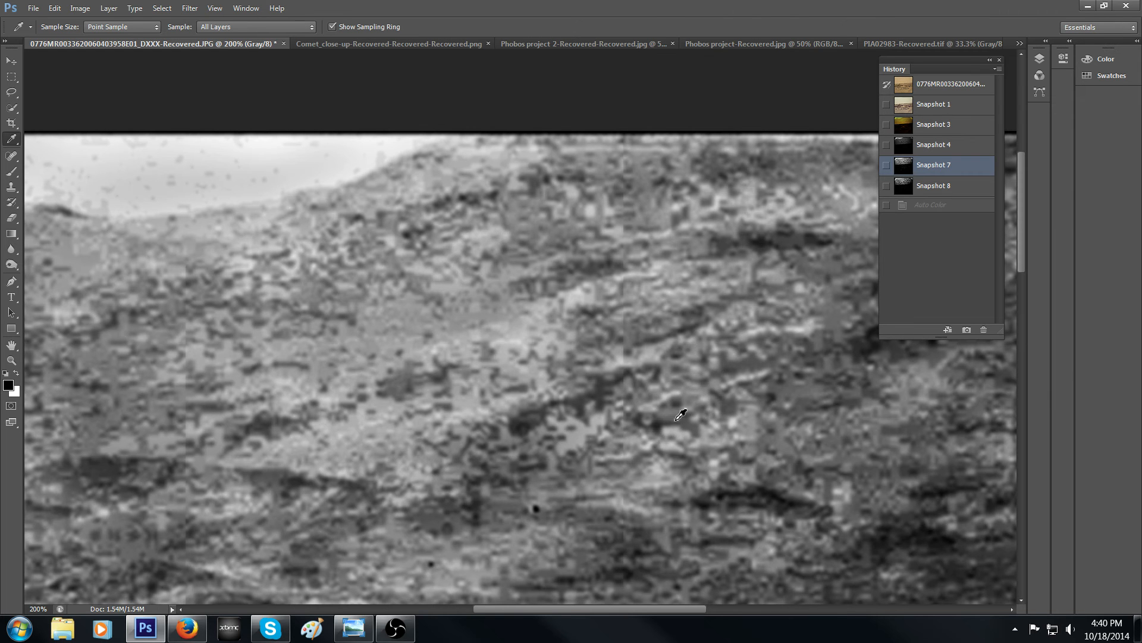
{"action": "mouse_move", "coordinate": [709, 429]}
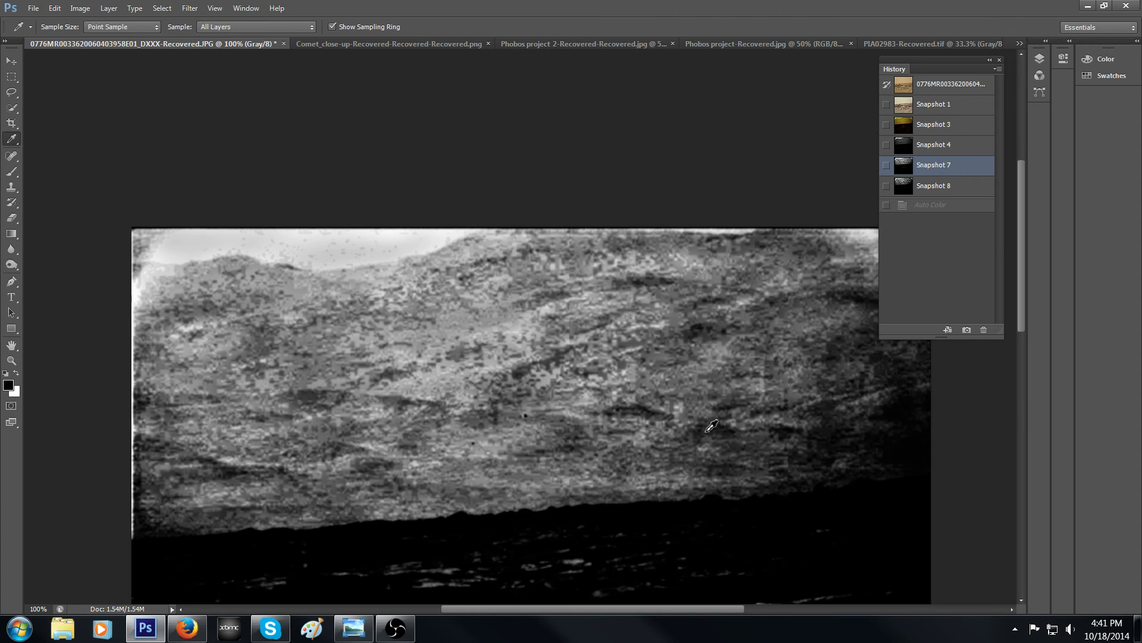
{"action": "mouse_move", "coordinate": [927, 127]}
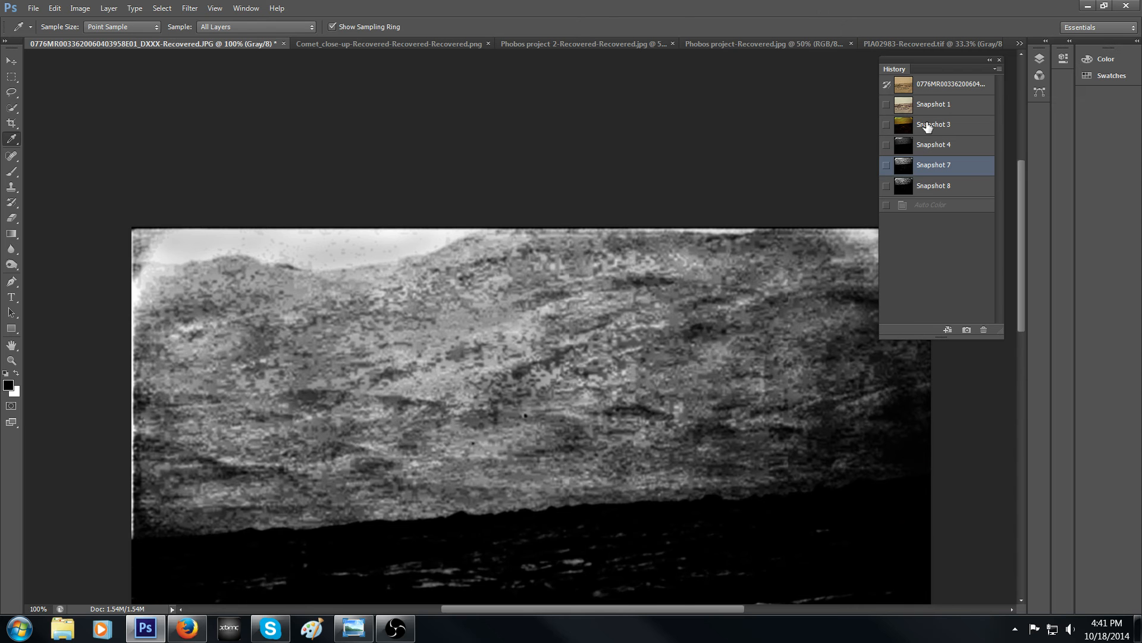
Step: Step from the original photo through Snapshot 1 to the green-and-ochre tinted Snapshot 3
{"action": "left_click", "coordinate": [951, 83]}
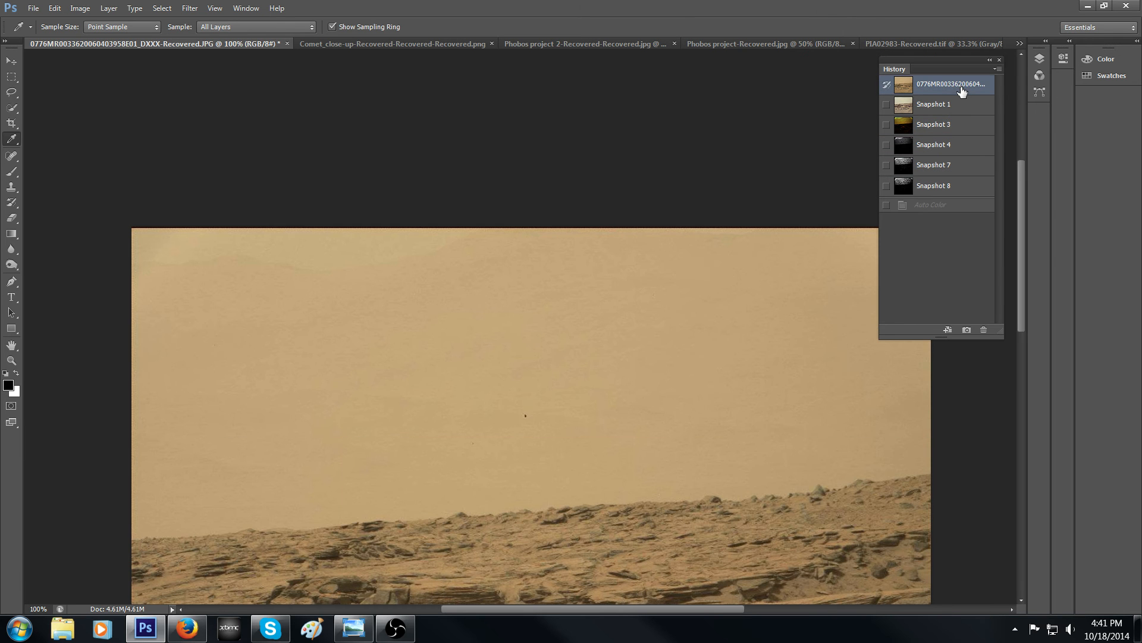
{"action": "left_click", "coordinate": [933, 104]}
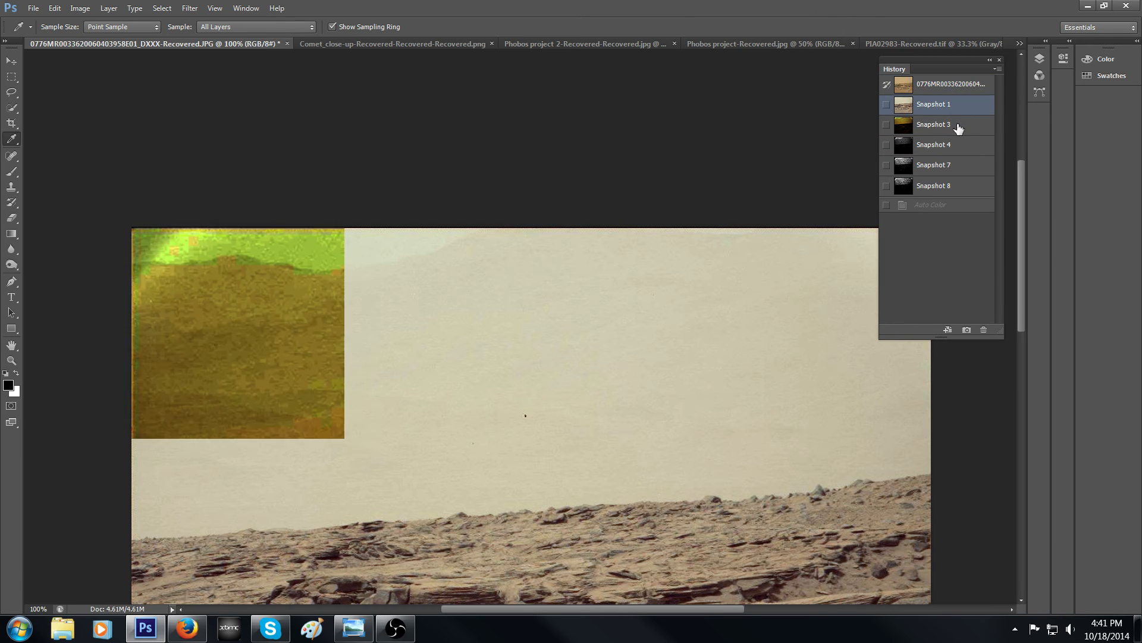
{"action": "left_click", "coordinate": [933, 124]}
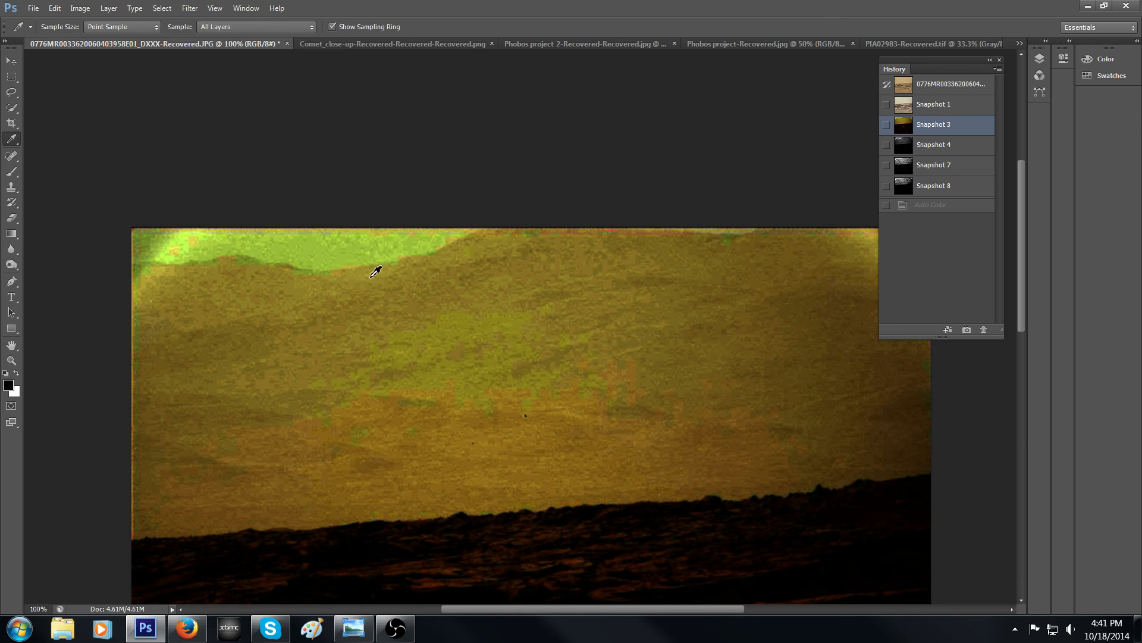
{"action": "mouse_move", "coordinate": [638, 302]}
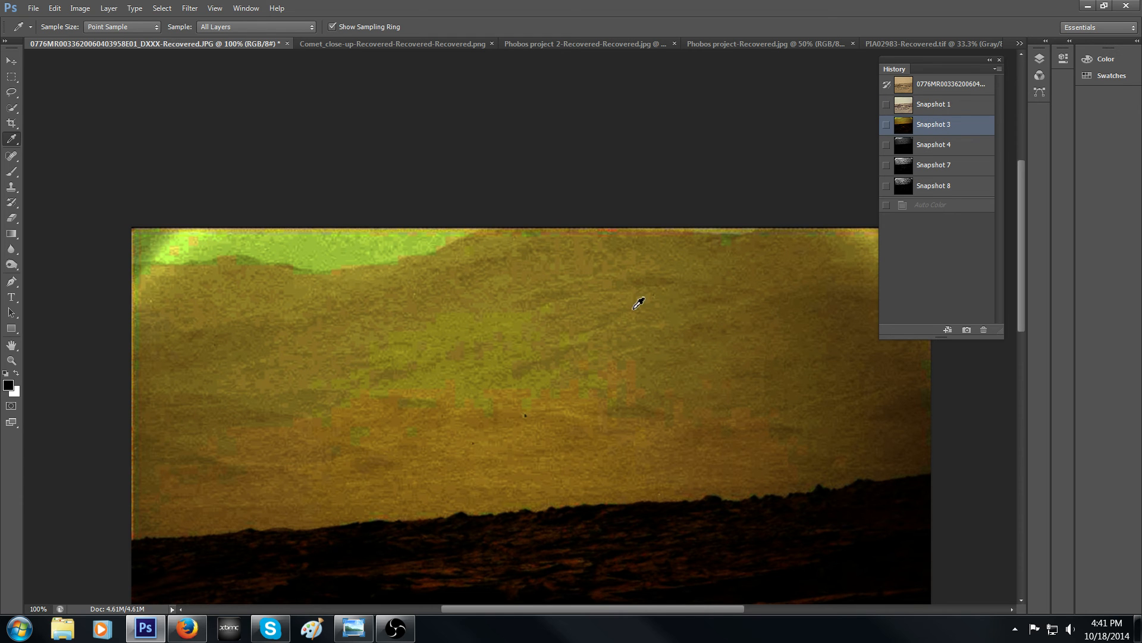
{"action": "mouse_move", "coordinate": [662, 278]}
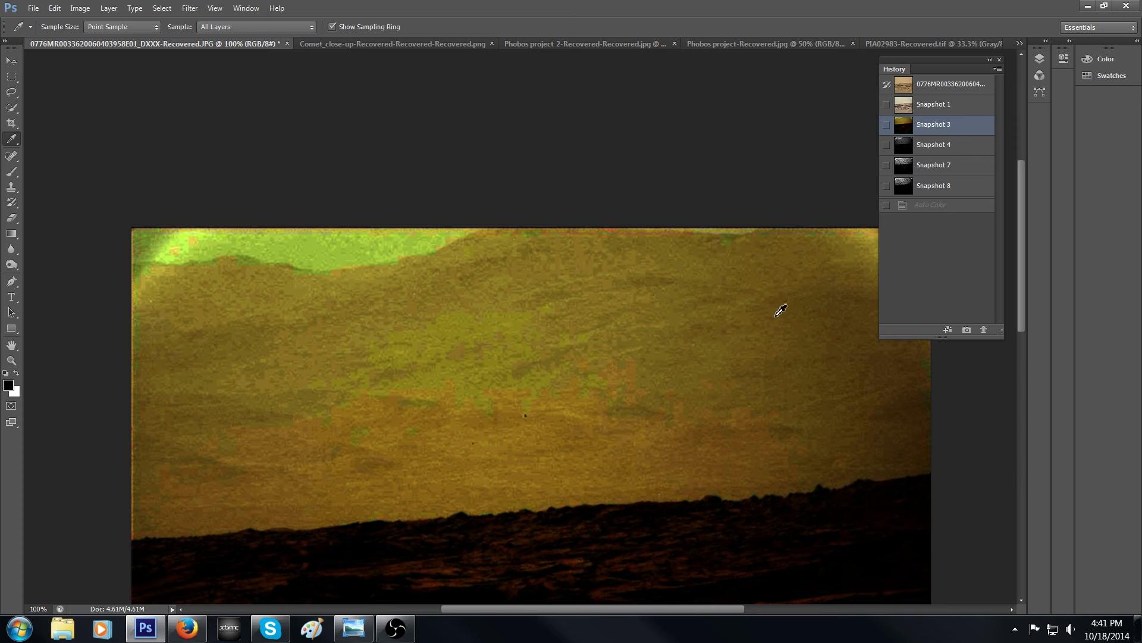
{"action": "mouse_move", "coordinate": [765, 404]}
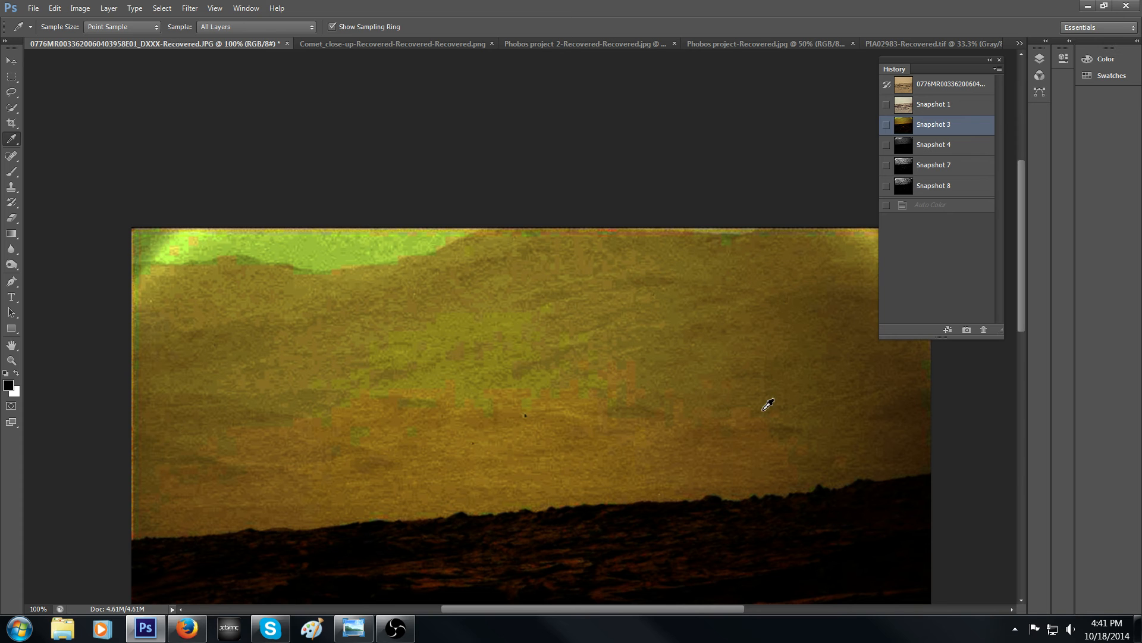
{"action": "mouse_move", "coordinate": [776, 371]}
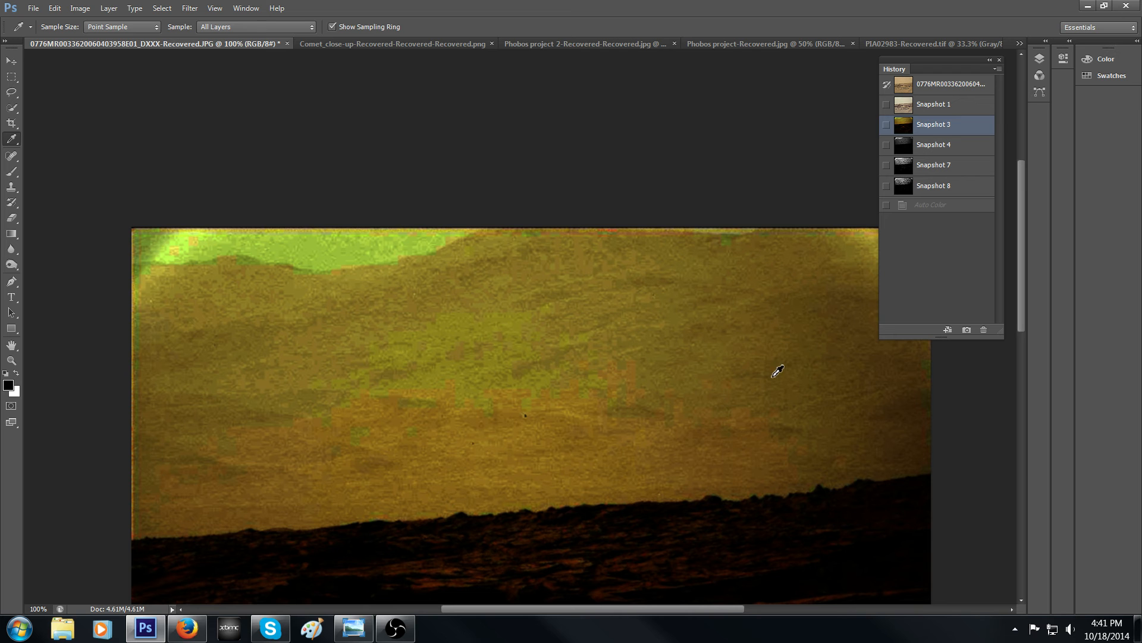
{"action": "mouse_move", "coordinate": [701, 411]}
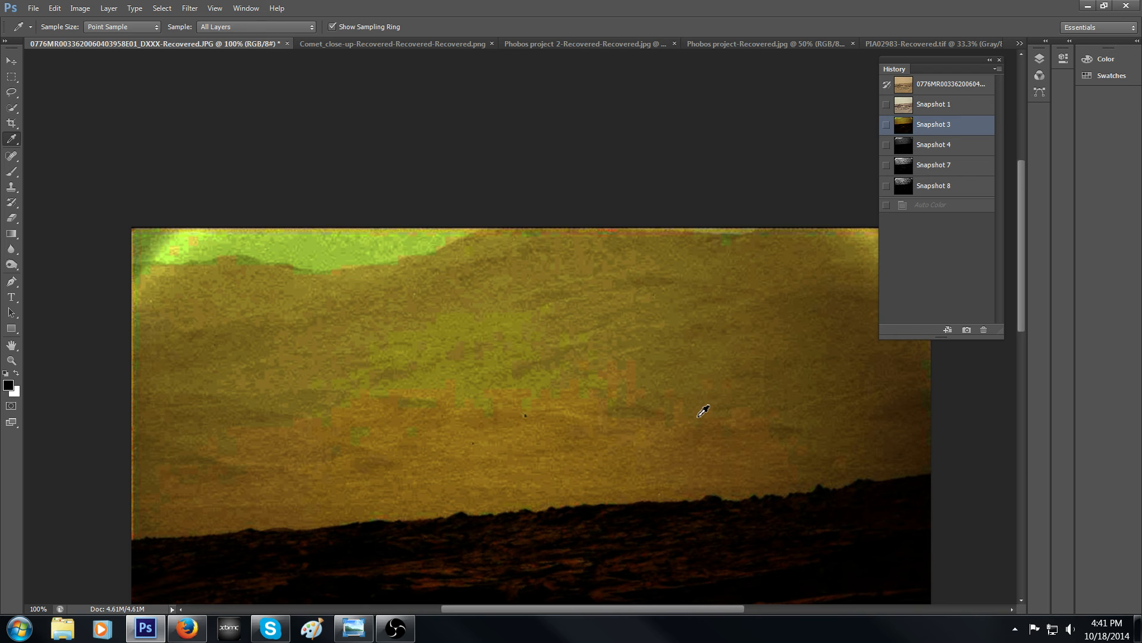
Step: Show History Snapshot 4, the dark grayscale version with the bright sky patch
{"action": "left_click", "coordinate": [933, 144]}
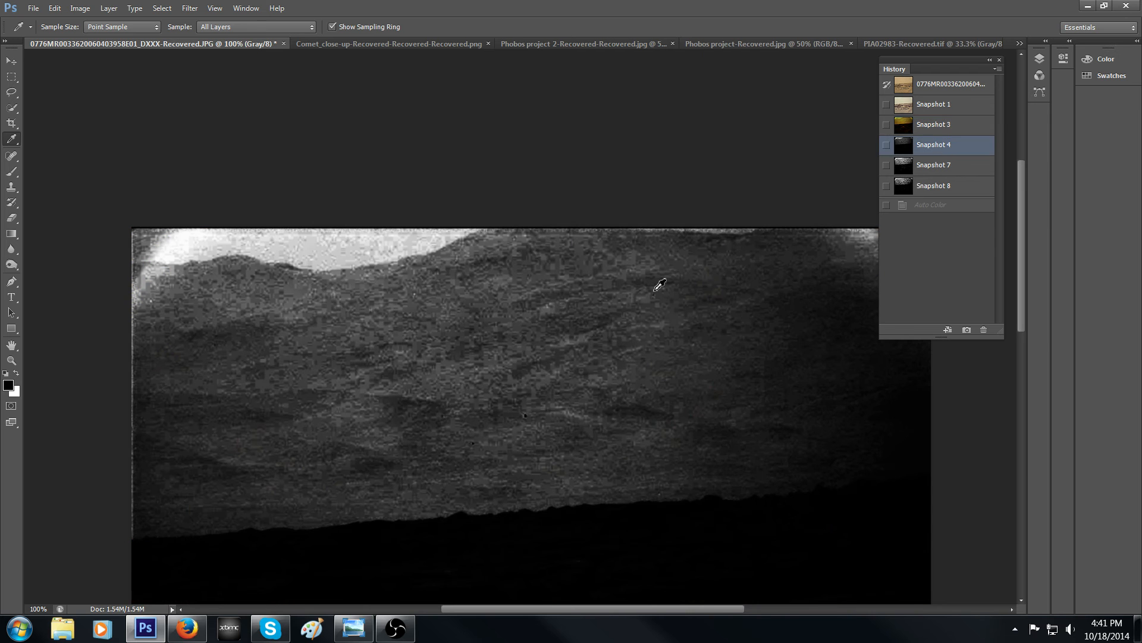
{"action": "mouse_move", "coordinate": [776, 324]}
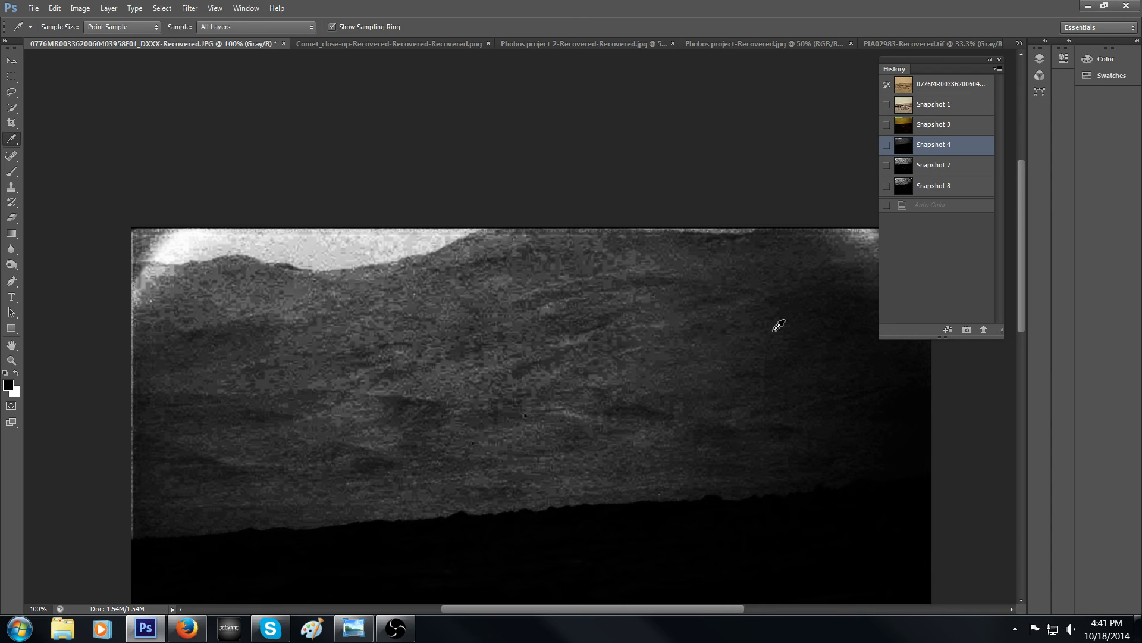
{"action": "mouse_move", "coordinate": [766, 426]}
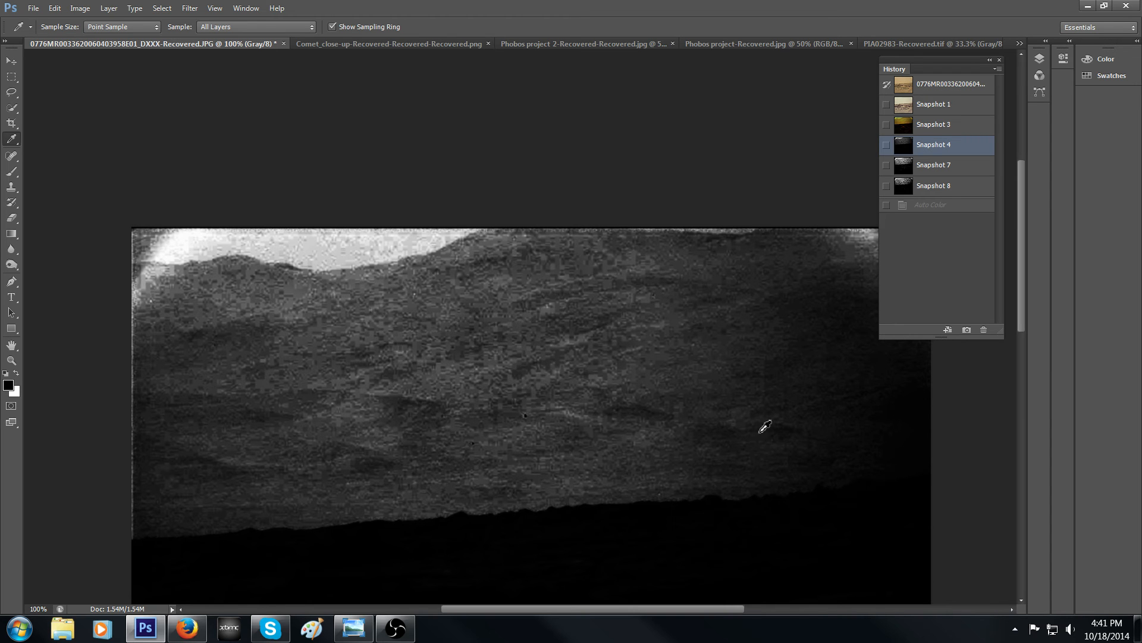
{"action": "mouse_move", "coordinate": [776, 466]}
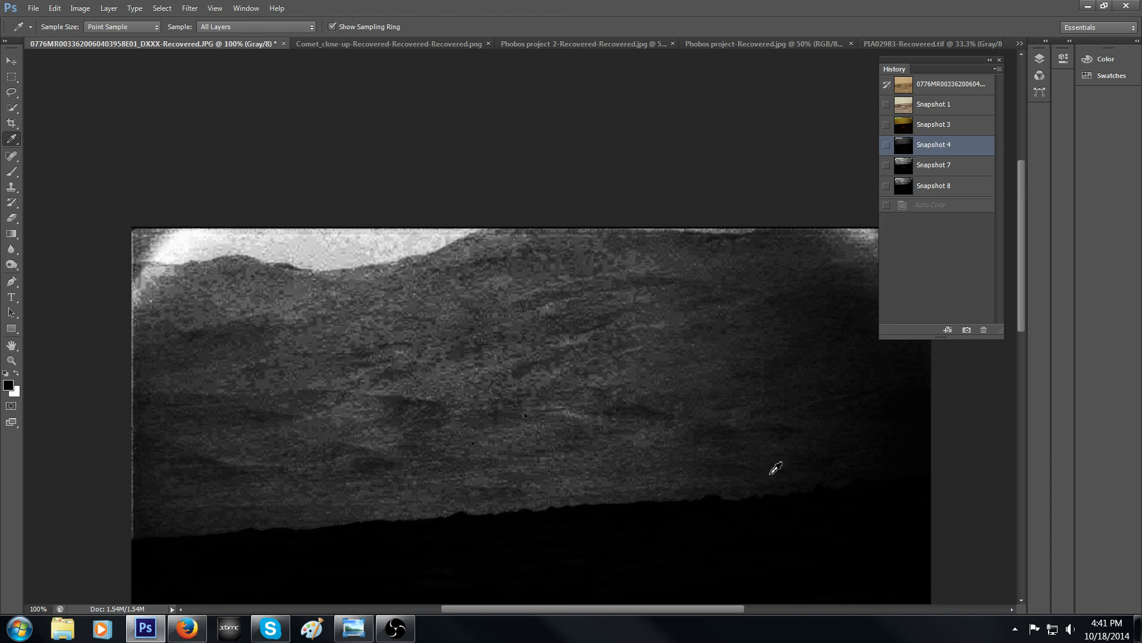
{"action": "mouse_move", "coordinate": [634, 309]}
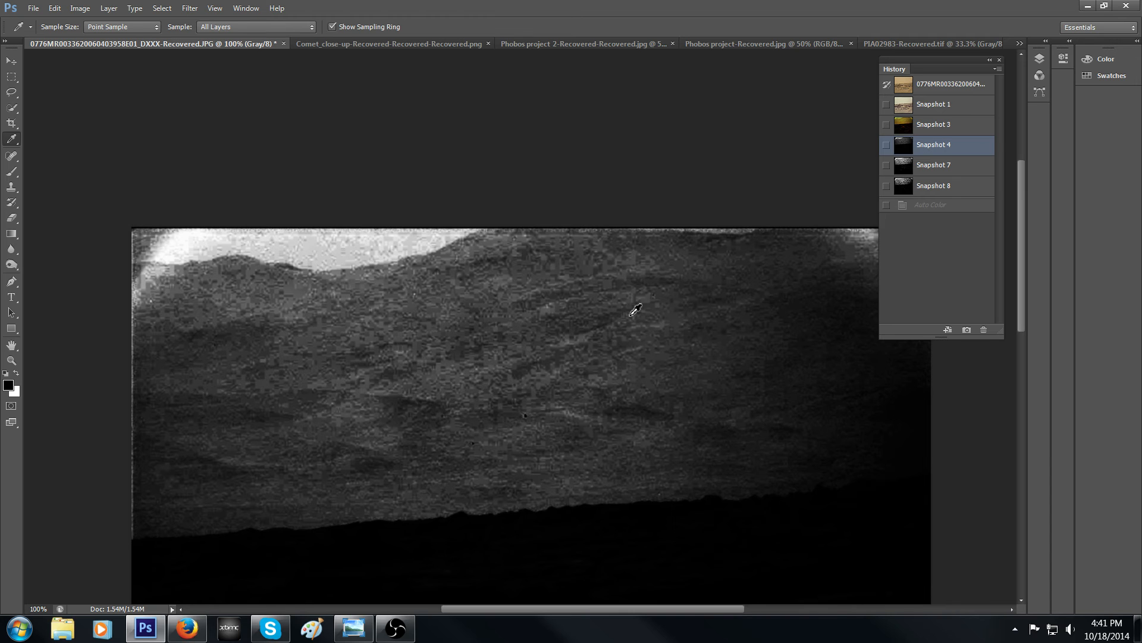
{"action": "mouse_move", "coordinate": [644, 340]}
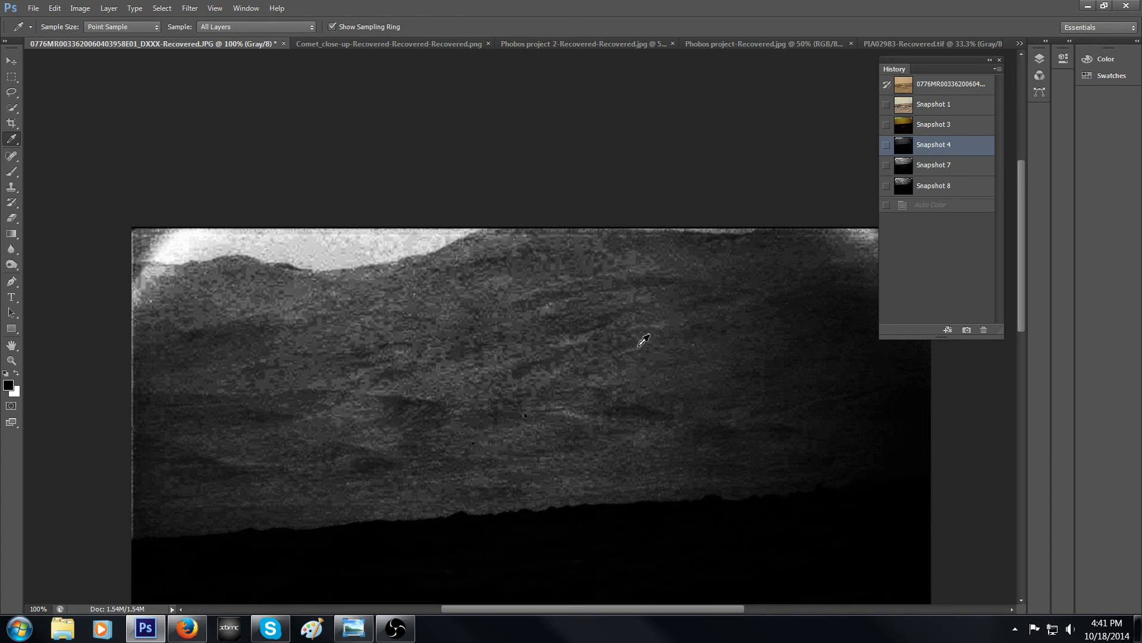
{"action": "mouse_move", "coordinate": [674, 428]}
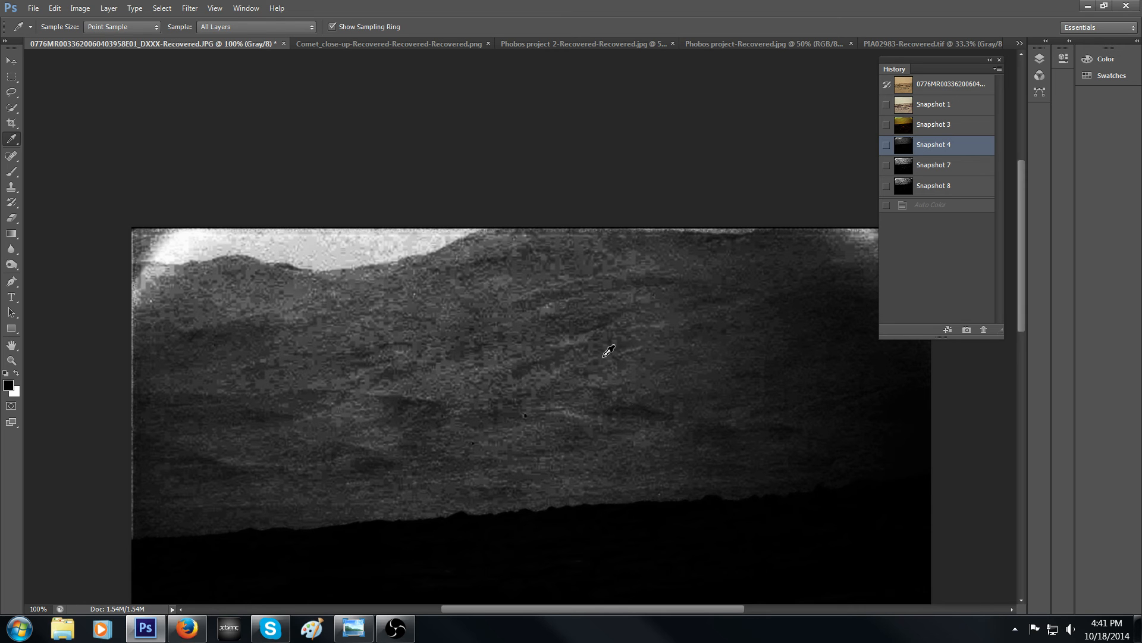
Step: Show History Snapshot 7, the high-contrast grayscale textured rendering
{"action": "left_click", "coordinate": [933, 164]}
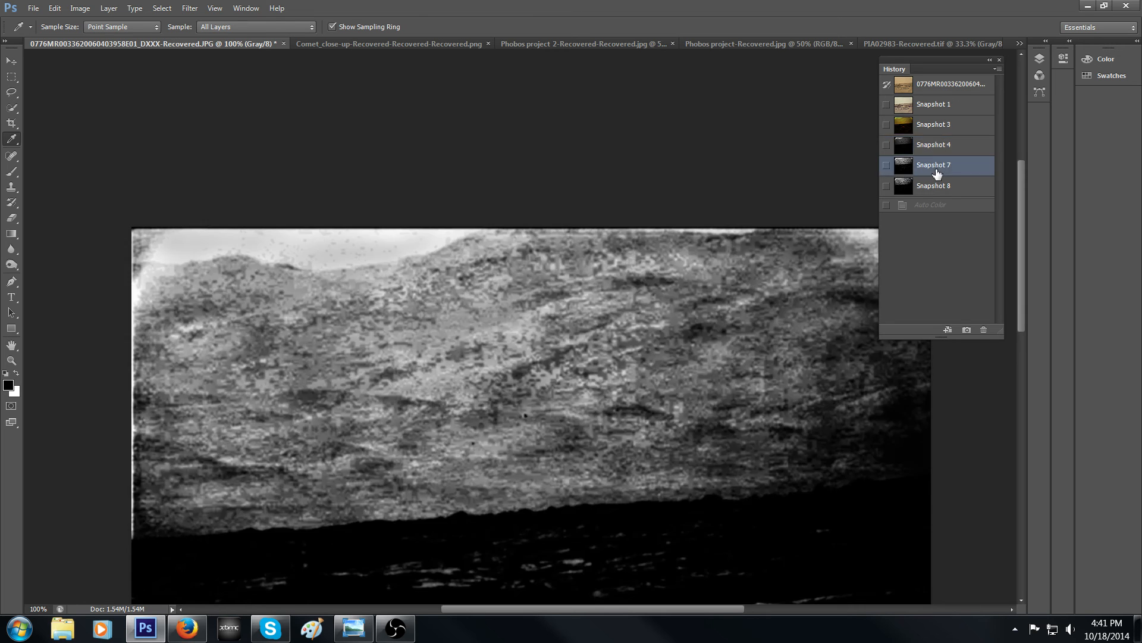
{"action": "mouse_move", "coordinate": [660, 277]}
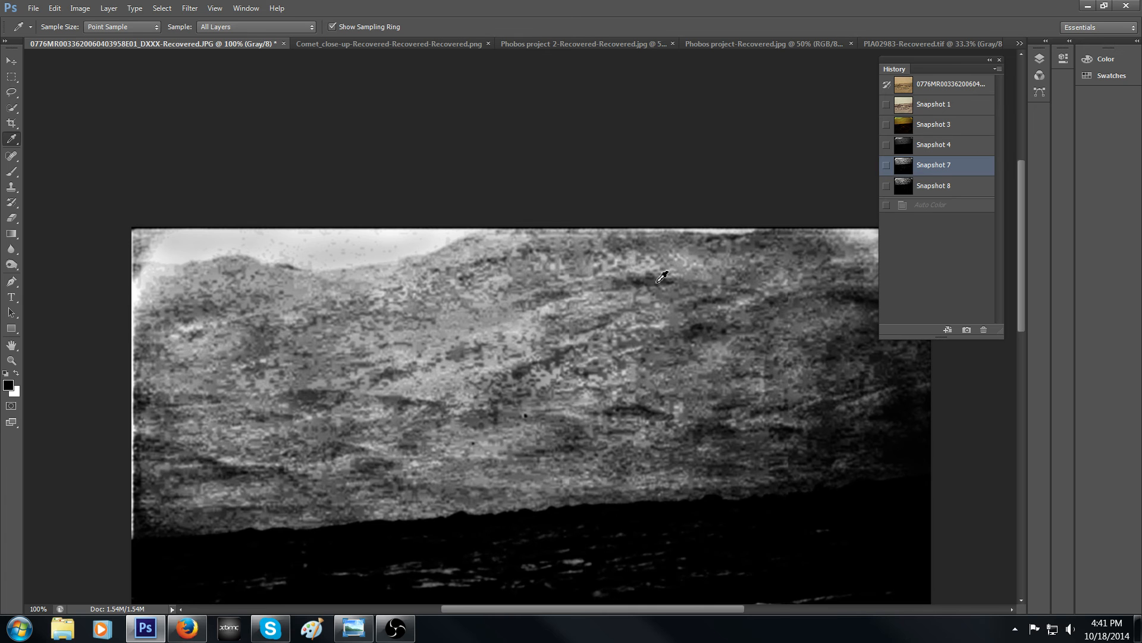
{"action": "mouse_move", "coordinate": [781, 472]}
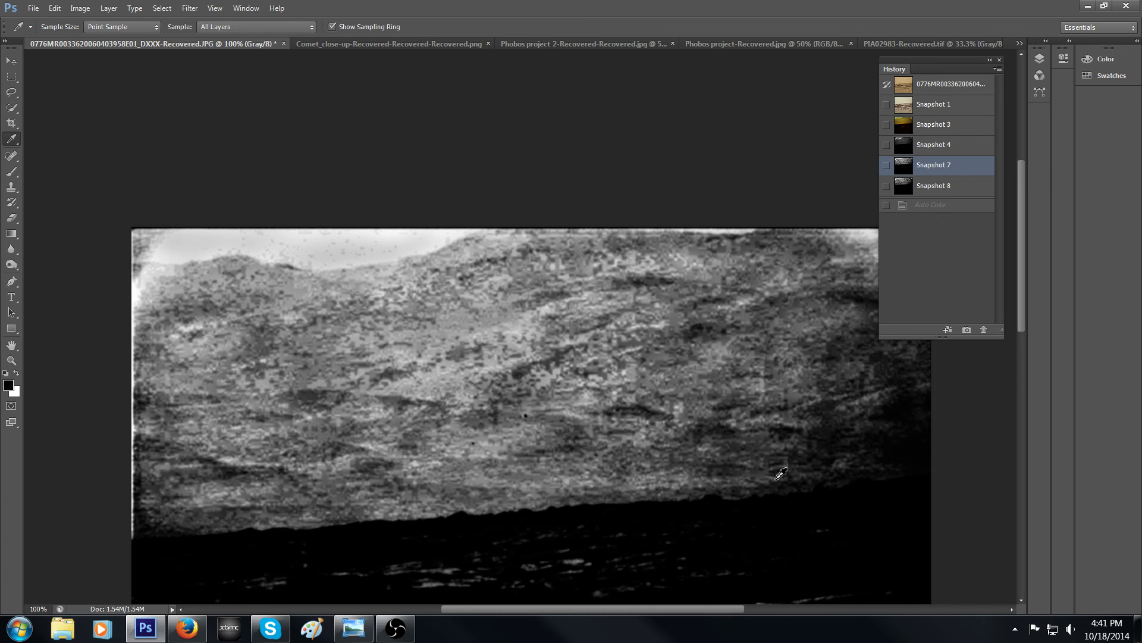
{"action": "mouse_move", "coordinate": [716, 284]}
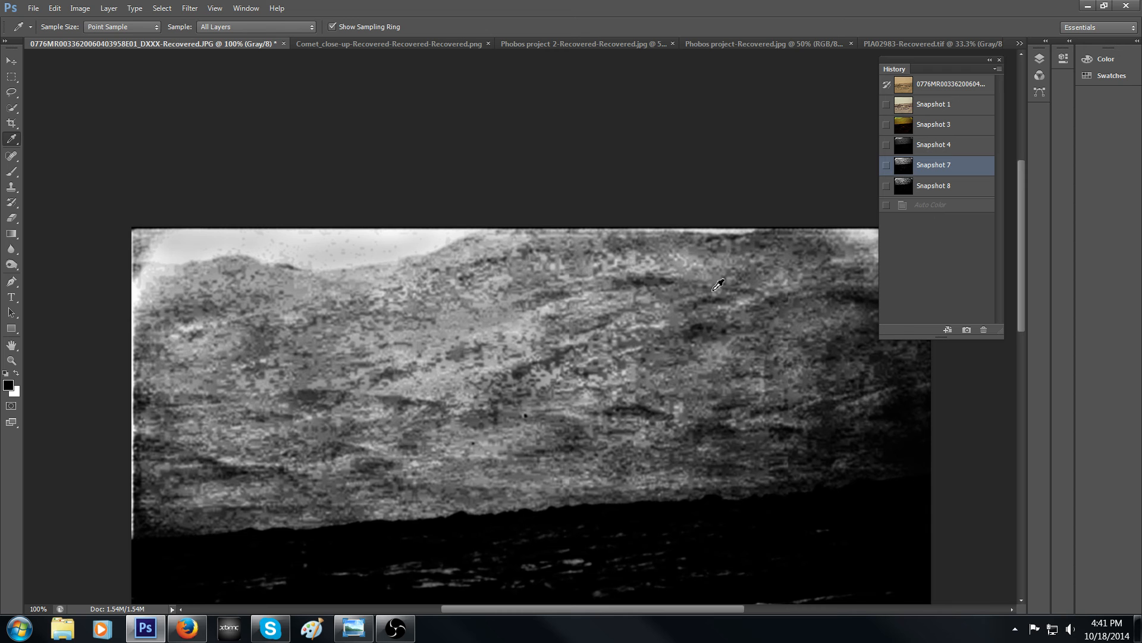
{"action": "mouse_move", "coordinate": [784, 455]}
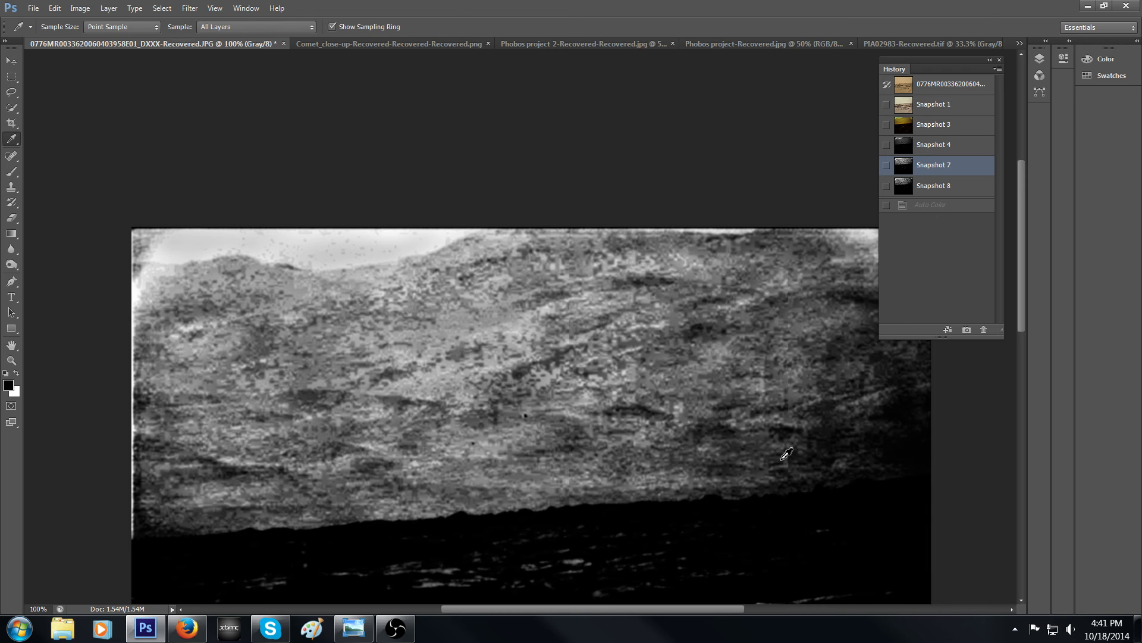
{"action": "mouse_move", "coordinate": [929, 190]}
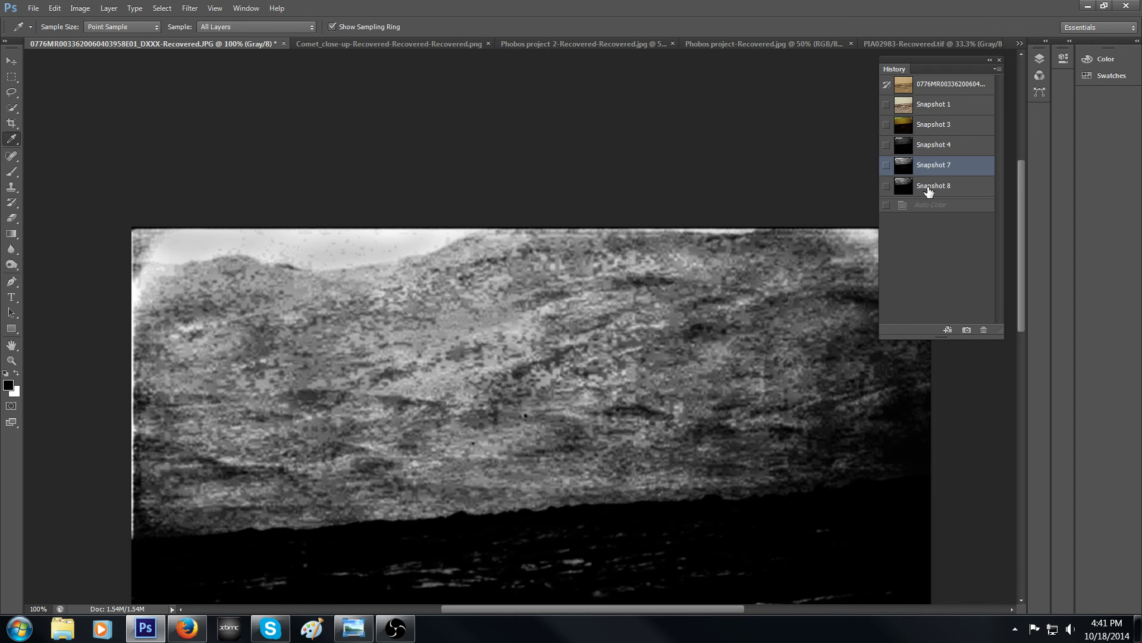
{"action": "left_click", "coordinate": [933, 186]}
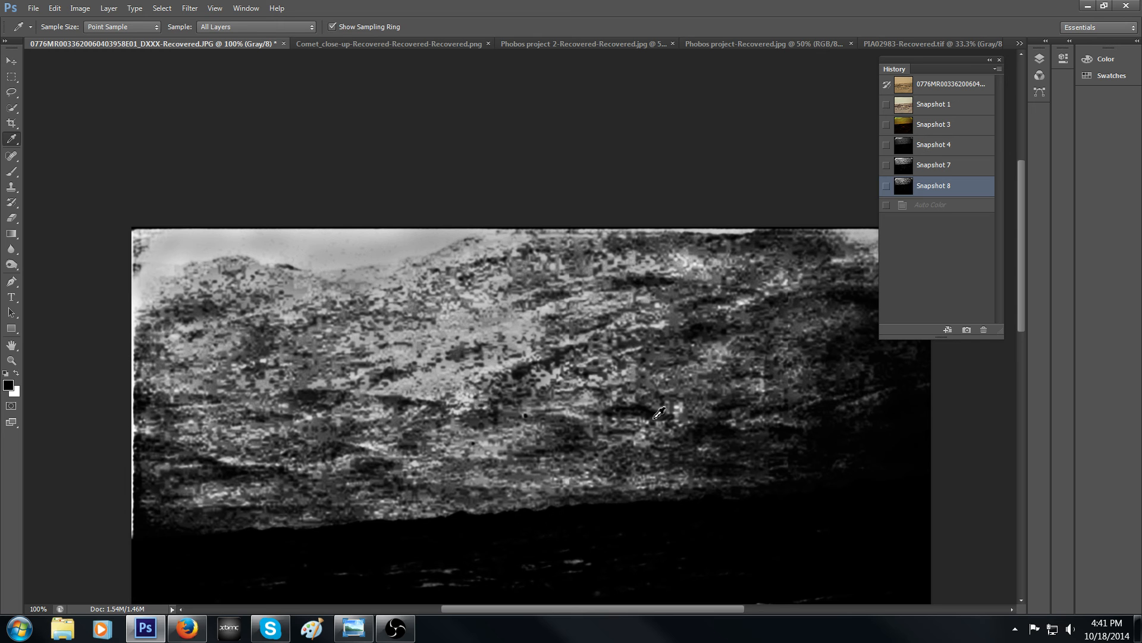
{"action": "mouse_move", "coordinate": [648, 284]}
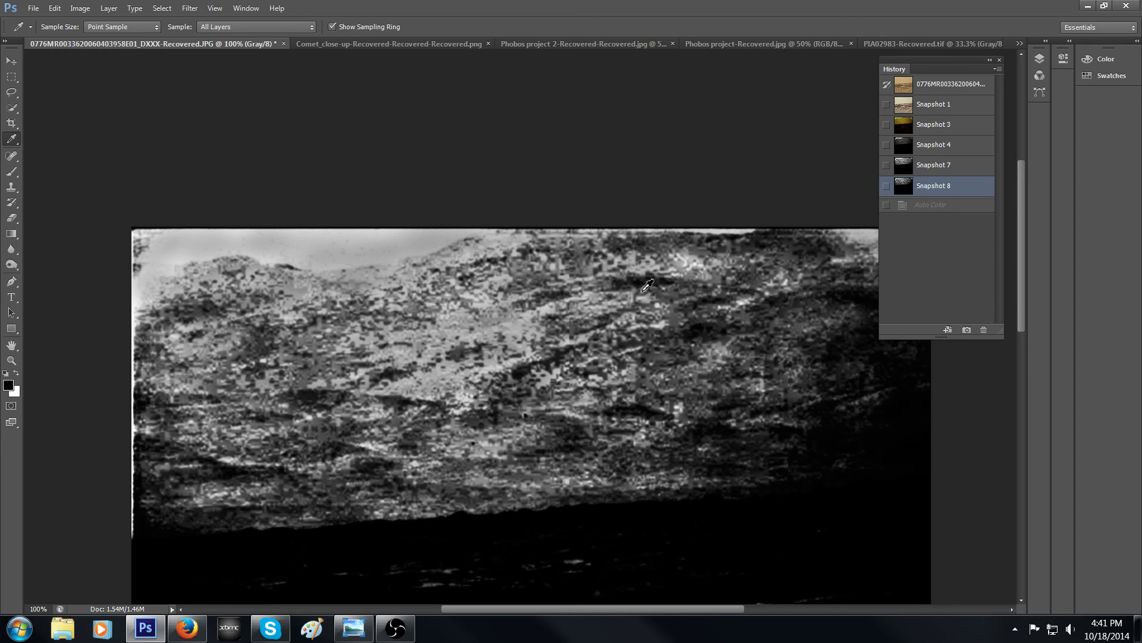
{"action": "mouse_move", "coordinate": [779, 318]}
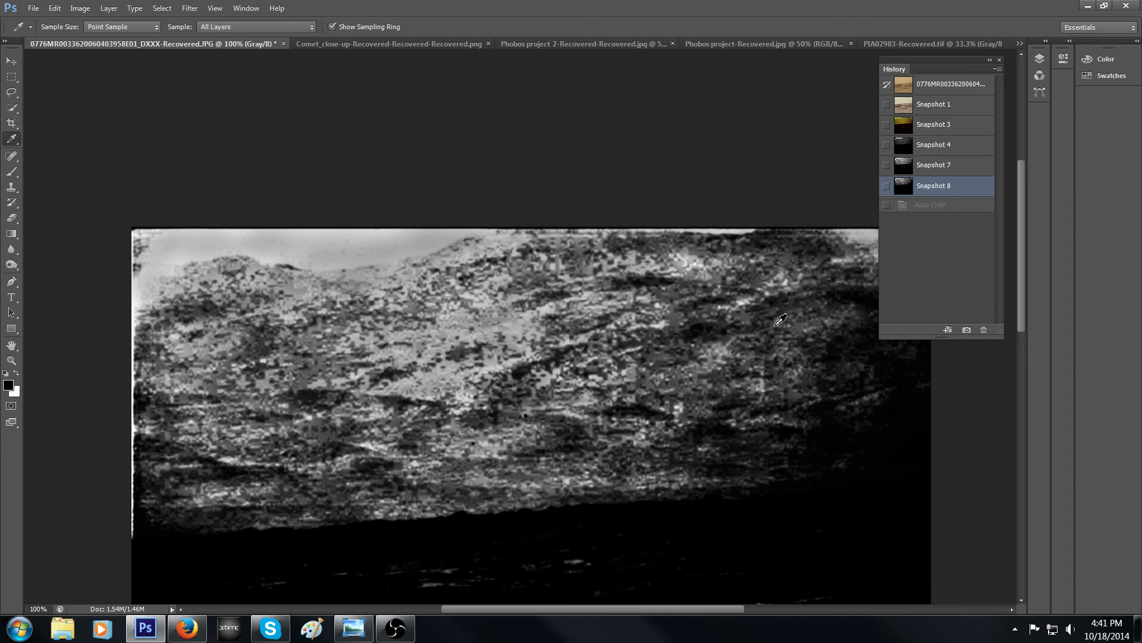
{"action": "mouse_move", "coordinate": [667, 425]}
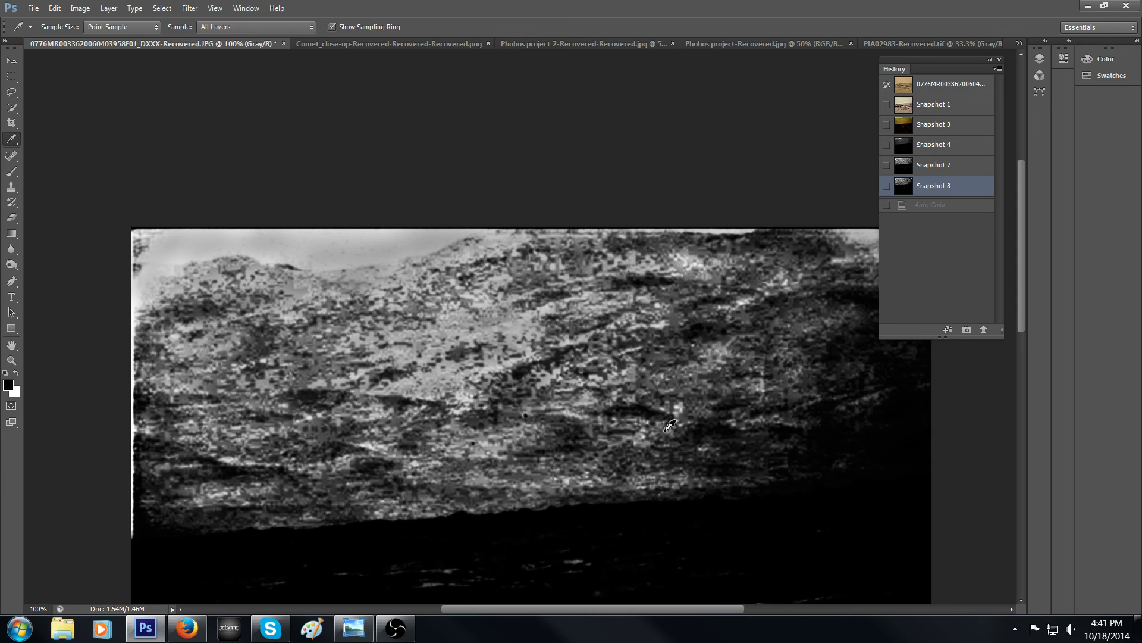
{"action": "mouse_move", "coordinate": [698, 444]}
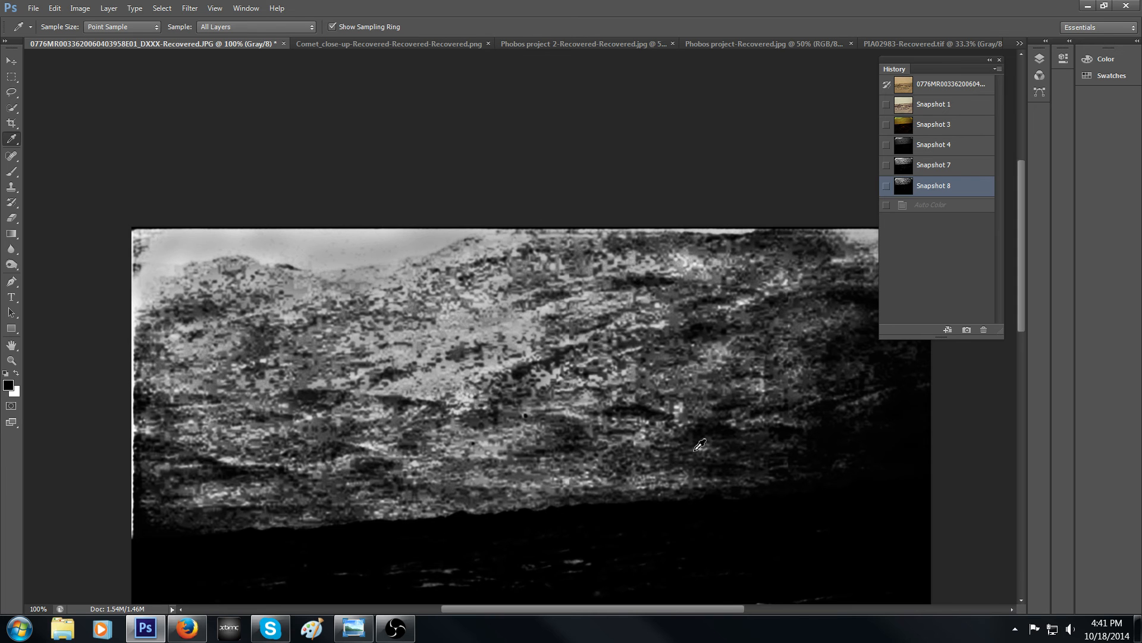
{"action": "mouse_move", "coordinate": [612, 323]}
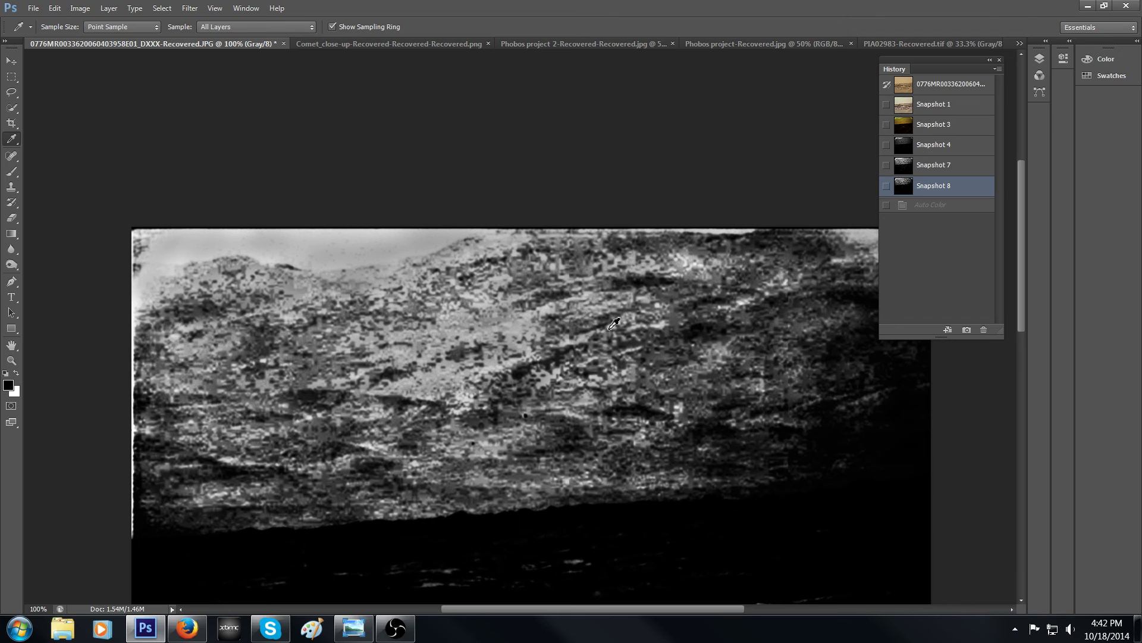
{"action": "mouse_move", "coordinate": [641, 332]}
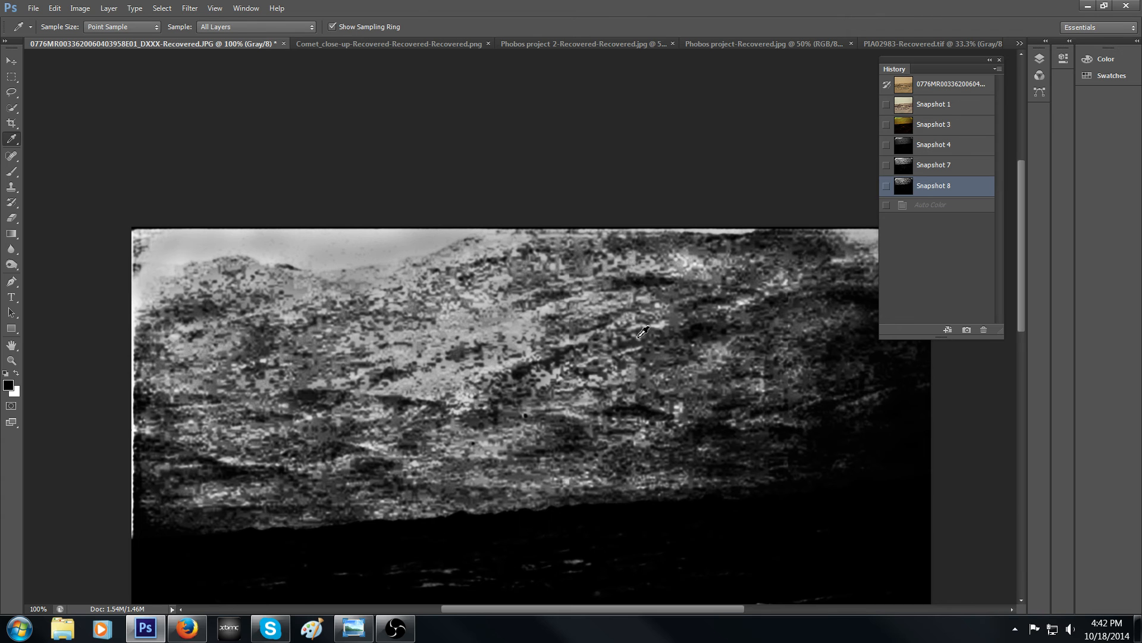
{"action": "mouse_move", "coordinate": [771, 466]}
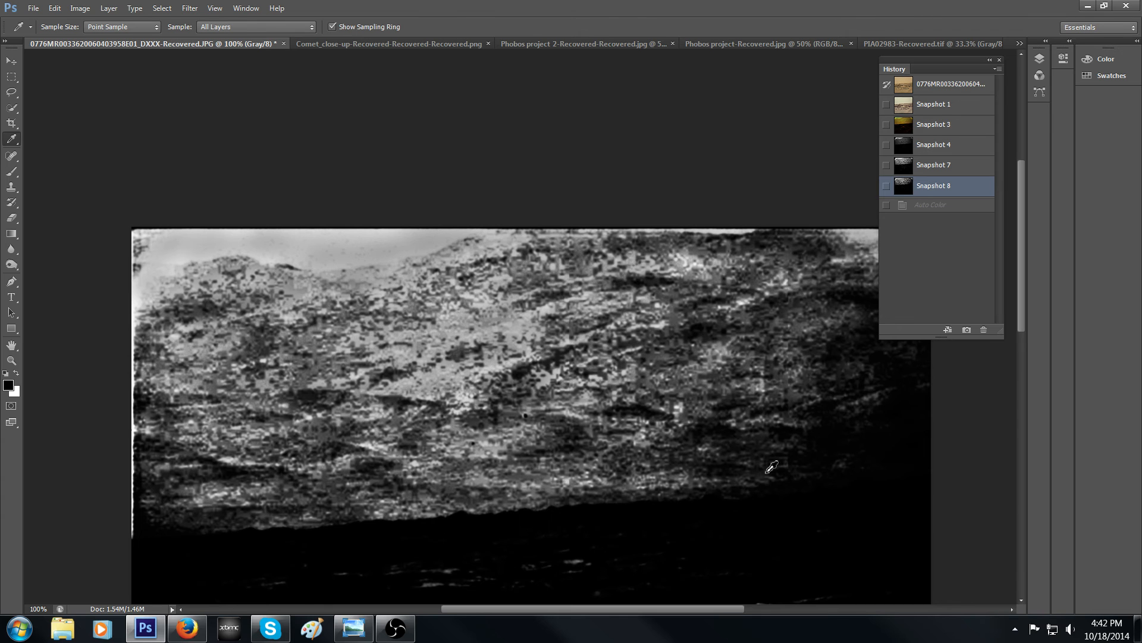
{"action": "mouse_move", "coordinate": [364, 388]}
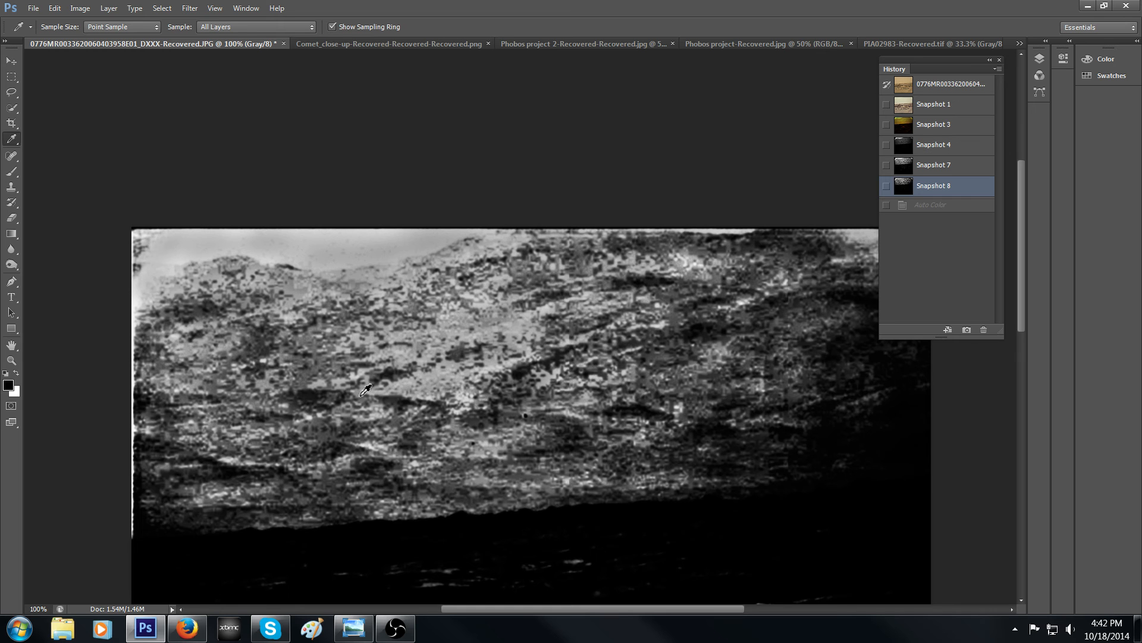
{"action": "mouse_move", "coordinate": [239, 409]}
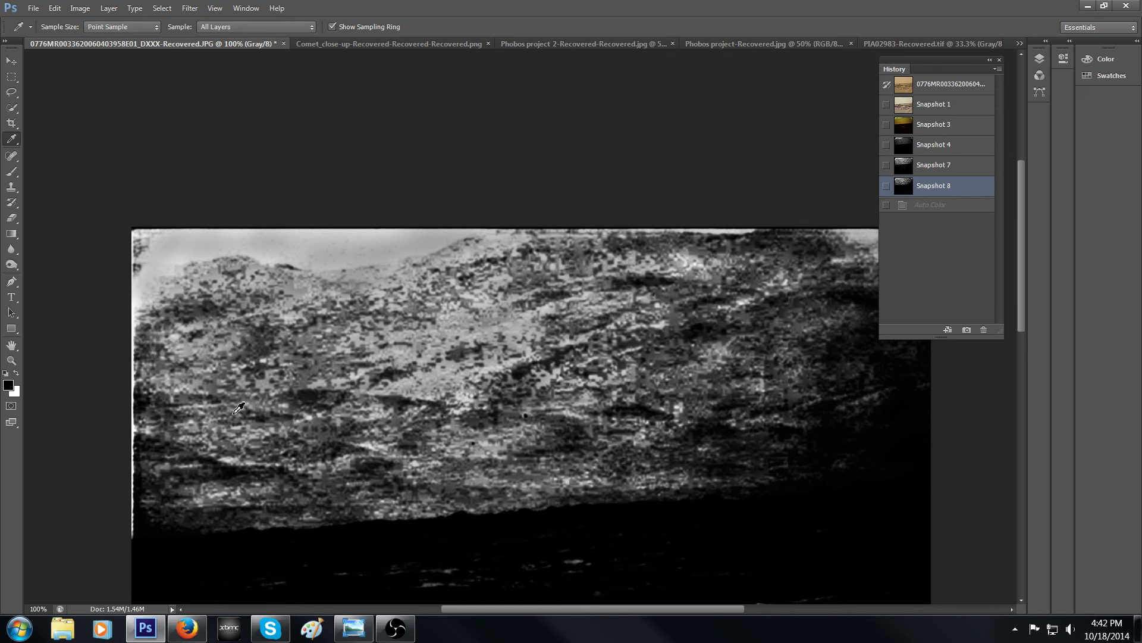
{"action": "mouse_move", "coordinate": [551, 433]}
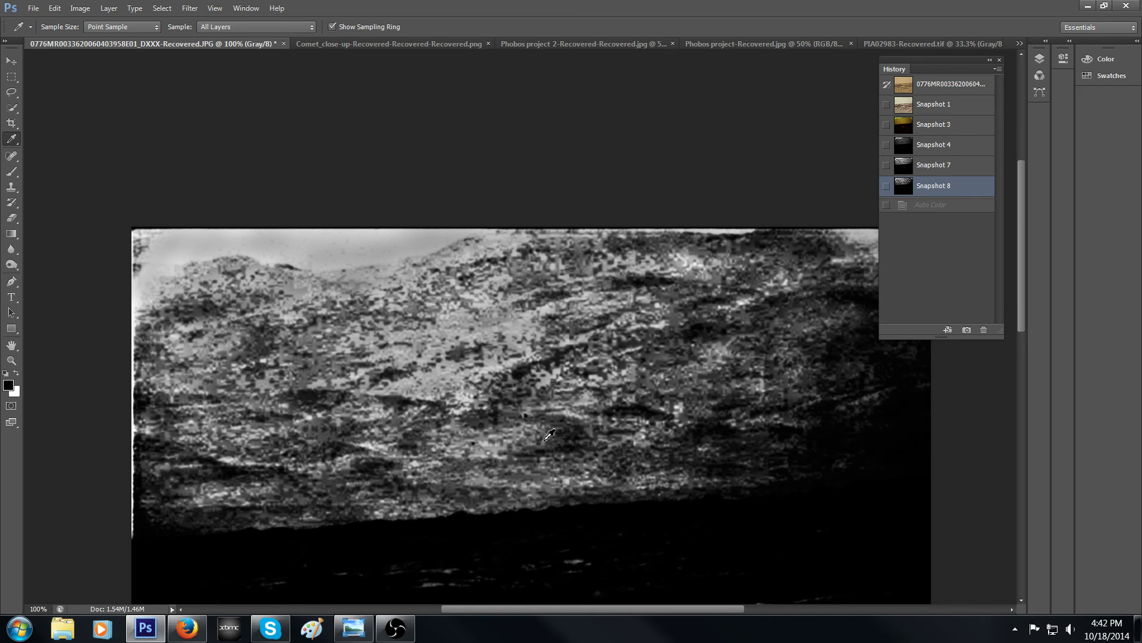
{"action": "mouse_move", "coordinate": [671, 354]}
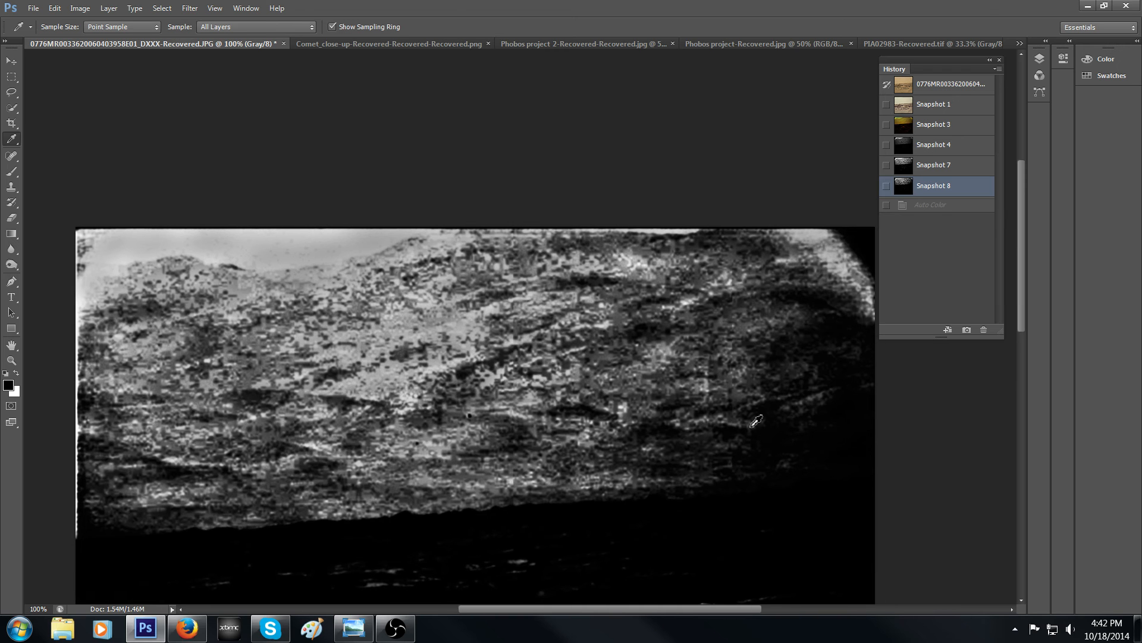
{"action": "mouse_move", "coordinate": [727, 329]}
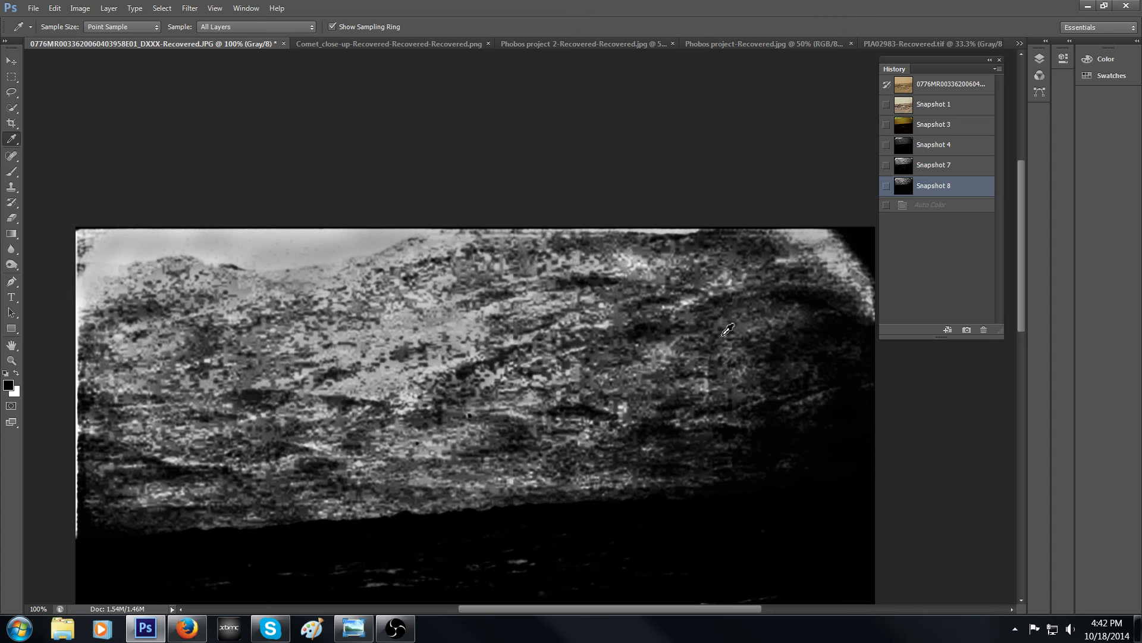
{"action": "mouse_move", "coordinate": [596, 287]}
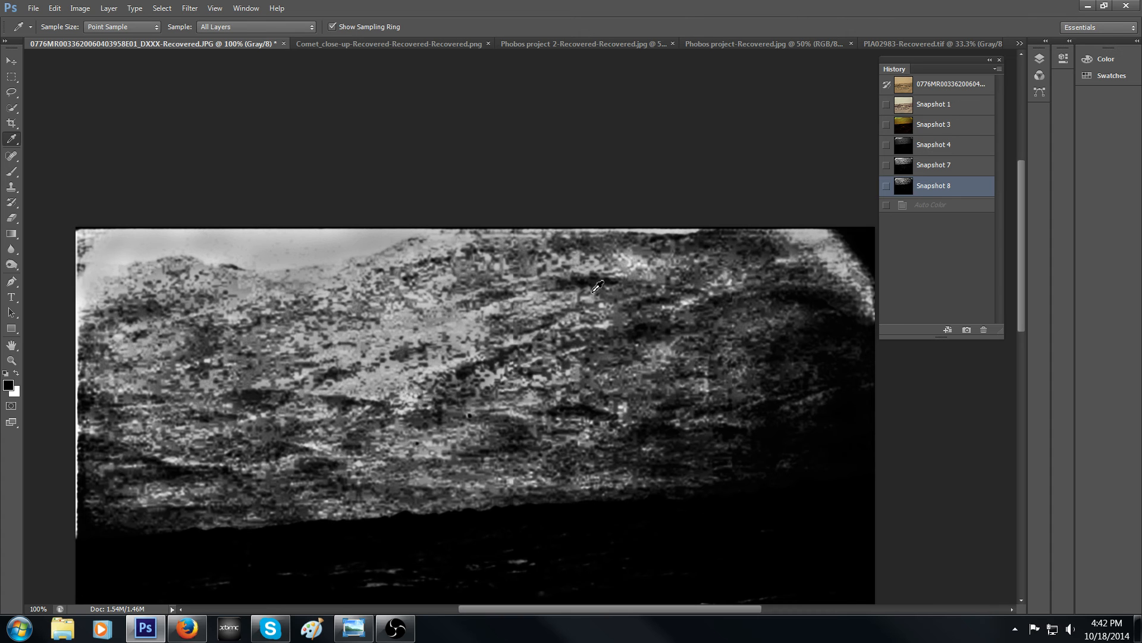
{"action": "mouse_move", "coordinate": [687, 464]}
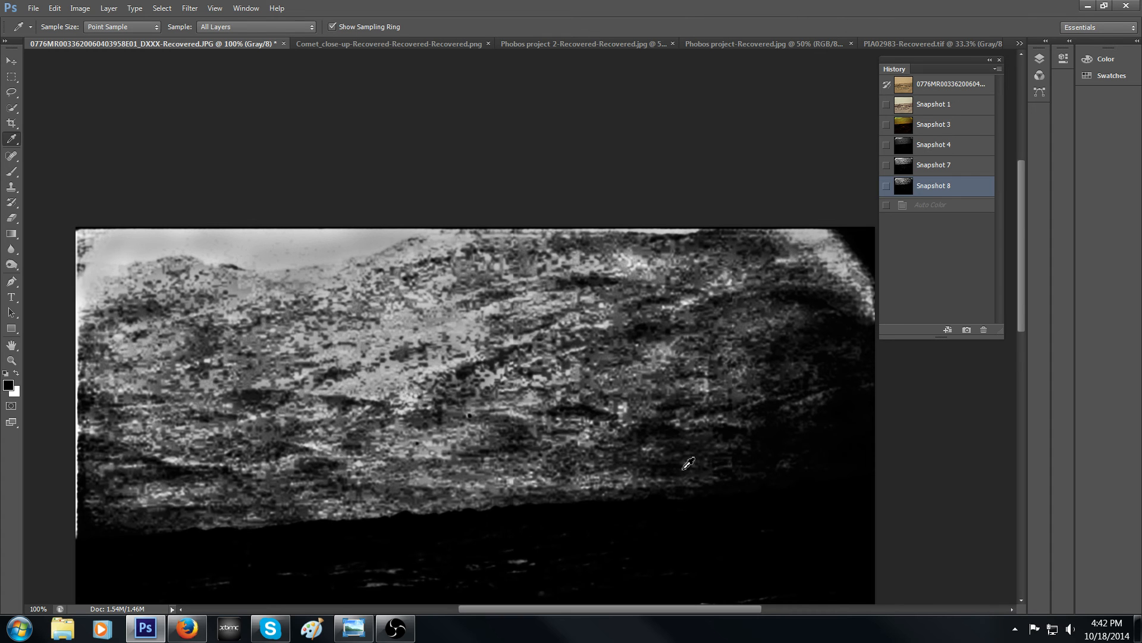
{"action": "mouse_move", "coordinate": [641, 416]}
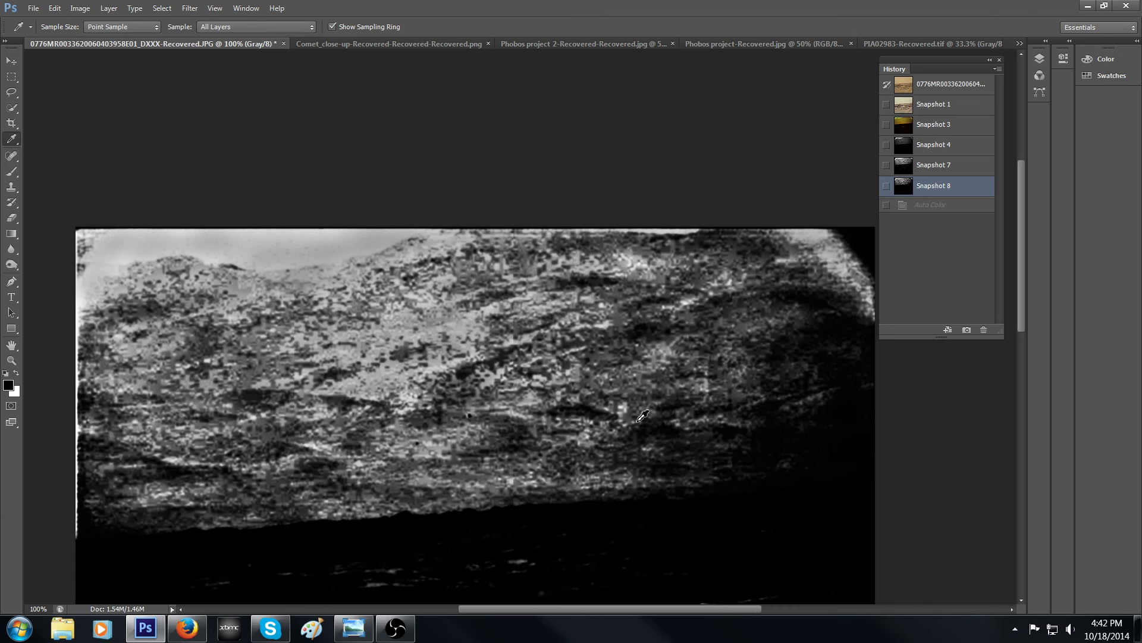
{"action": "mouse_move", "coordinate": [640, 463]}
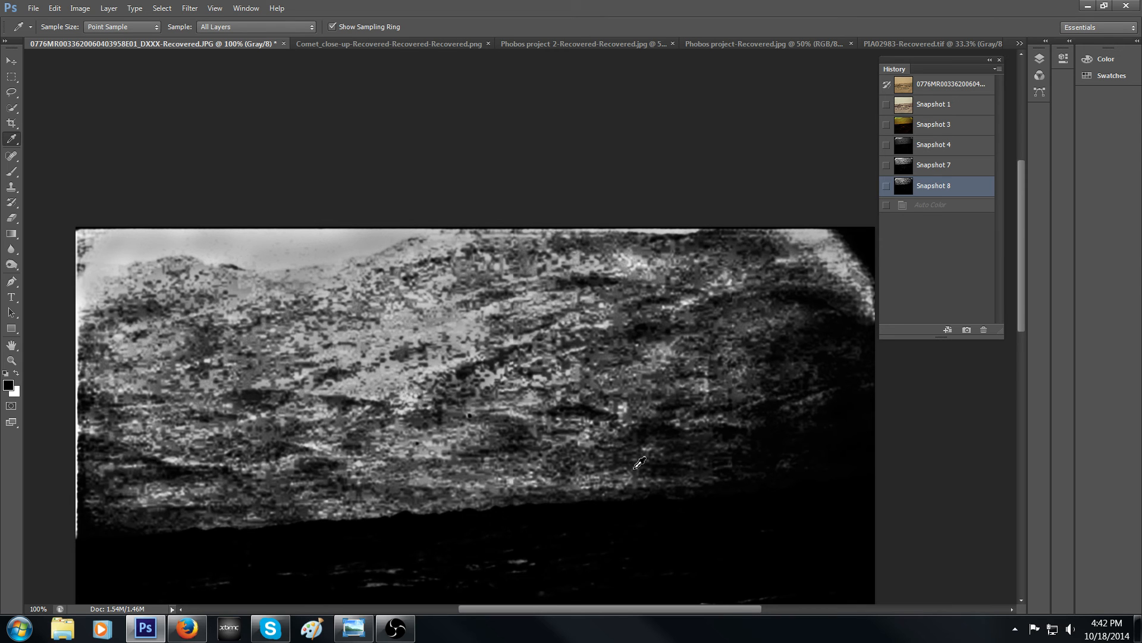
{"action": "mouse_move", "coordinate": [715, 350]}
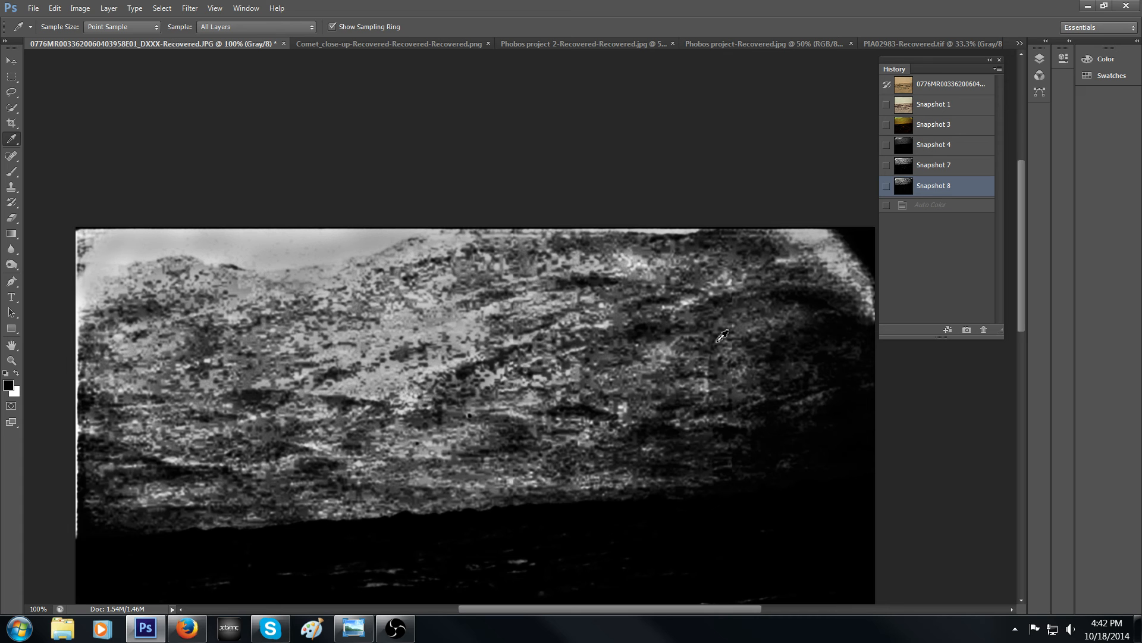
{"action": "mouse_move", "coordinate": [703, 290]}
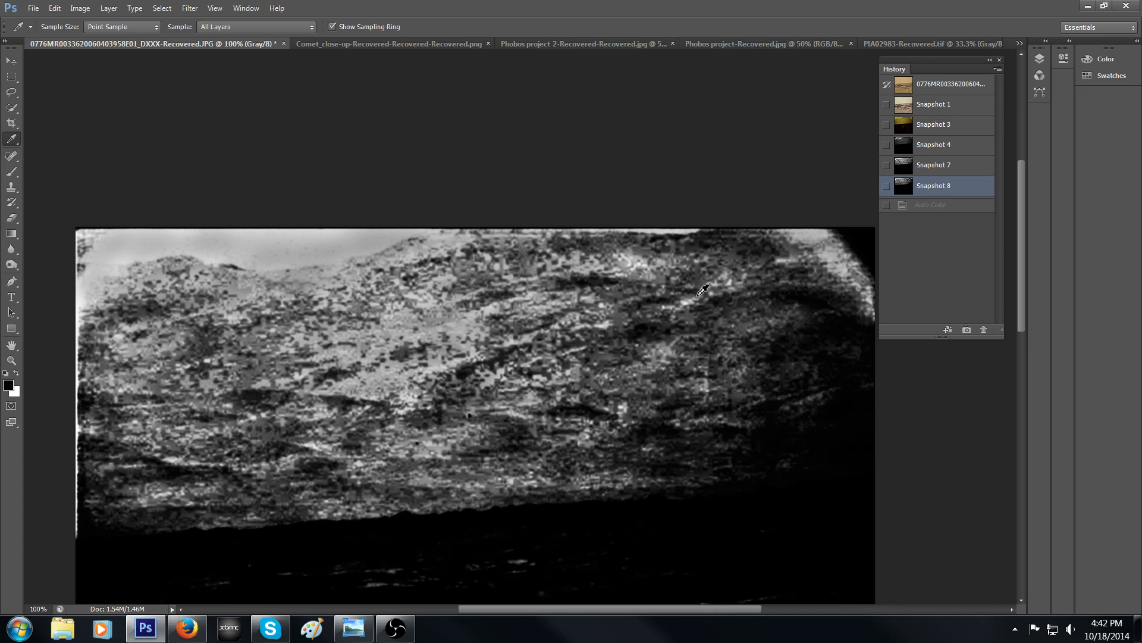
{"action": "mouse_move", "coordinate": [16, 301]}
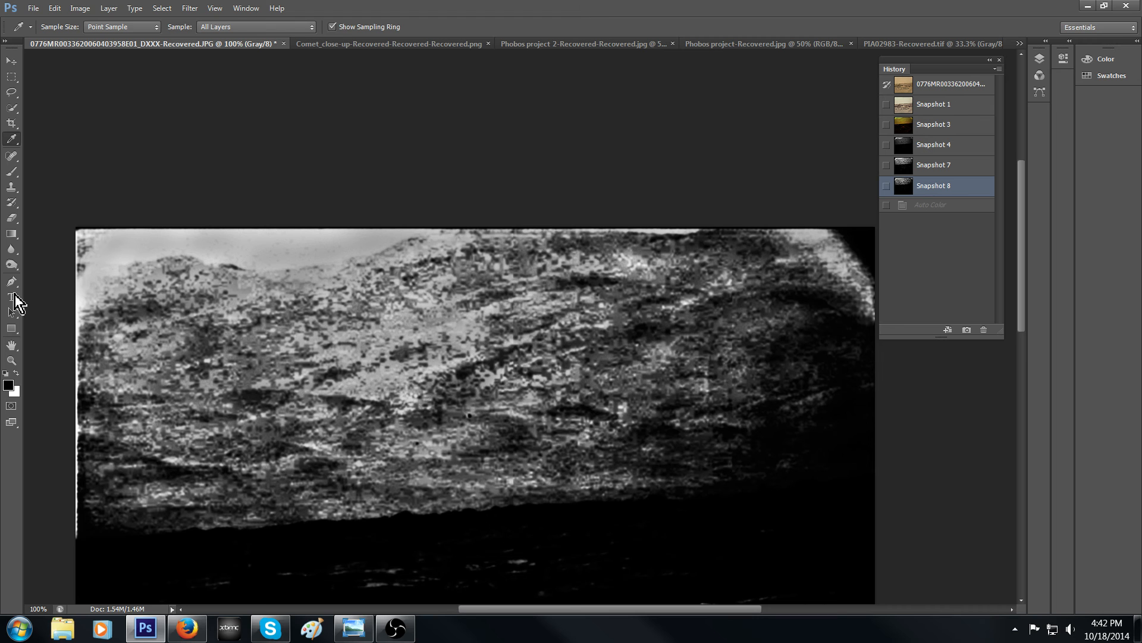
{"action": "mouse_move", "coordinate": [303, 287]}
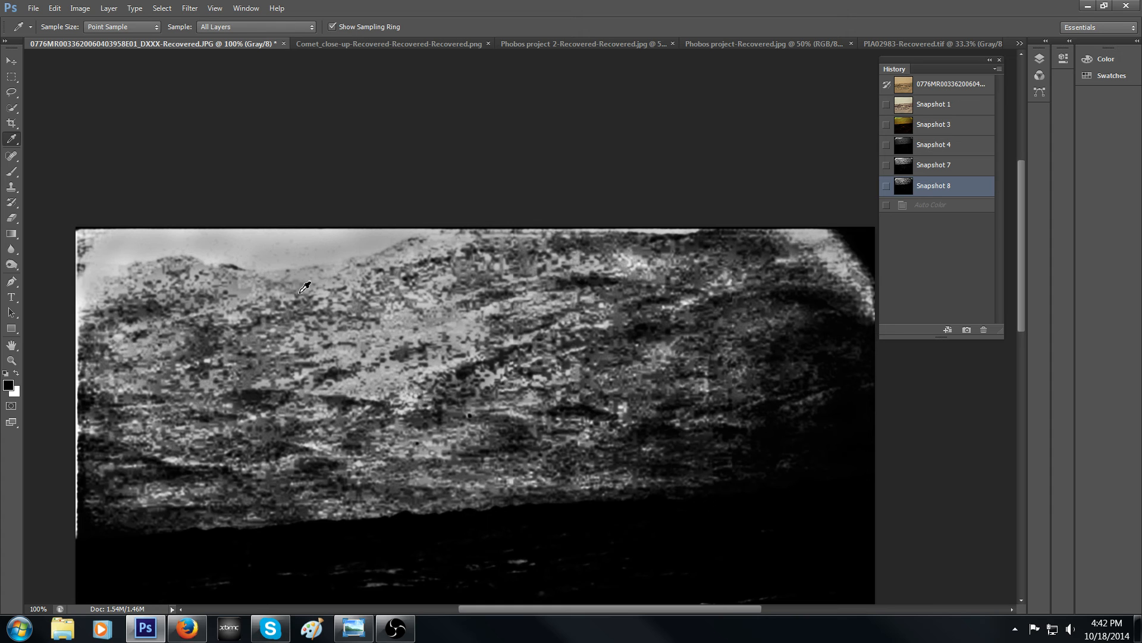
{"action": "mouse_move", "coordinate": [252, 181]}
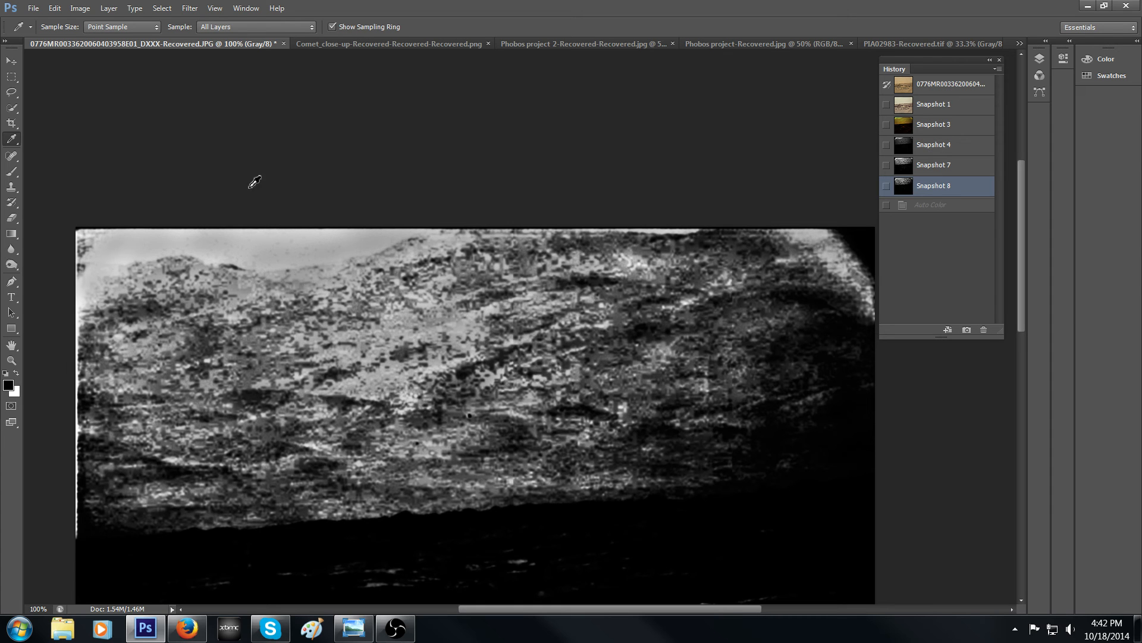
{"action": "mouse_move", "coordinate": [547, 384]}
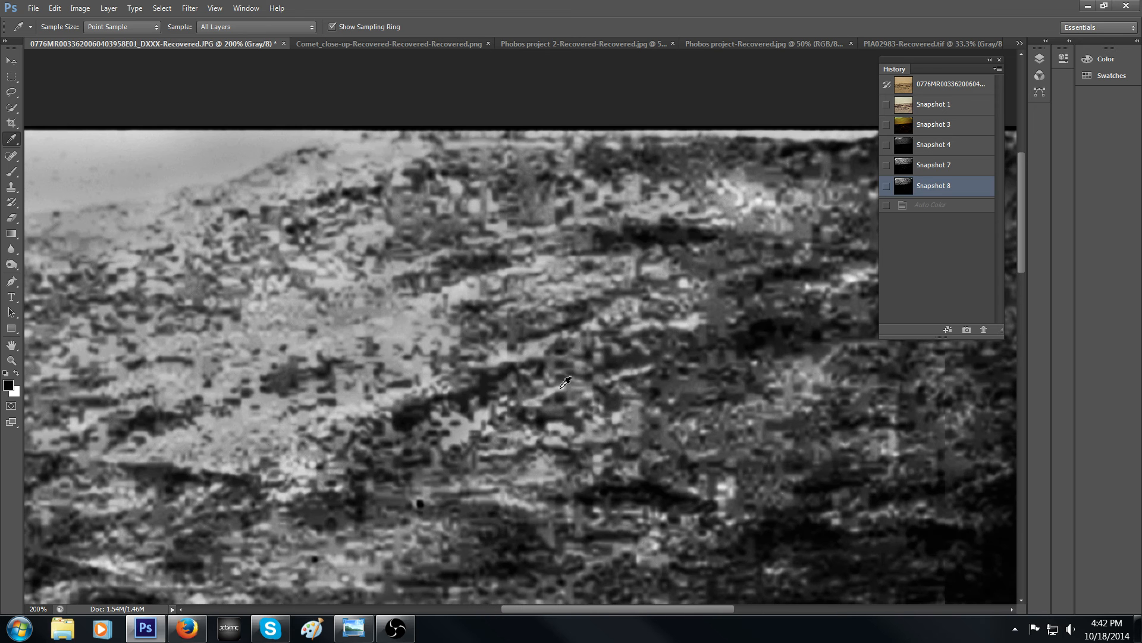
{"action": "mouse_move", "coordinate": [583, 168]}
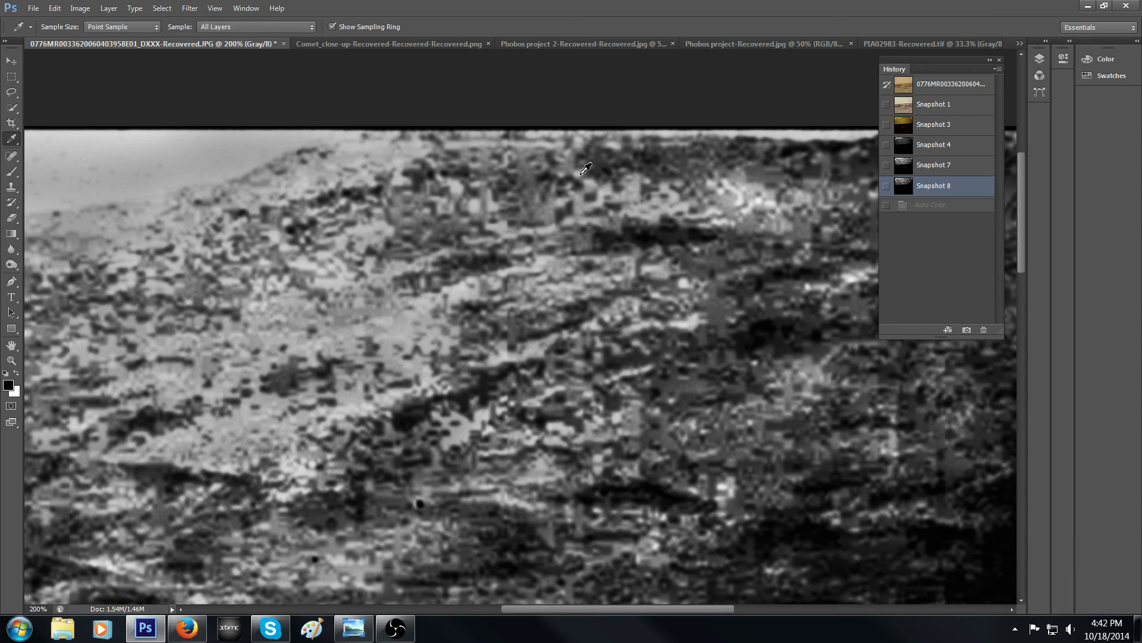
{"action": "mouse_move", "coordinate": [450, 391]}
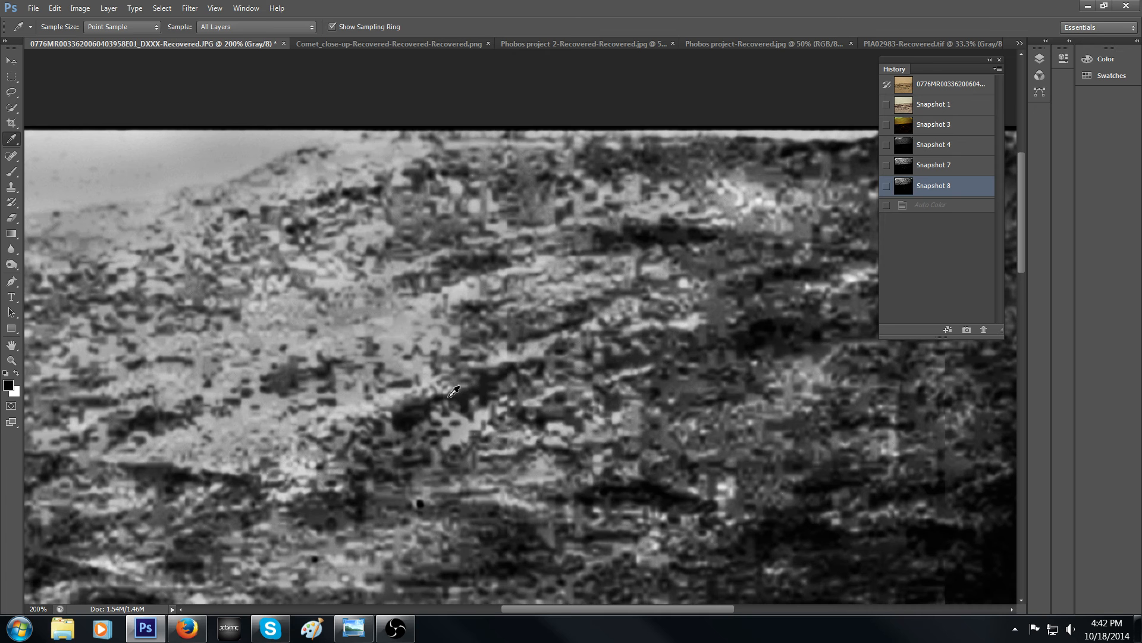
{"action": "scroll", "scroll_direction": "down", "scroll_amount": 3}
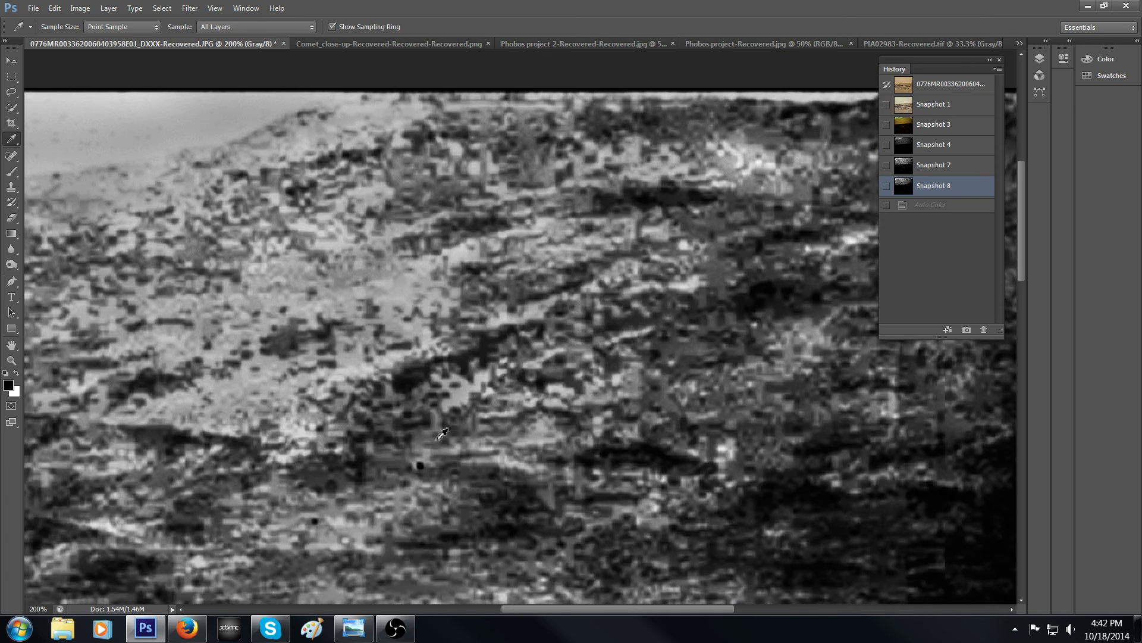
{"action": "mouse_move", "coordinate": [524, 368]}
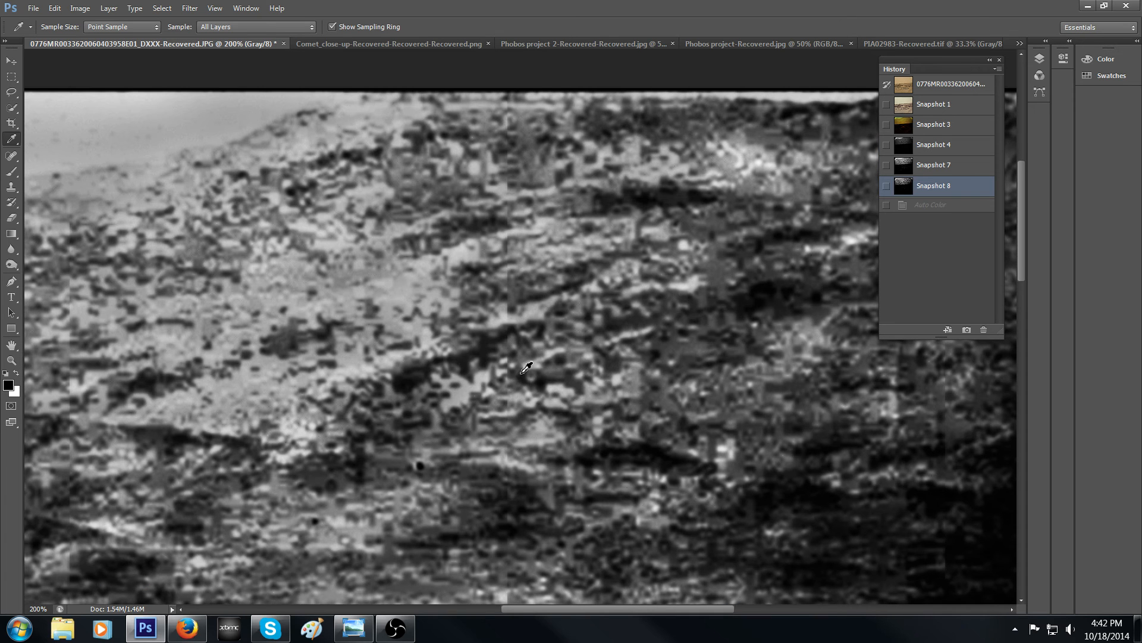
{"action": "mouse_move", "coordinate": [528, 486]}
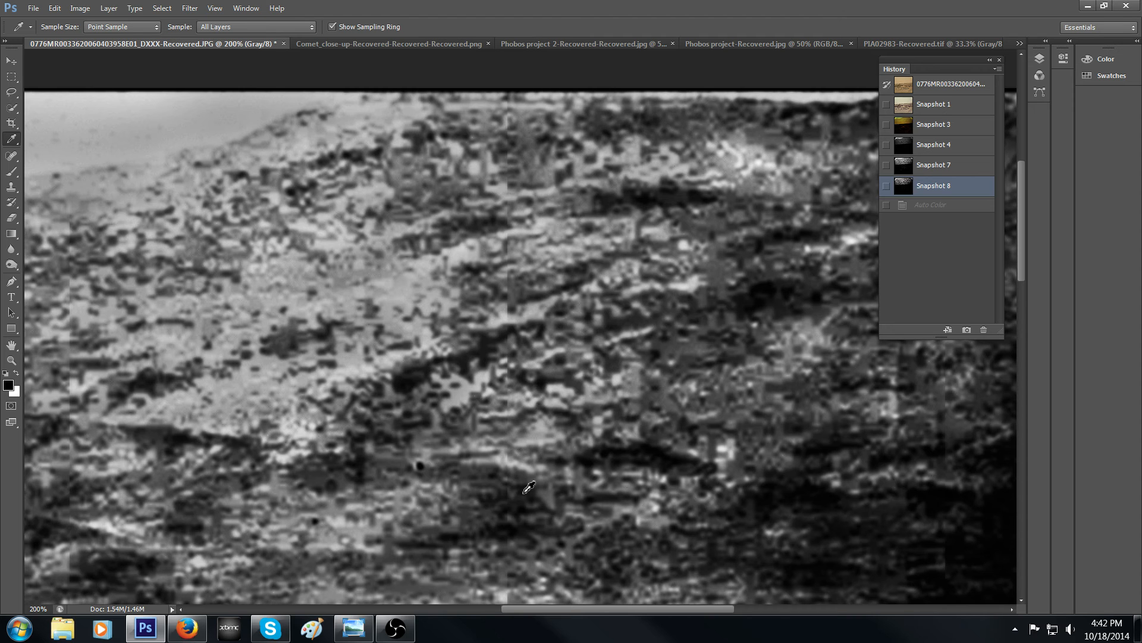
{"action": "mouse_move", "coordinate": [536, 374]}
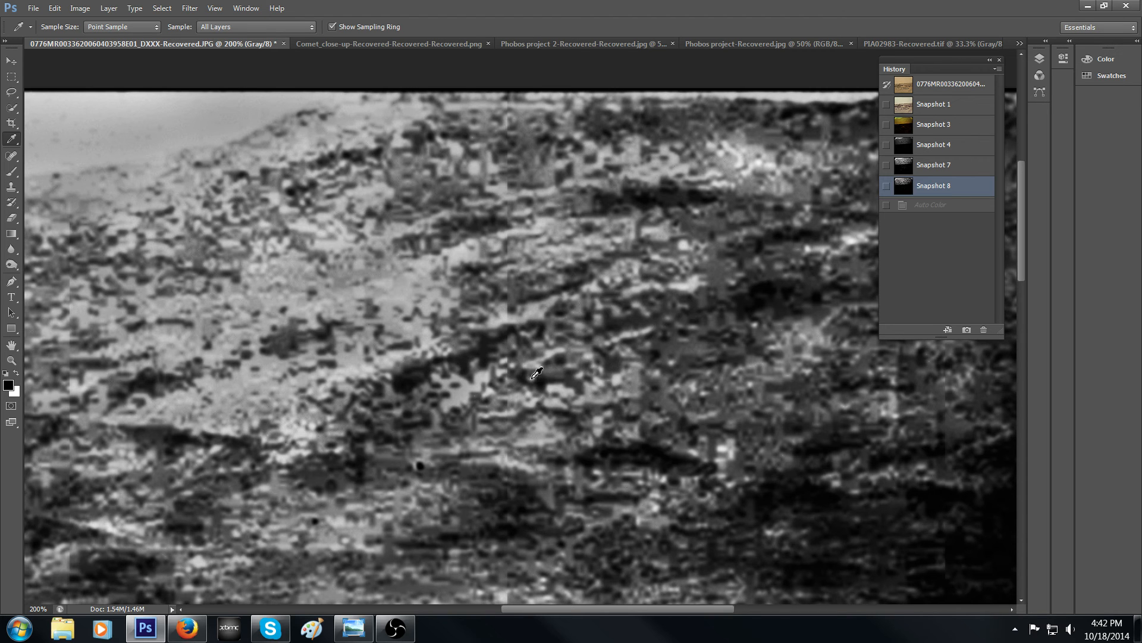
{"action": "mouse_move", "coordinate": [524, 371]}
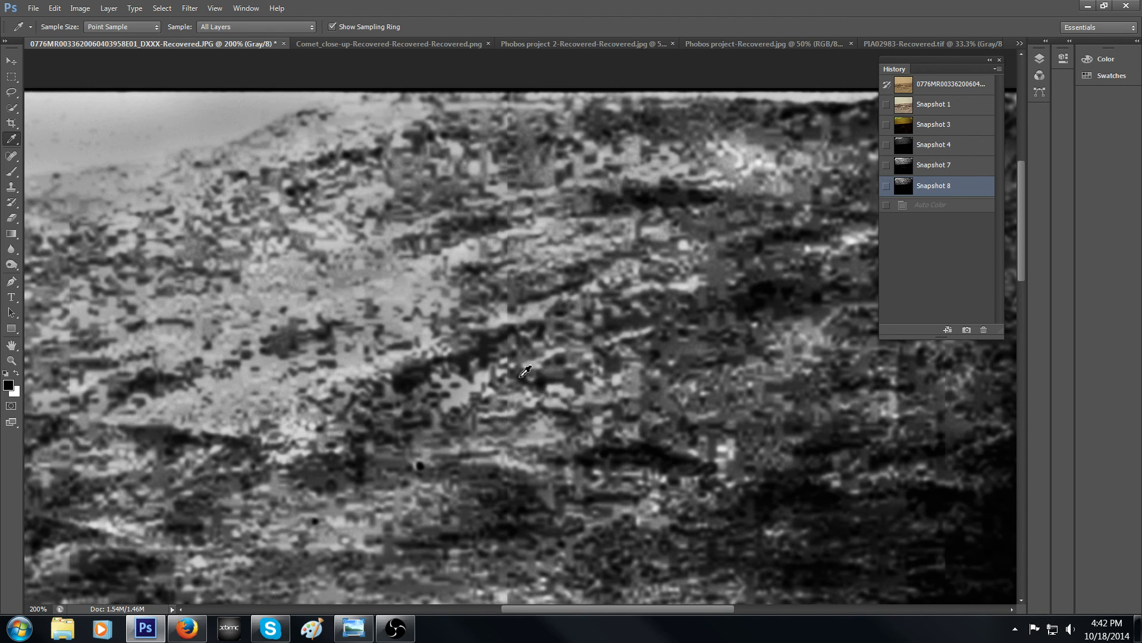
{"action": "mouse_move", "coordinate": [597, 350]}
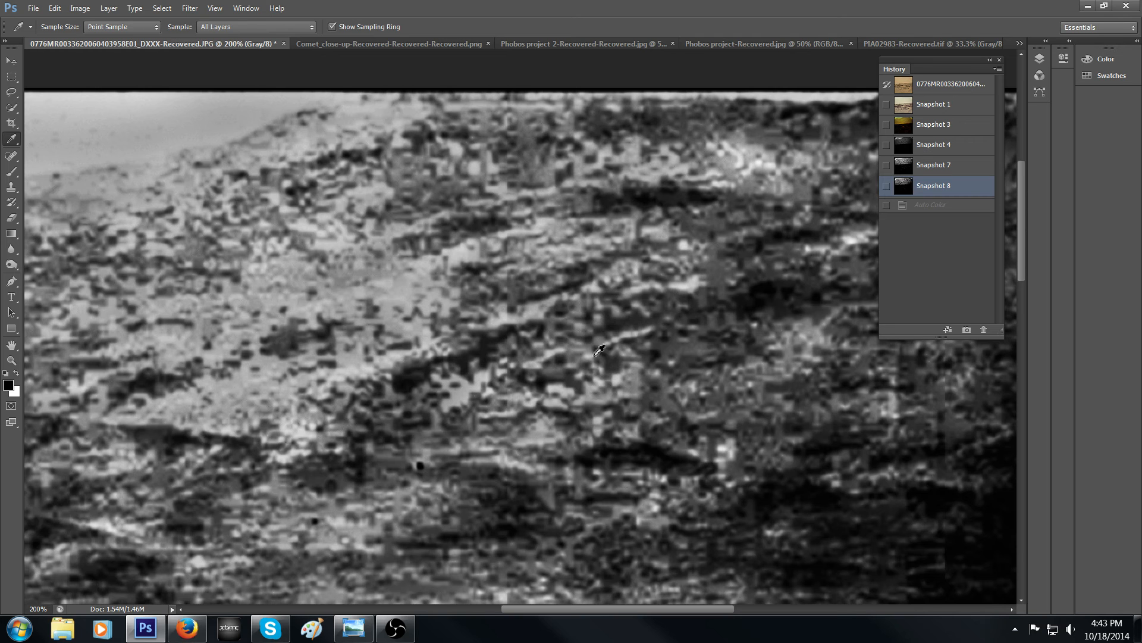
{"action": "mouse_move", "coordinate": [561, 346]}
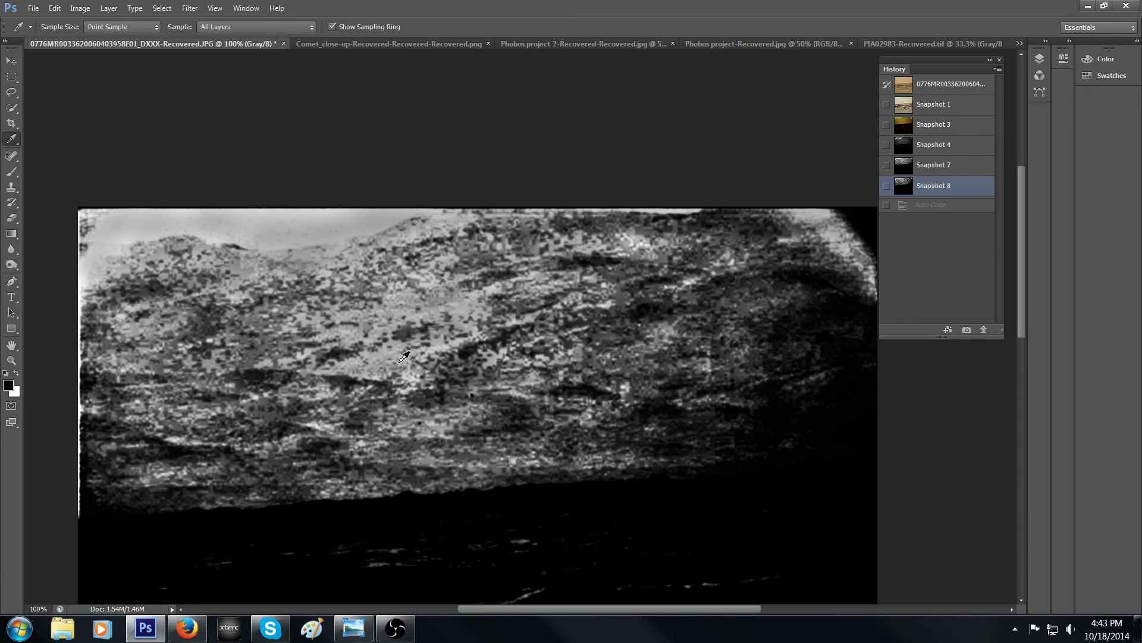
{"action": "mouse_move", "coordinate": [243, 372]}
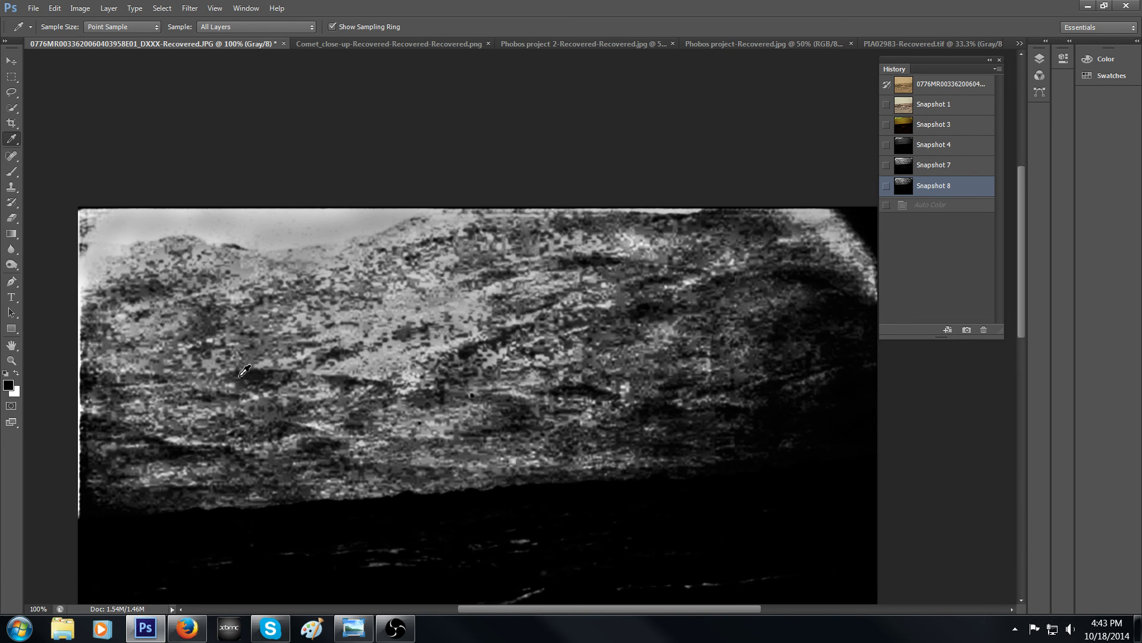
{"action": "mouse_move", "coordinate": [589, 407]}
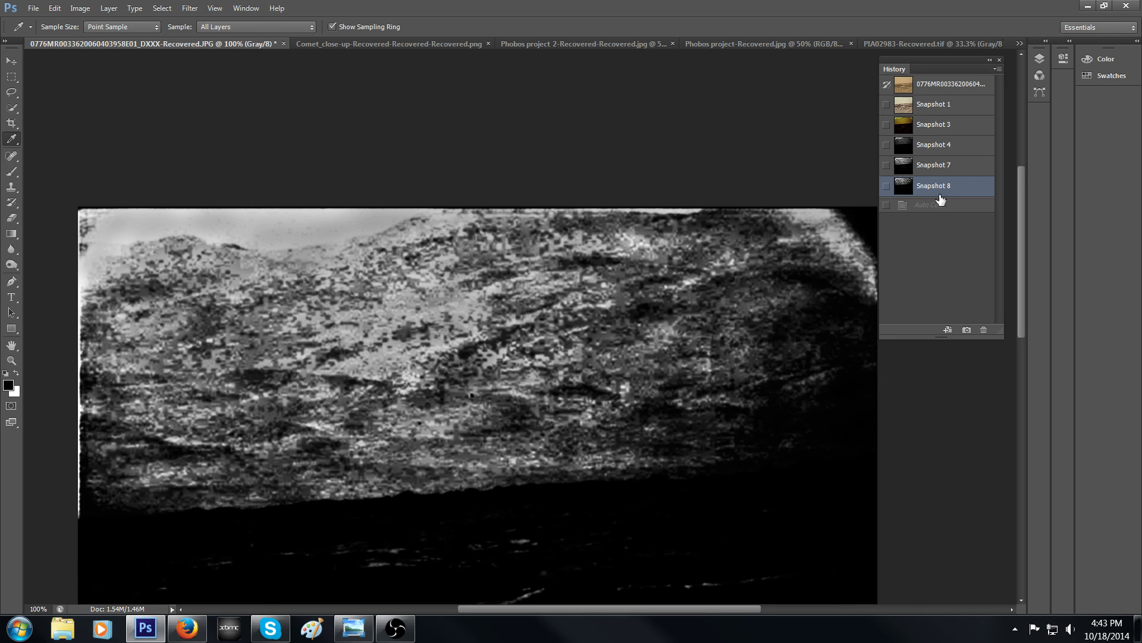
Step: Step back through Snapshot 4 to the yellow-green tinted Snapshot 3 version
{"action": "left_click", "coordinate": [933, 144]}
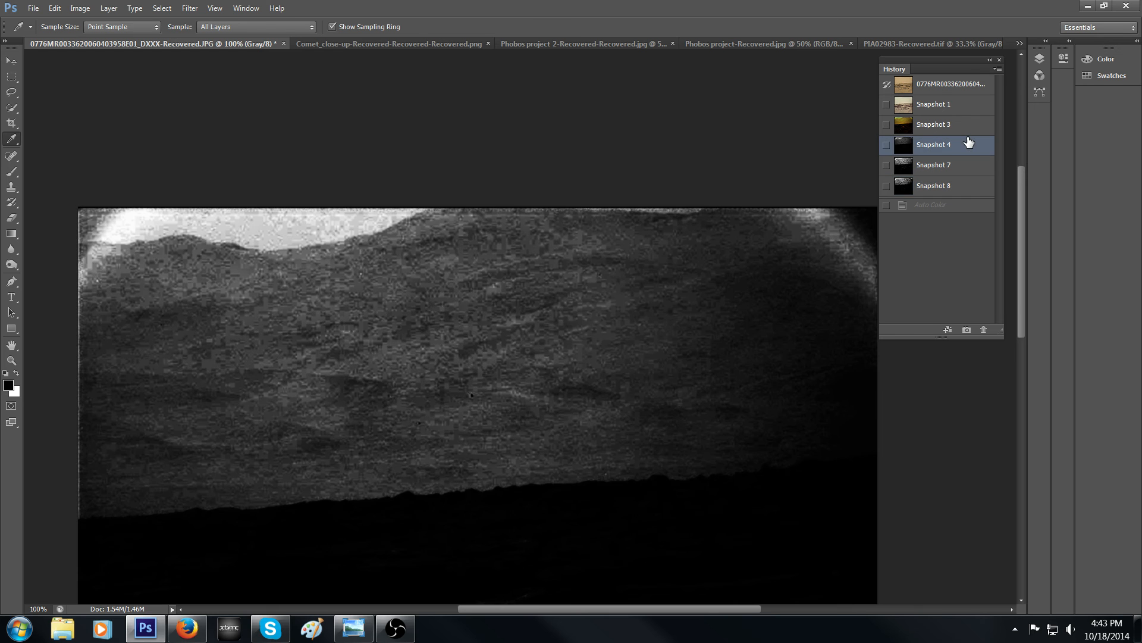
{"action": "left_click", "coordinate": [933, 123]}
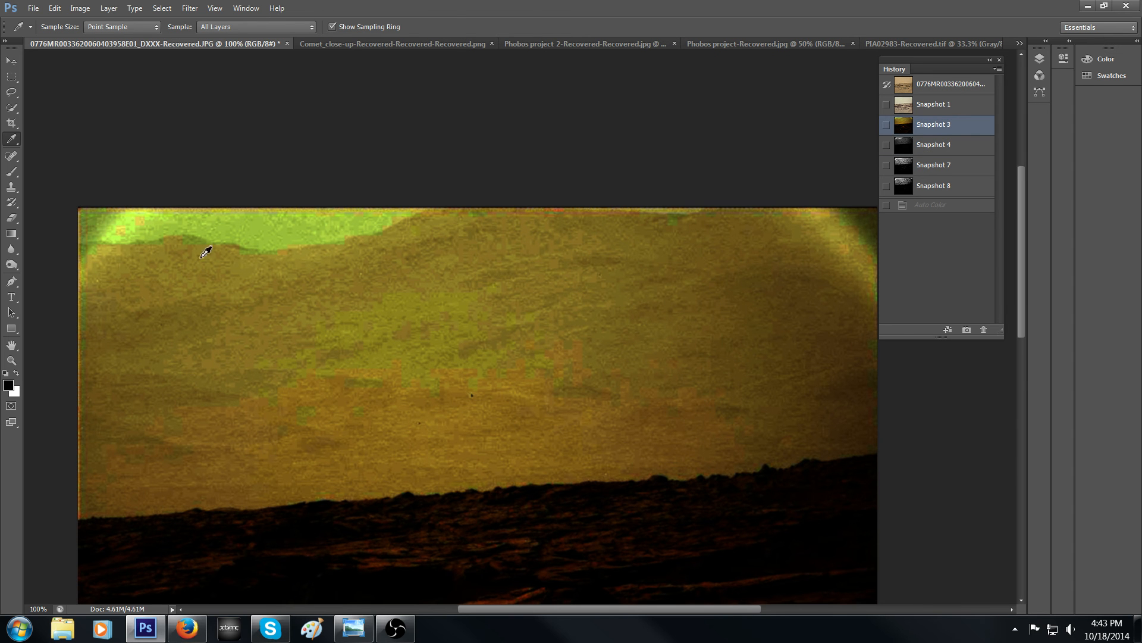
{"action": "mouse_move", "coordinate": [285, 298]}
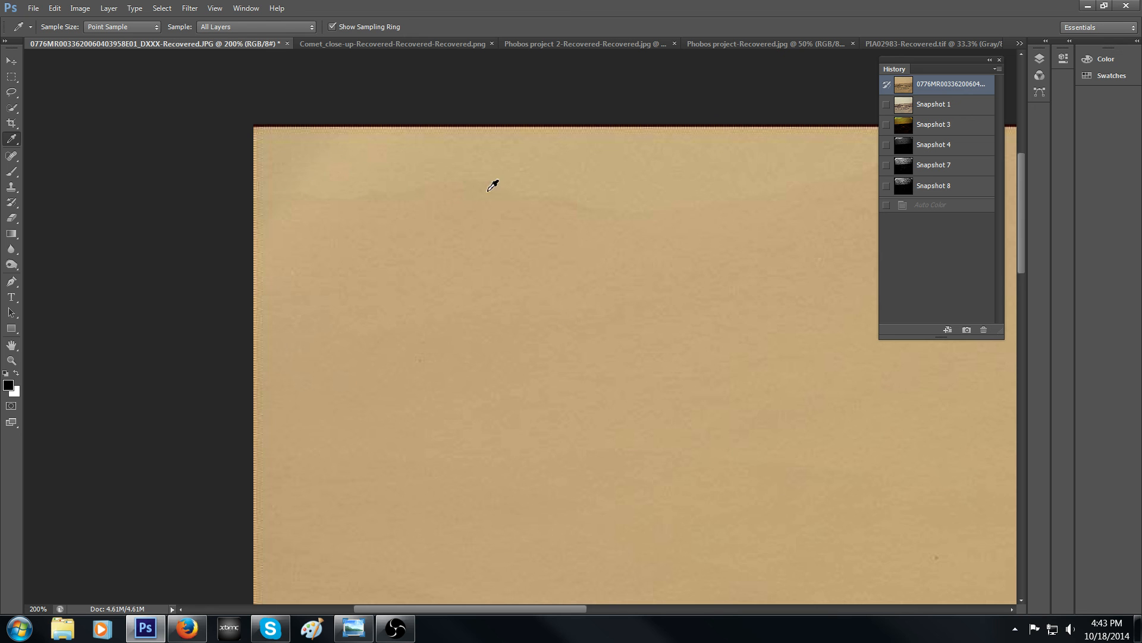
{"action": "mouse_move", "coordinate": [489, 202]}
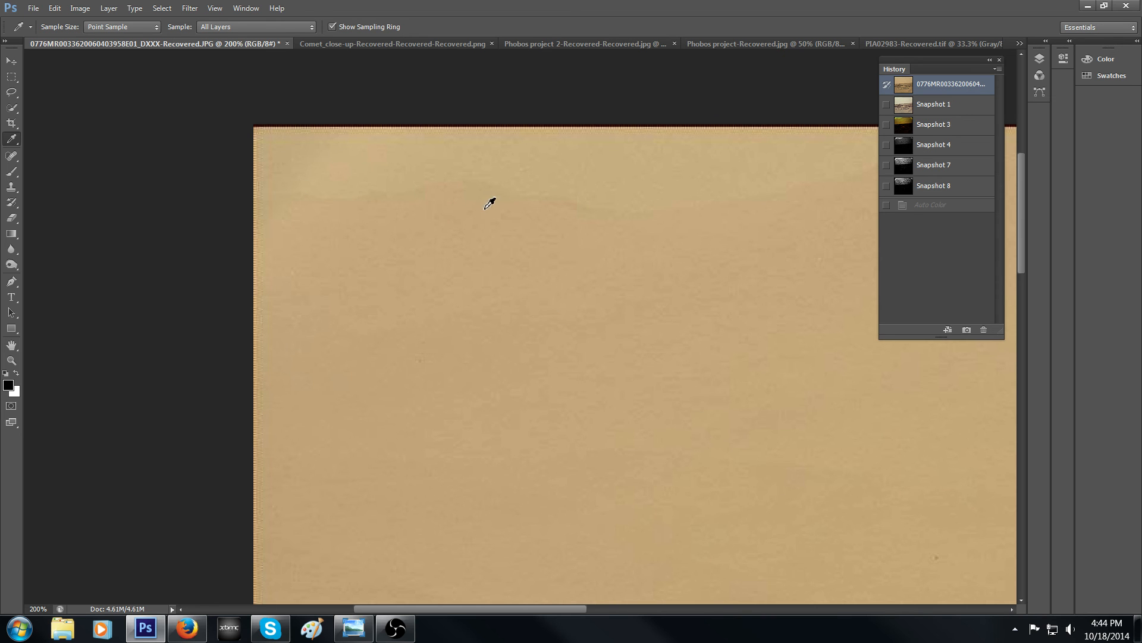
Step: Show Snapshot 3 briefly, then restore the original unedited ochre Mars photo
{"action": "left_click", "coordinate": [933, 124]}
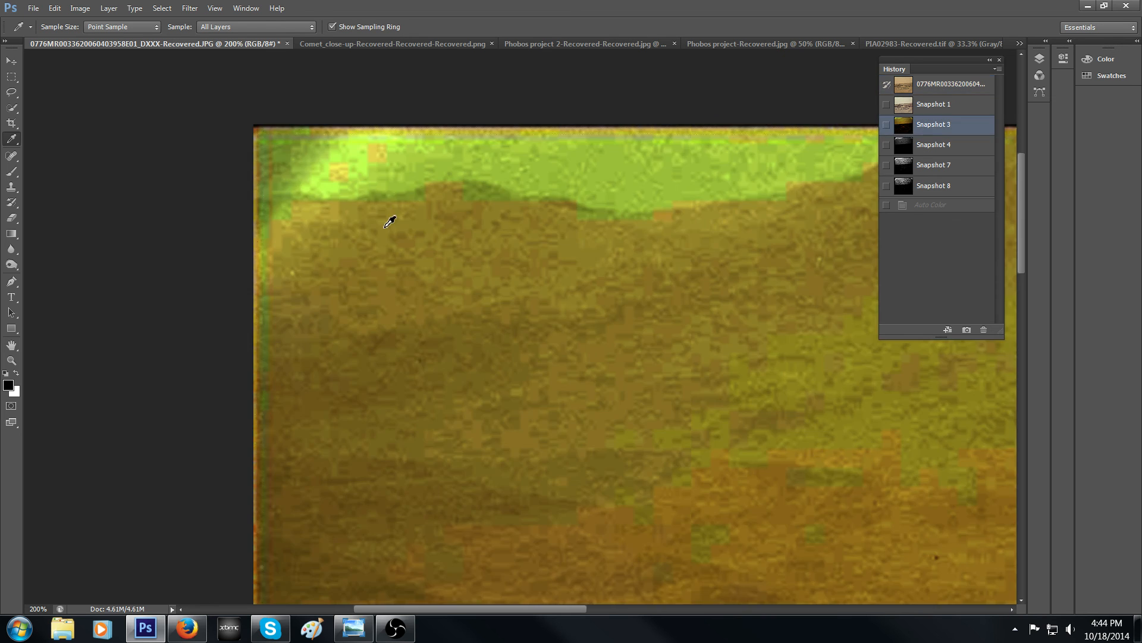
{"action": "mouse_move", "coordinate": [428, 198]}
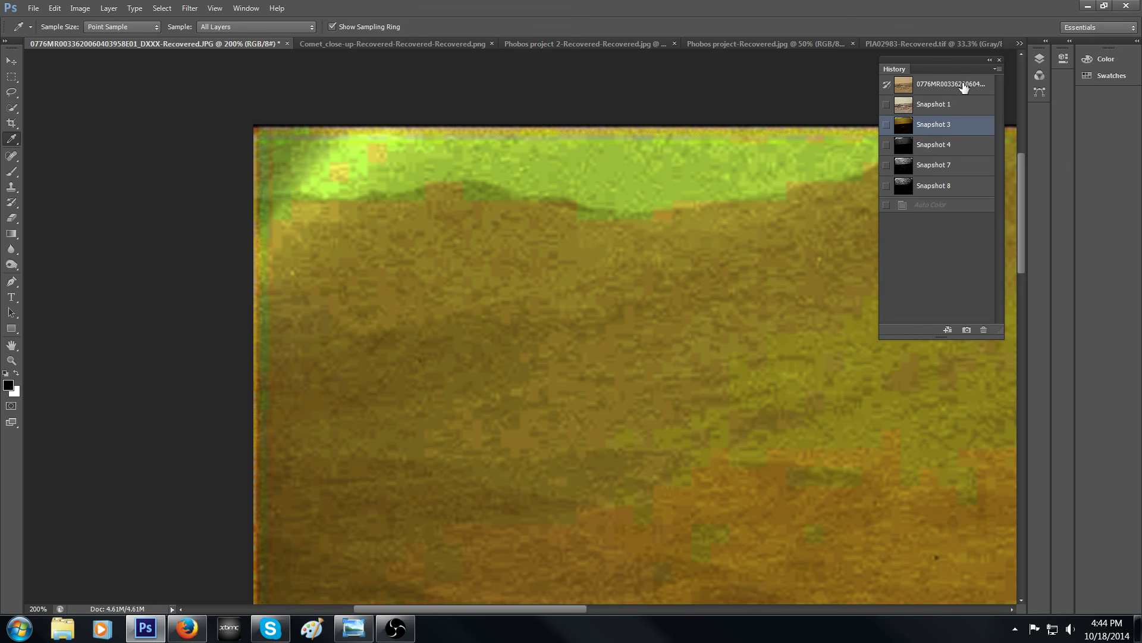
{"action": "left_click", "coordinate": [950, 83]}
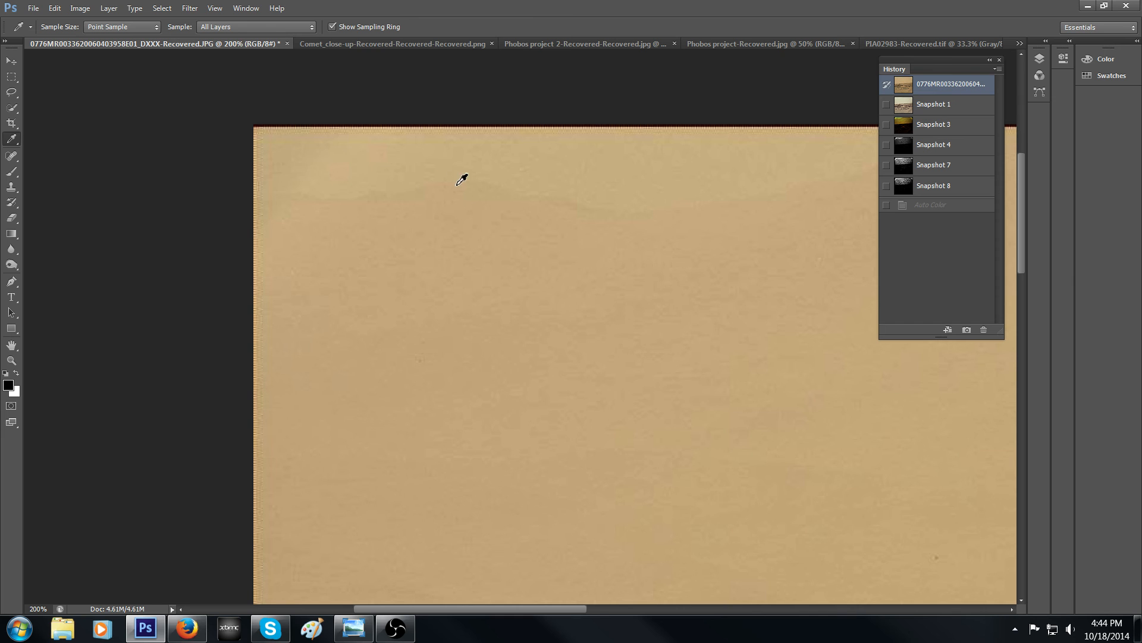
{"action": "mouse_move", "coordinate": [433, 182]}
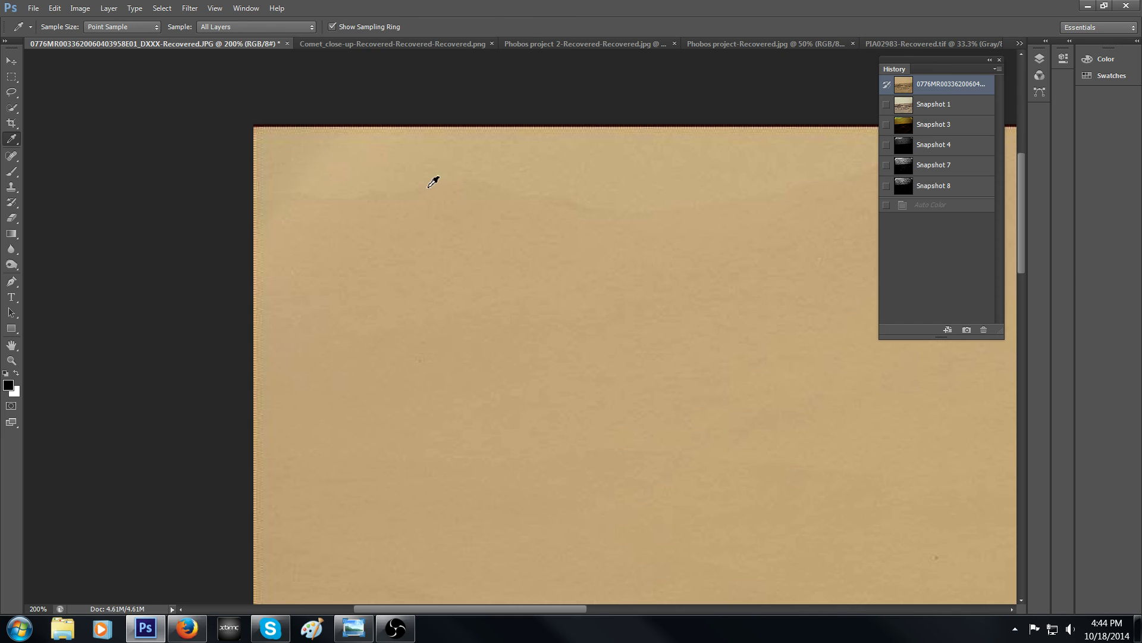
{"action": "mouse_move", "coordinate": [283, 227]}
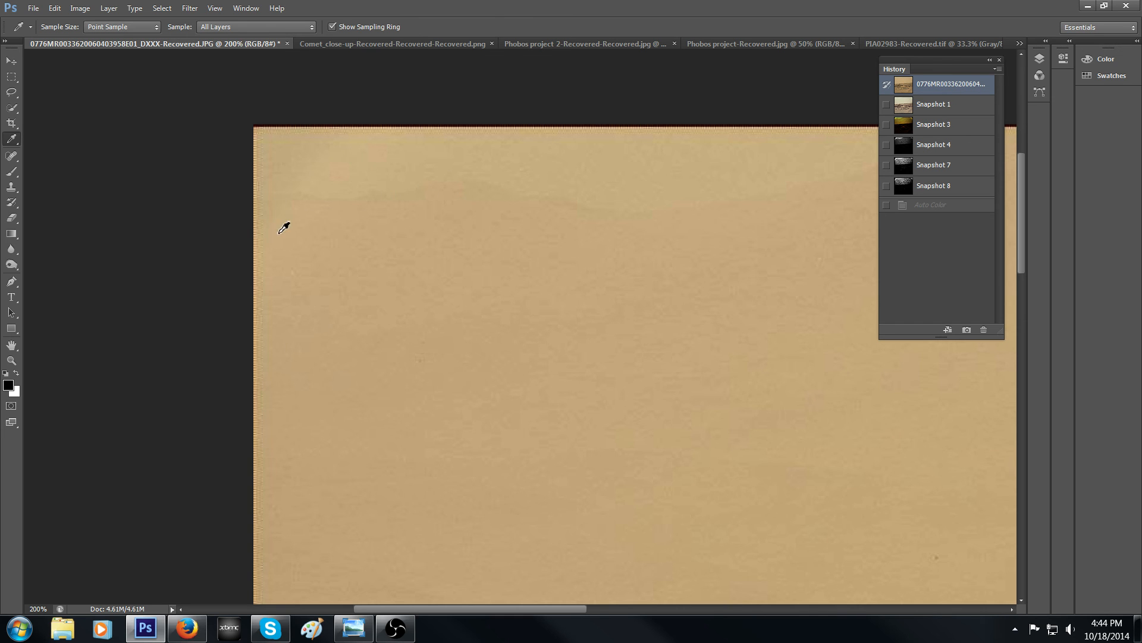
{"action": "mouse_move", "coordinate": [553, 619]}
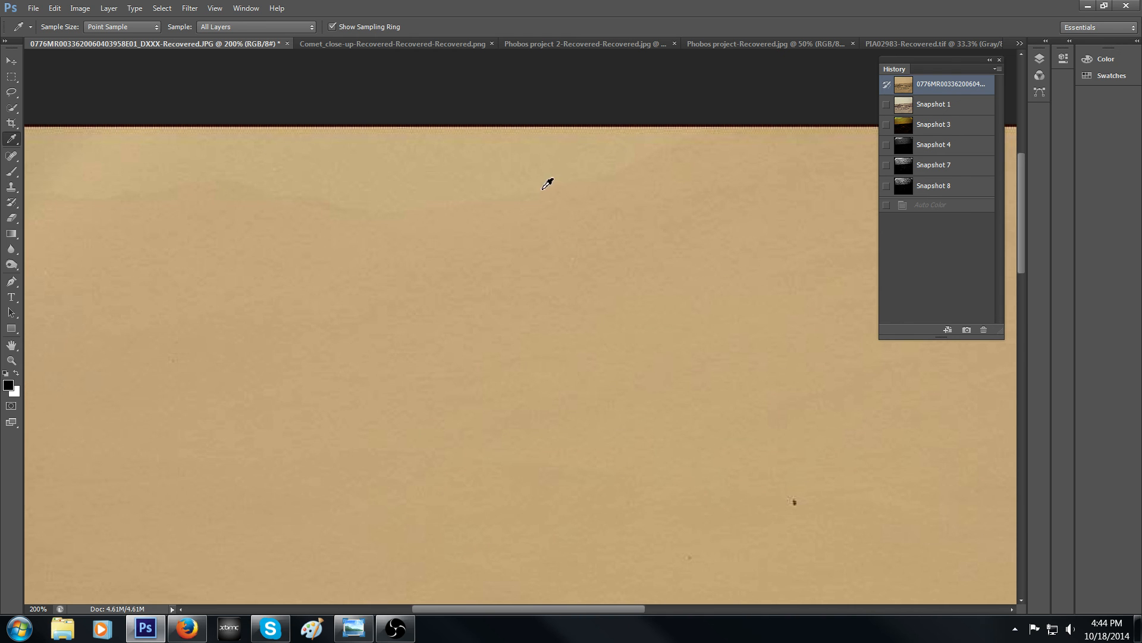
{"action": "mouse_move", "coordinate": [487, 197]}
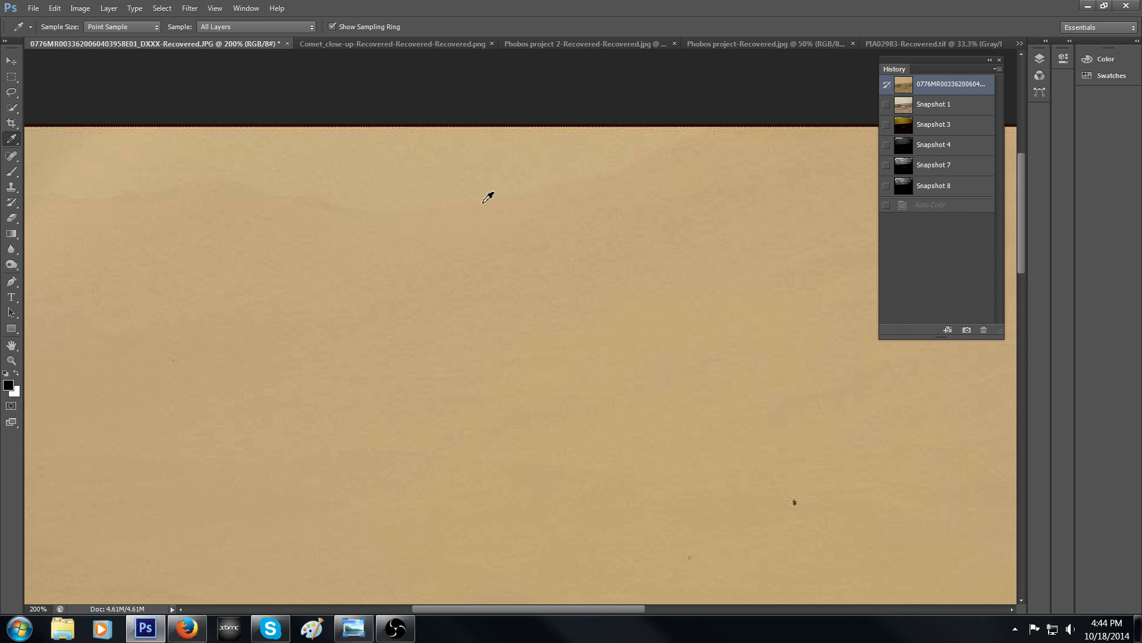
{"action": "mouse_move", "coordinate": [357, 210]}
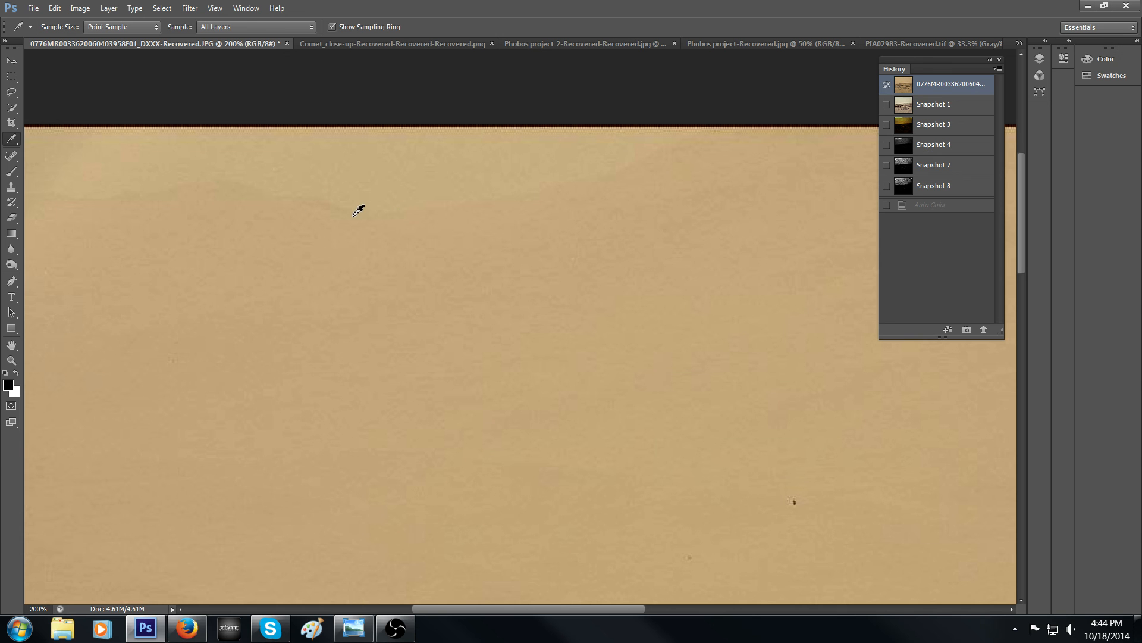
{"action": "mouse_move", "coordinate": [535, 198]}
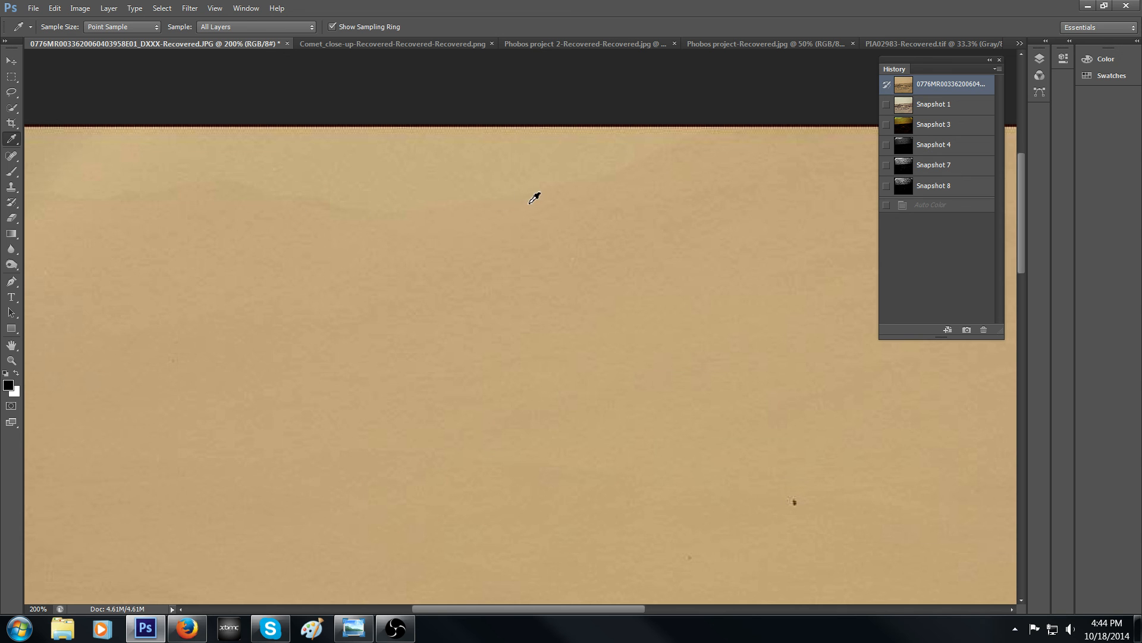
{"action": "mouse_move", "coordinate": [623, 173]}
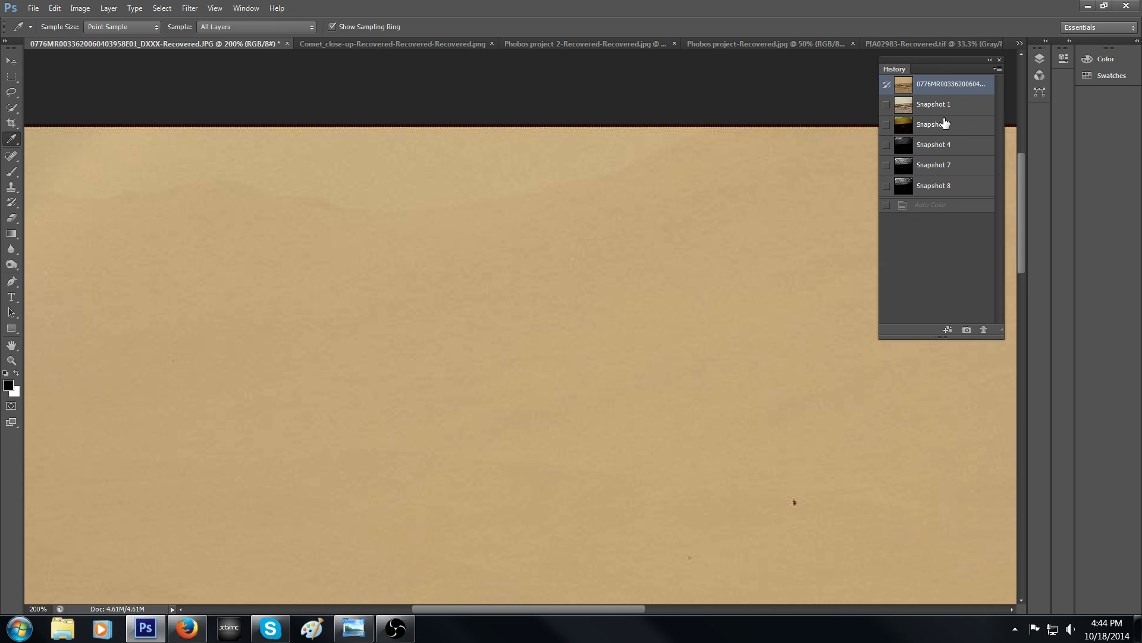
{"action": "left_click", "coordinate": [933, 123]}
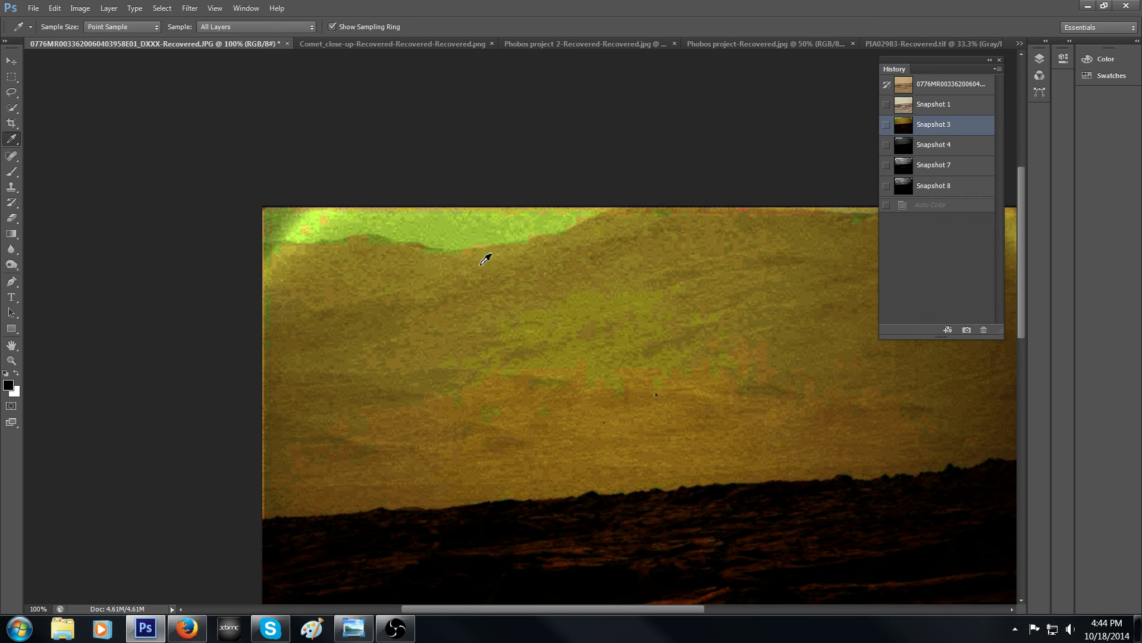
{"action": "mouse_move", "coordinate": [563, 224]}
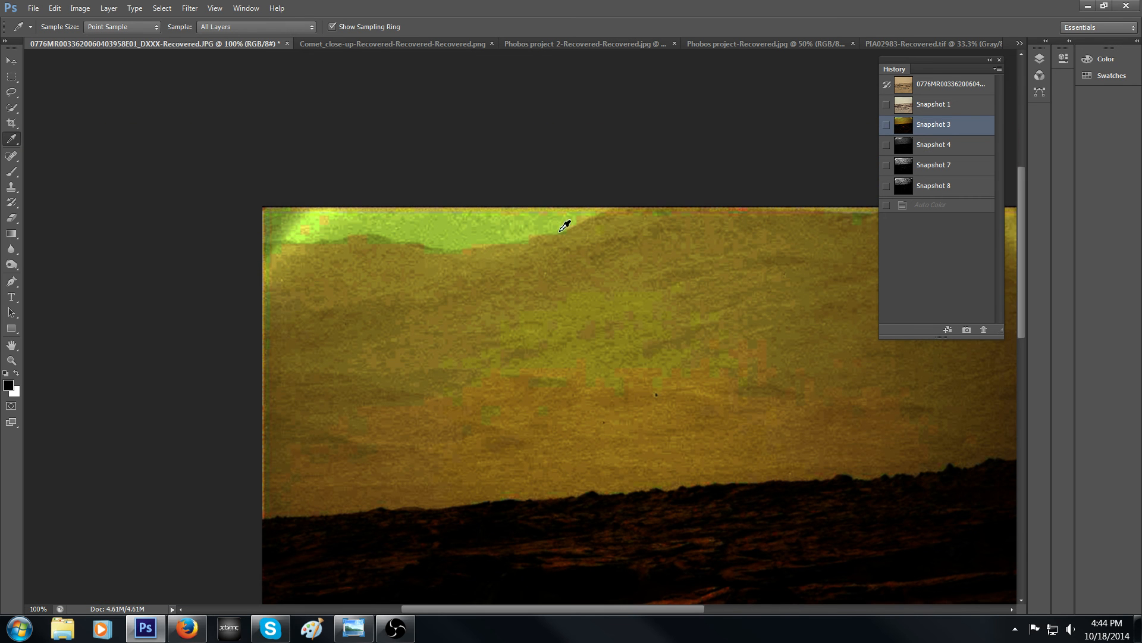
{"action": "mouse_move", "coordinate": [264, 272]}
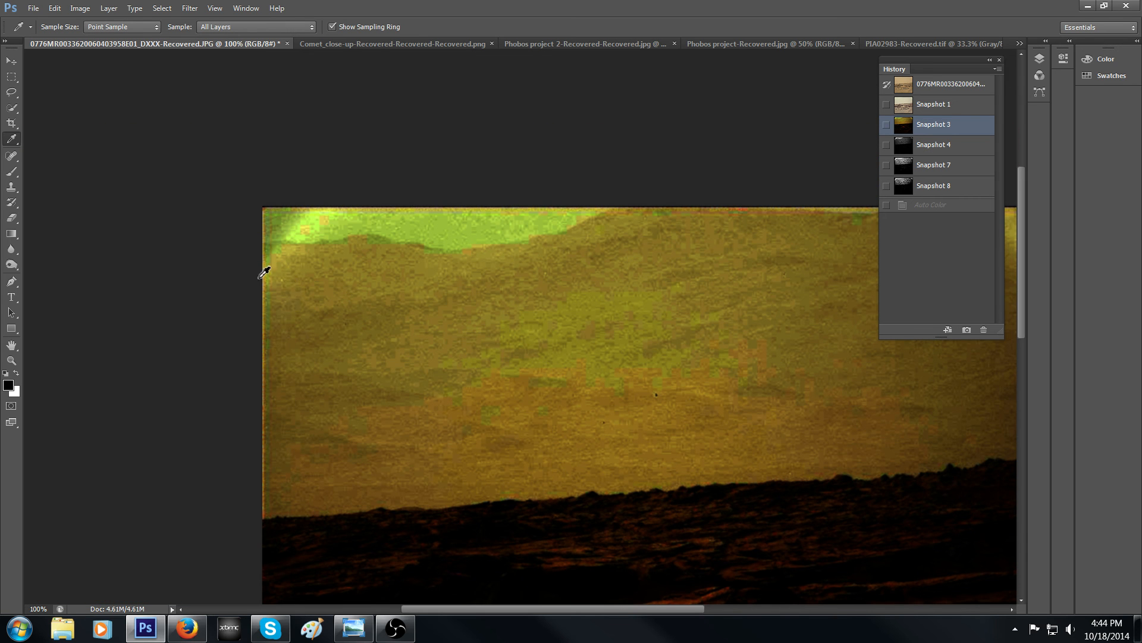
{"action": "mouse_move", "coordinate": [442, 254]}
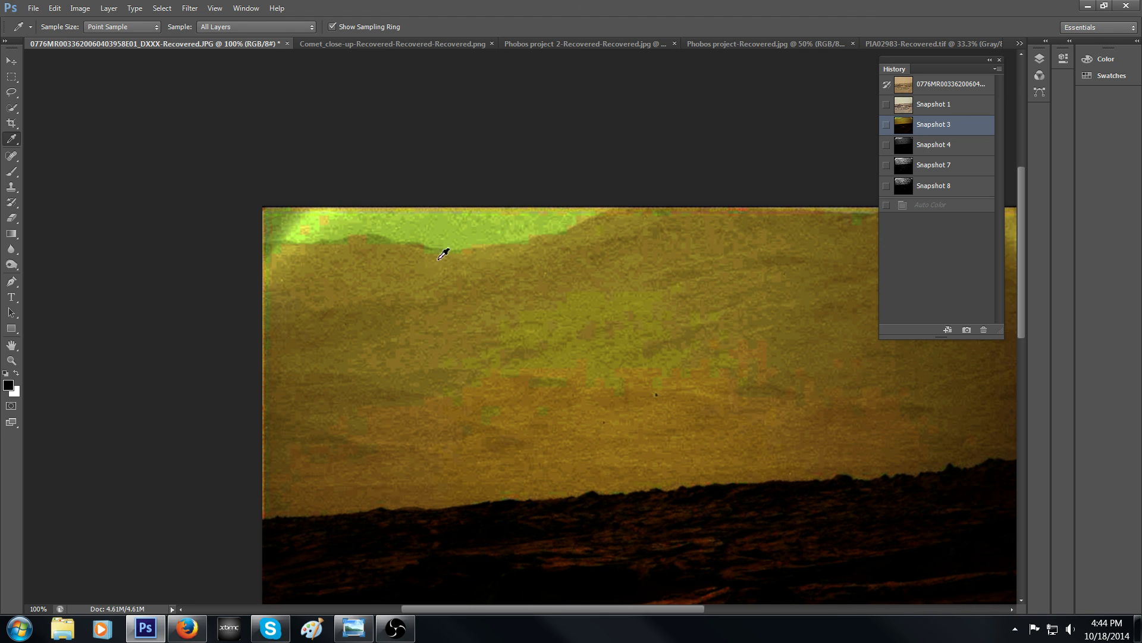
{"action": "mouse_move", "coordinate": [1030, 161]}
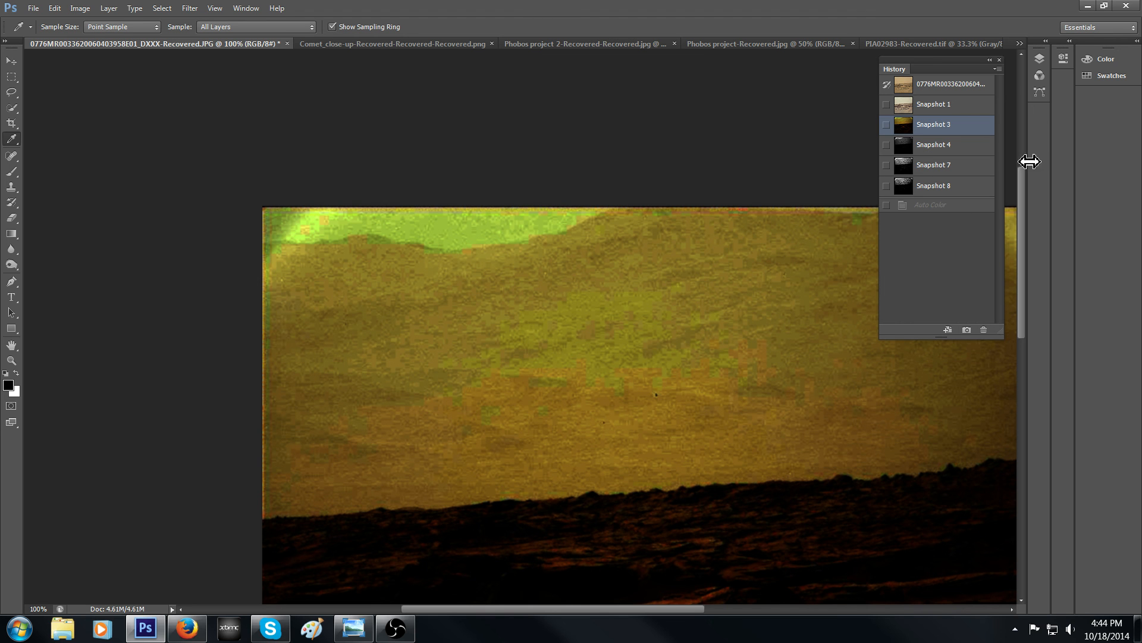
{"action": "left_click", "coordinate": [950, 83]}
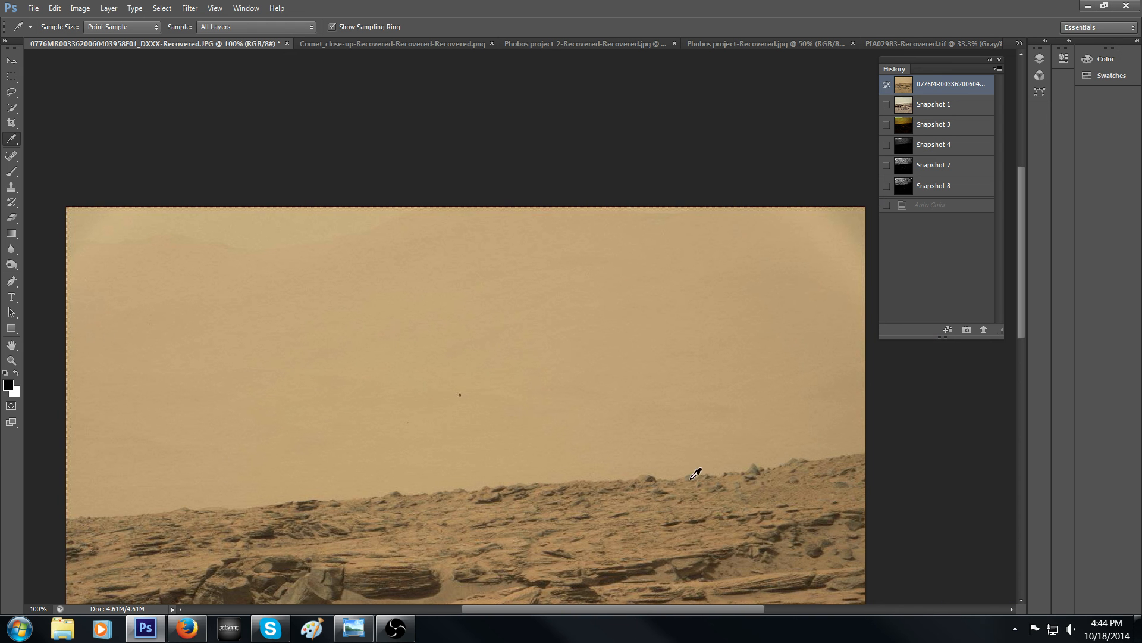
{"action": "scroll", "scroll_direction": "down", "scroll_amount": 3}
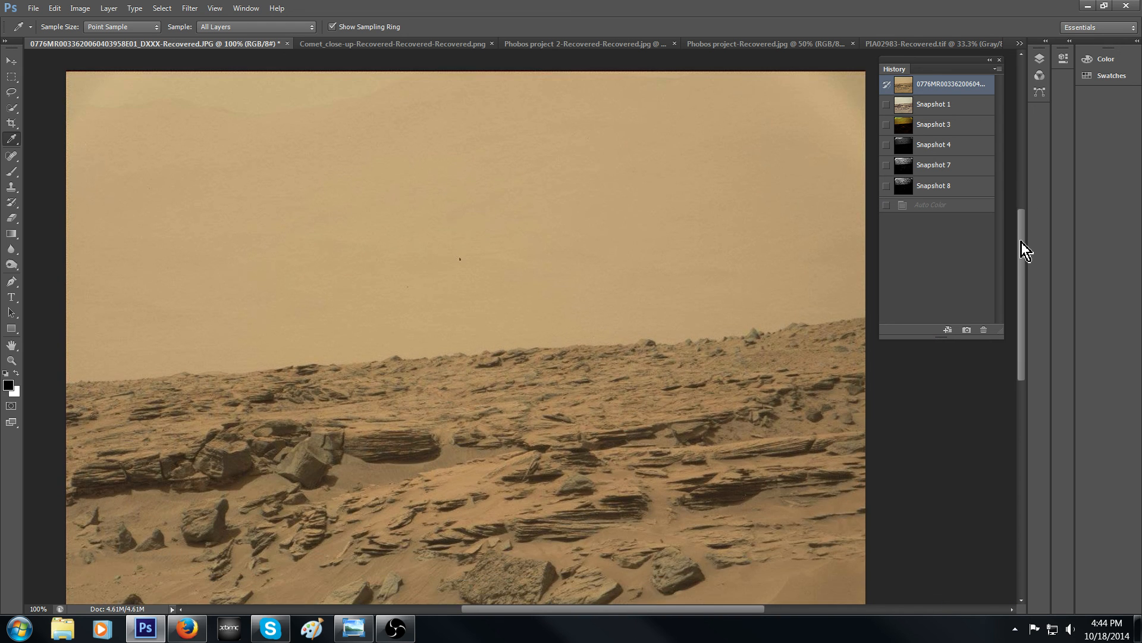